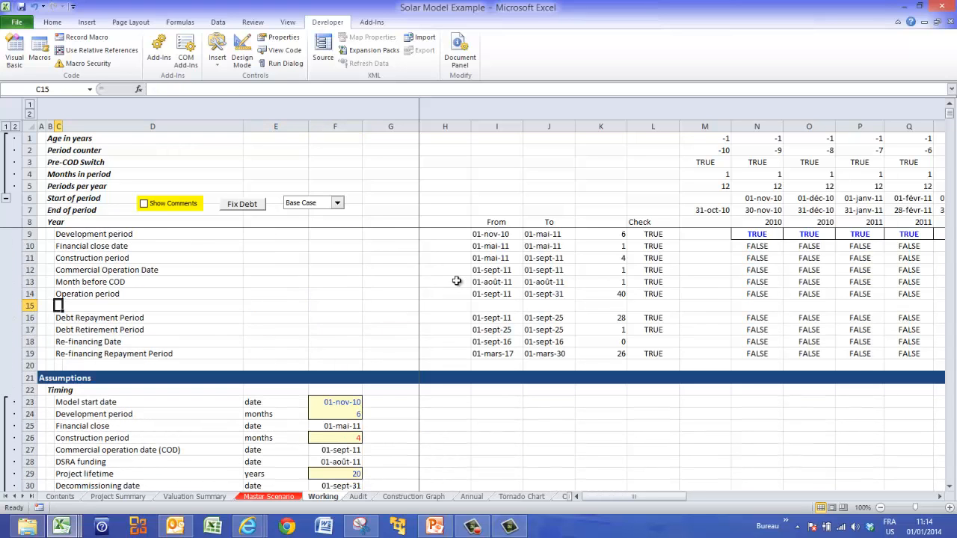
Trace the sources of capacity per inverter, number of inverters and total inverter capacity.
left_click(41, 305)
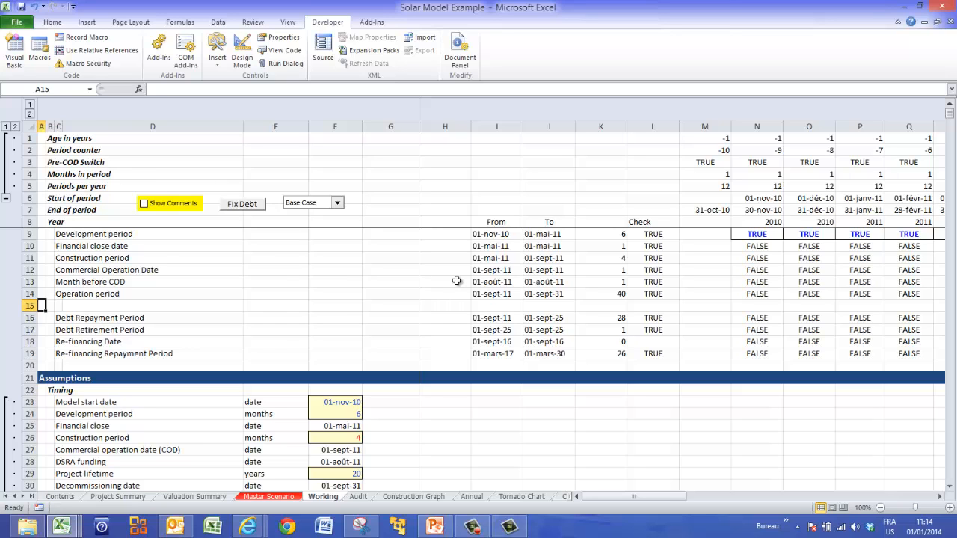
scroll("down", 3)
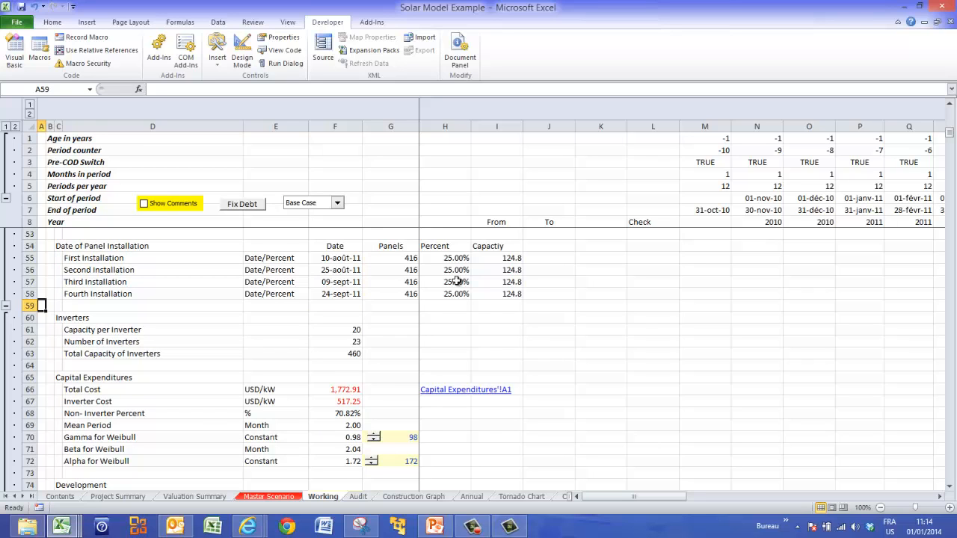
left_click(101, 329)
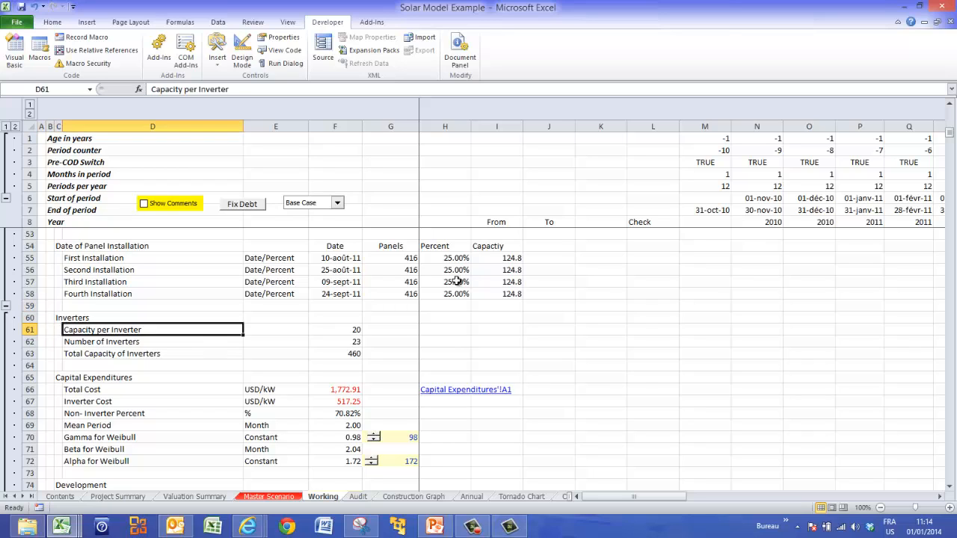
left_click(334, 329)
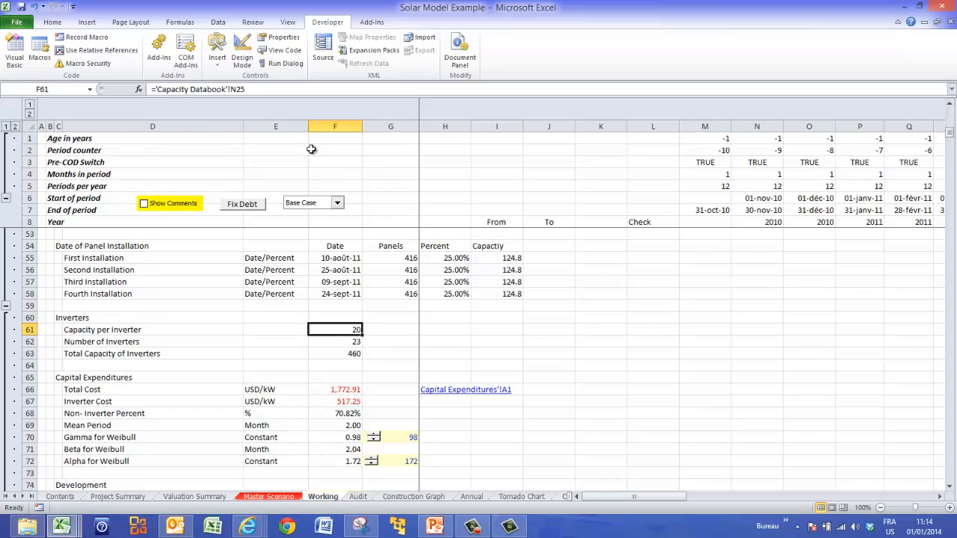
mouse_move(387, 368)
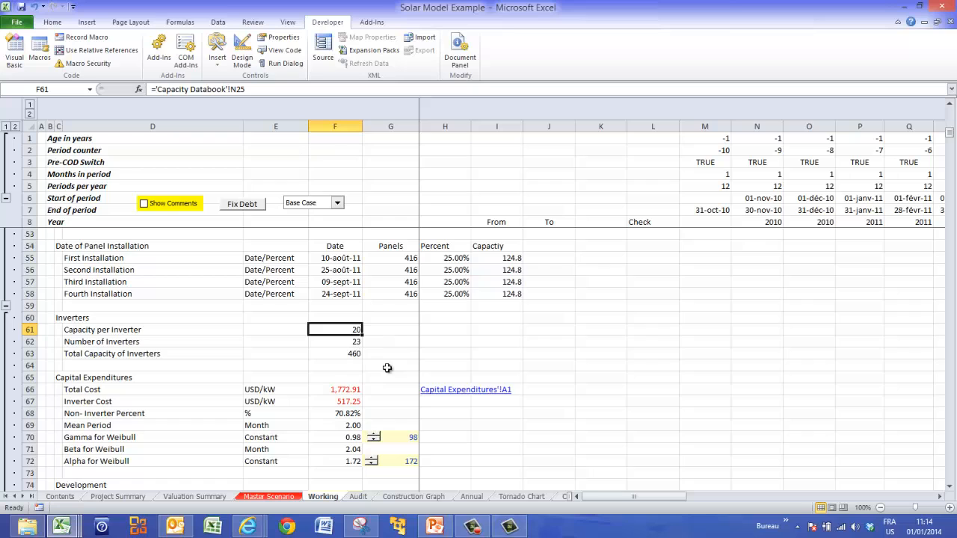
mouse_move(329, 355)
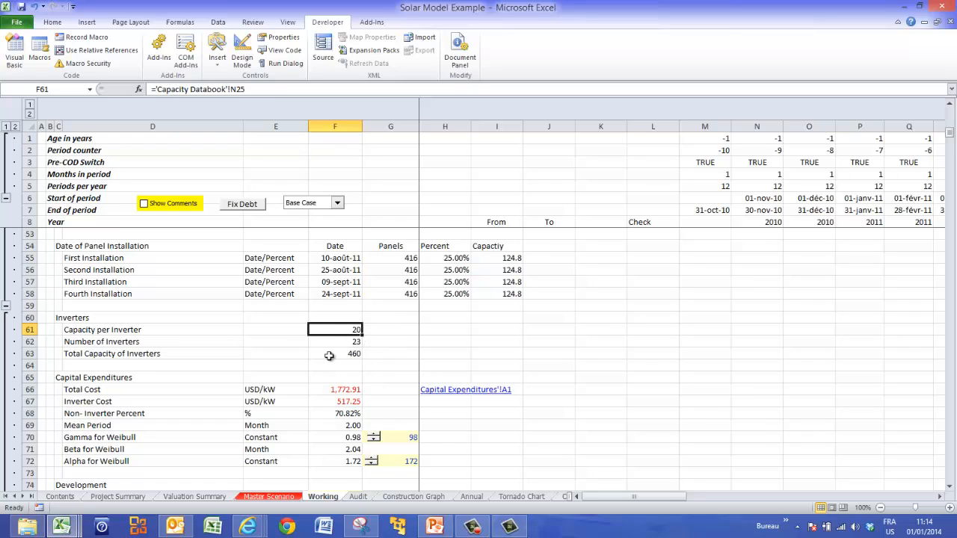
left_click(334, 342)
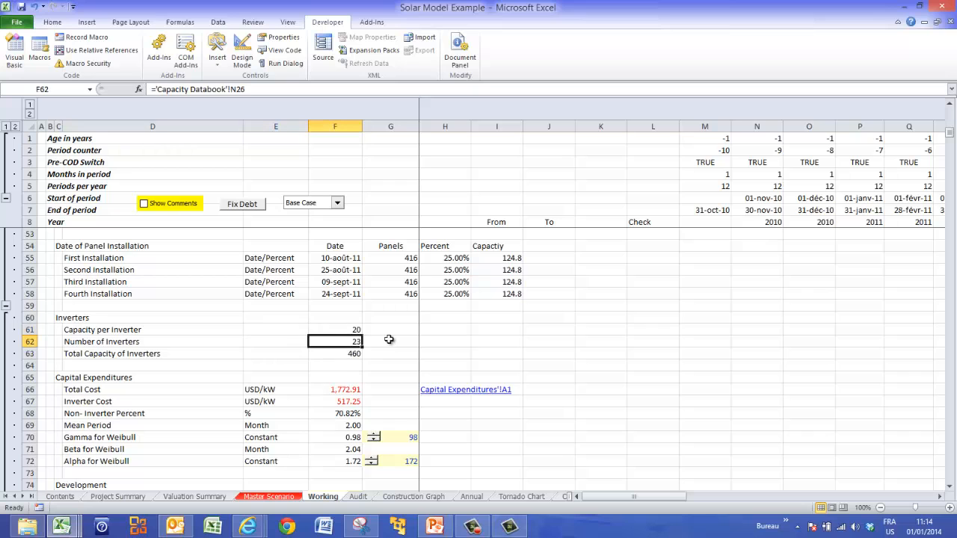
left_click(334, 353)
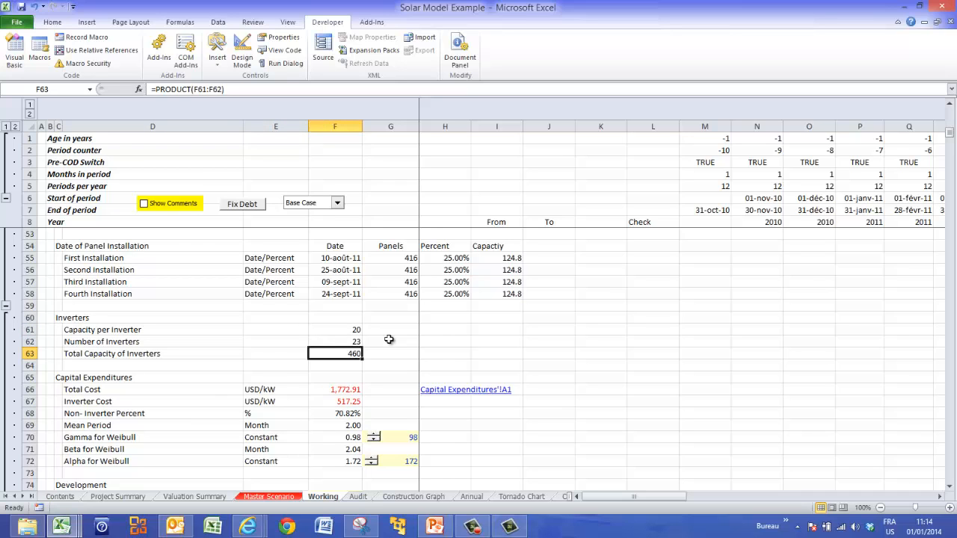
Check the inverter replacement cost, years to replacement and tax rate inputs.
scroll("down", 3)
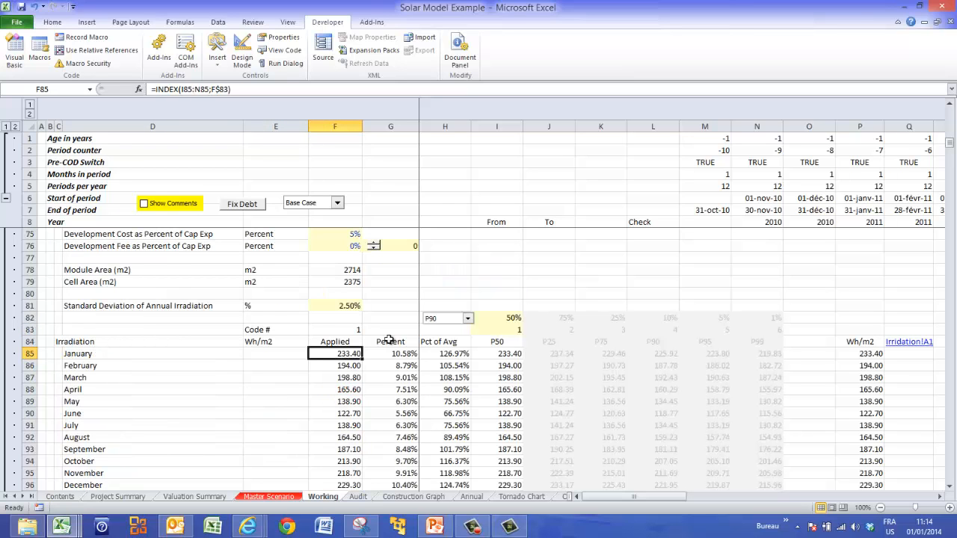
scroll("down", 3)
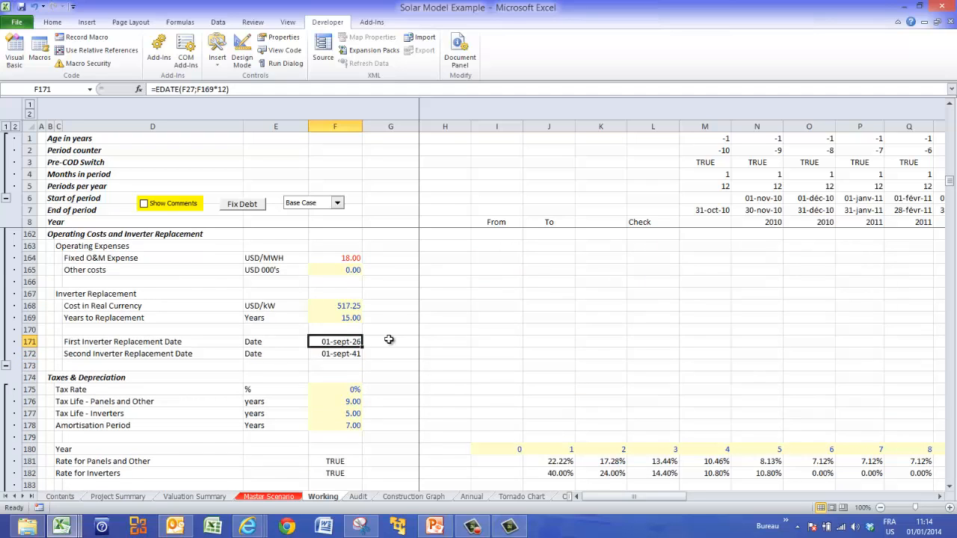
left_click(334, 306)
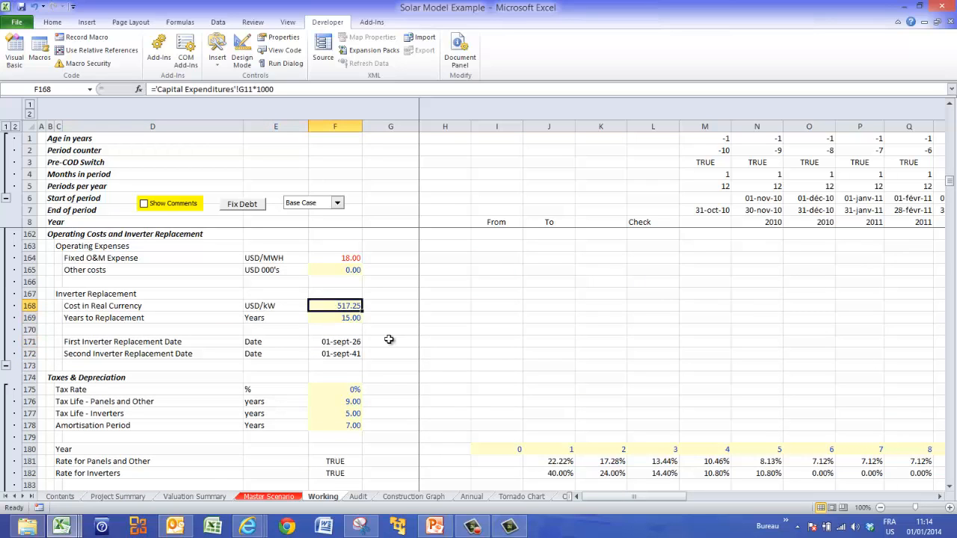
left_click(334, 317)
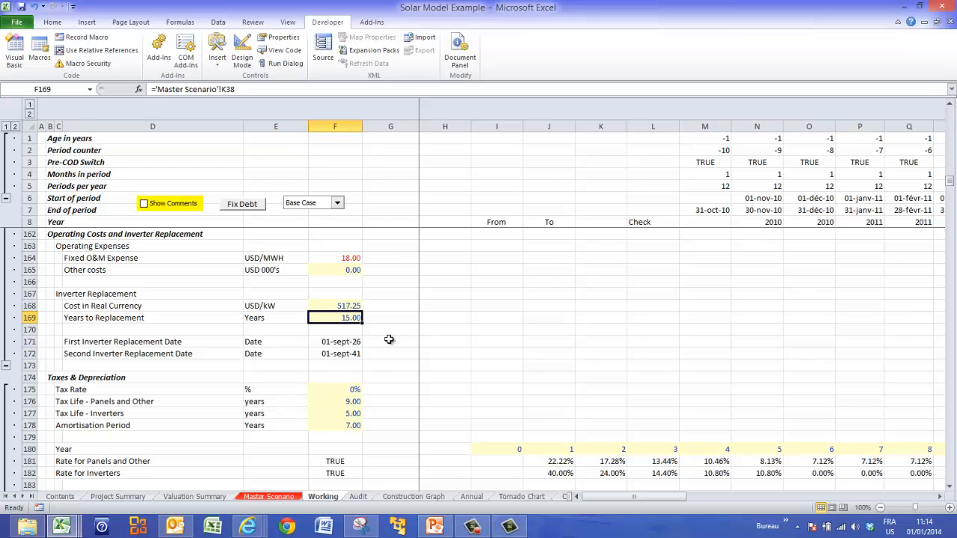
left_click(334, 390)
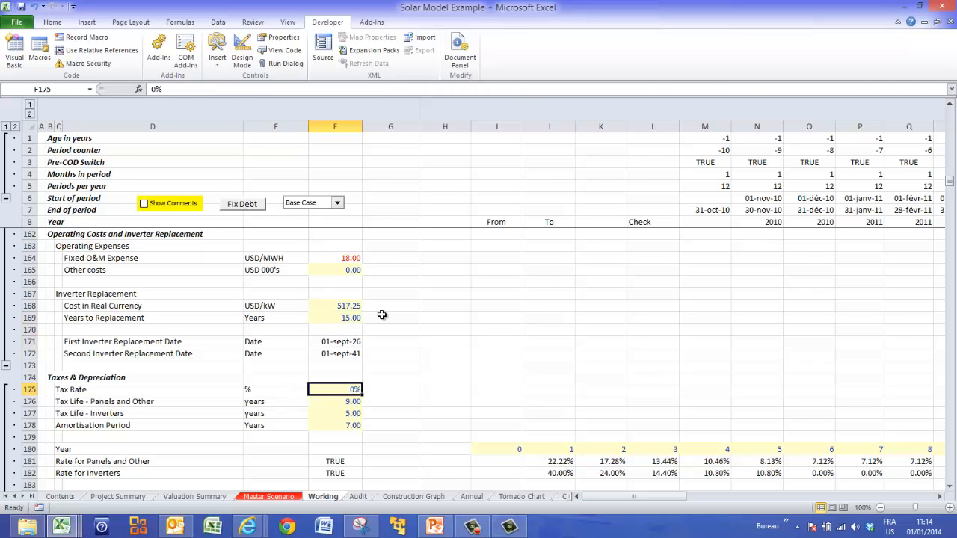
Try the Low Case and High Case scenarios, then restore the Base Case.
left_click(340, 203)
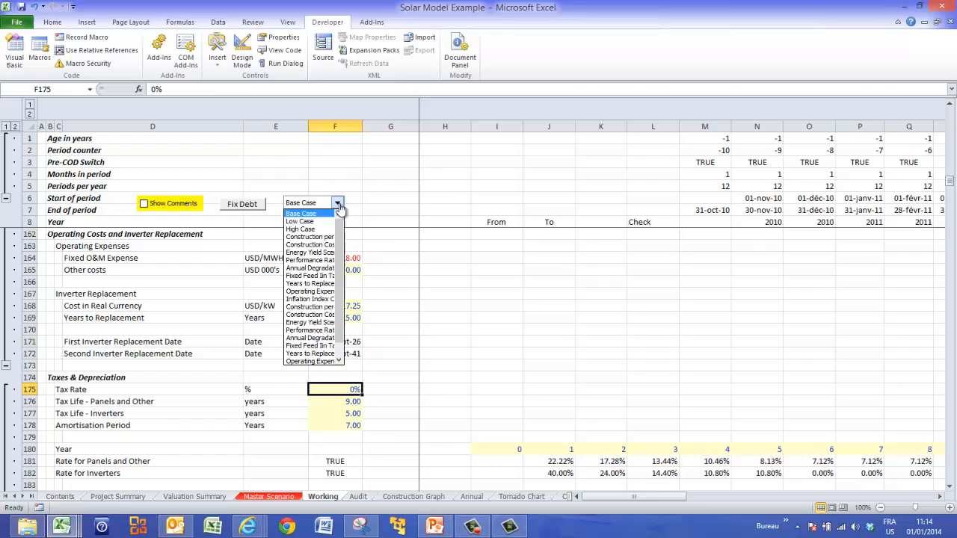
left_click(301, 222)
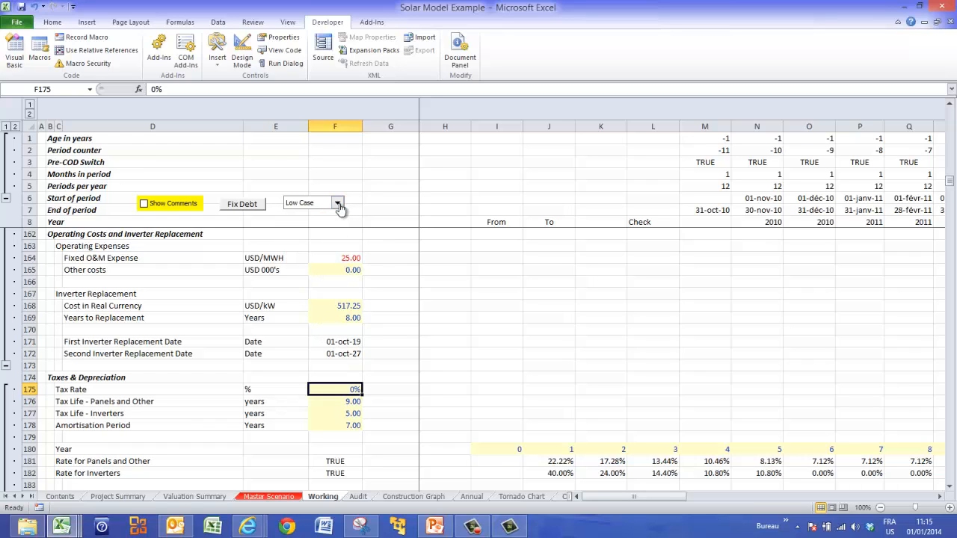
left_click(335, 202)
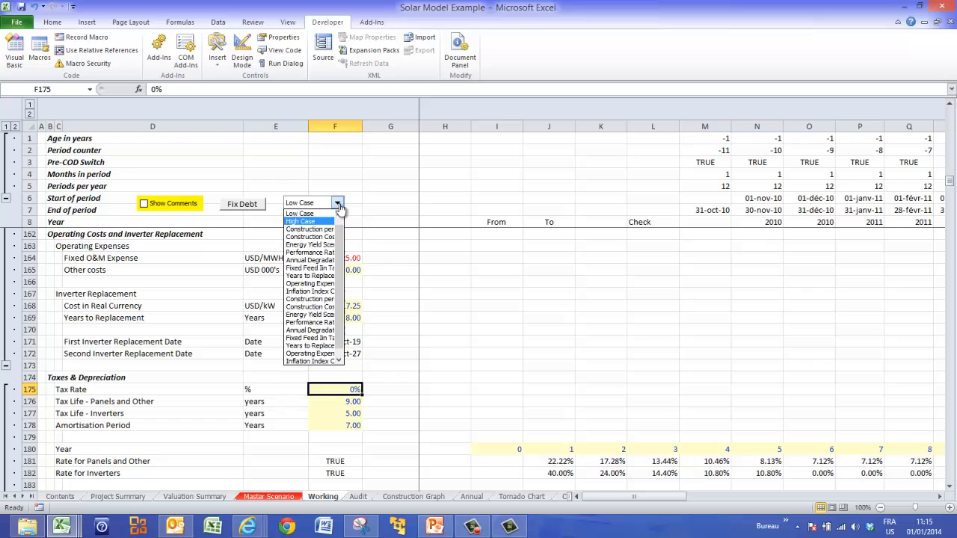
left_click(303, 221)
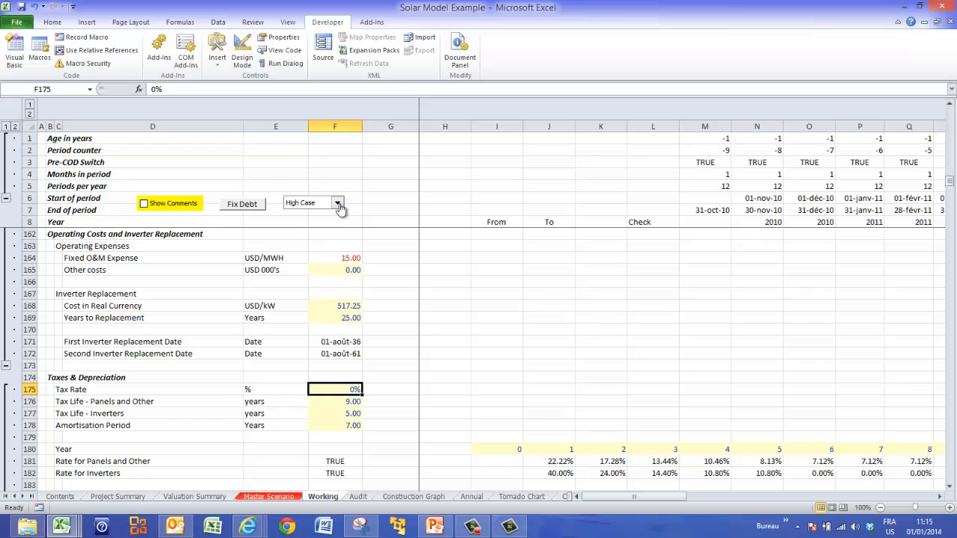
left_click(331, 203)
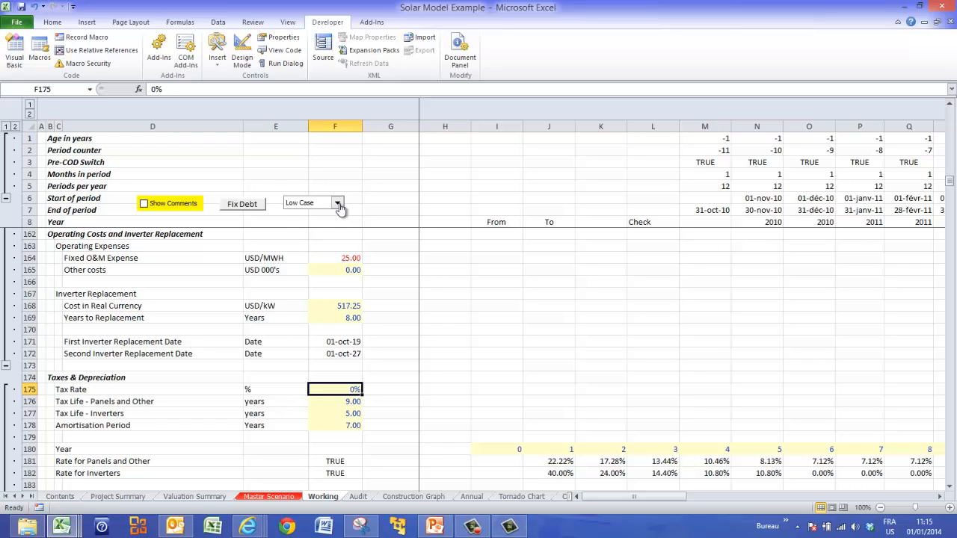
left_click(339, 203)
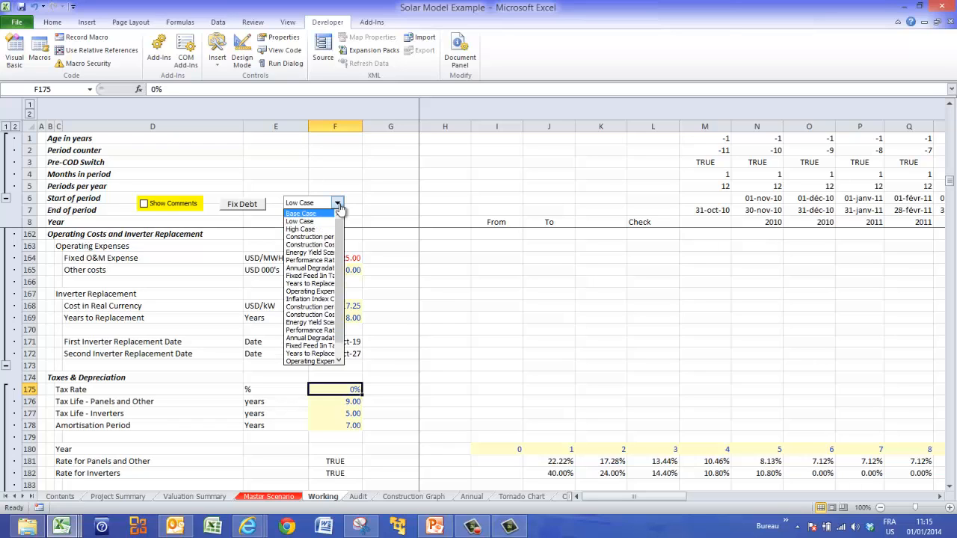
left_click(299, 213)
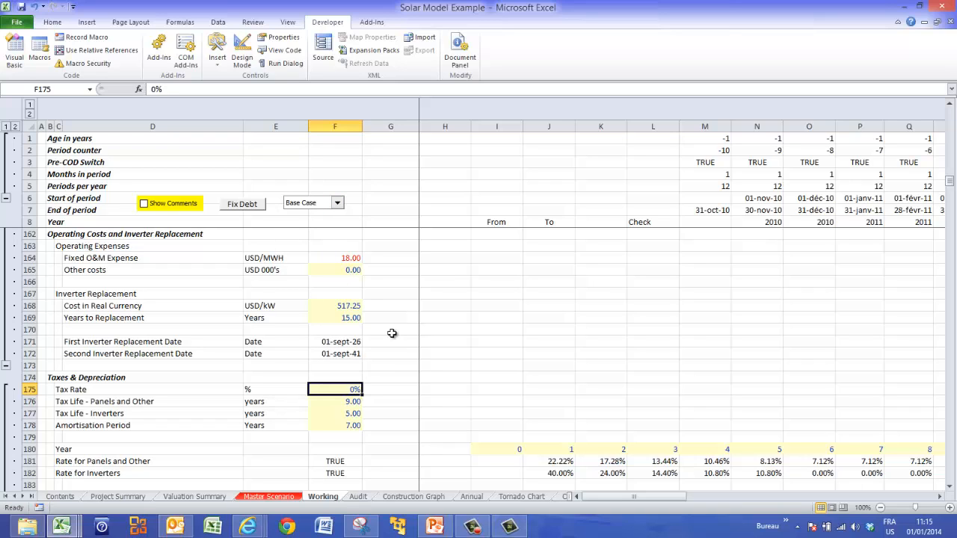
Review the first and second inverter replacement date formulas, leaving them unchanged.
left_click(390, 305)
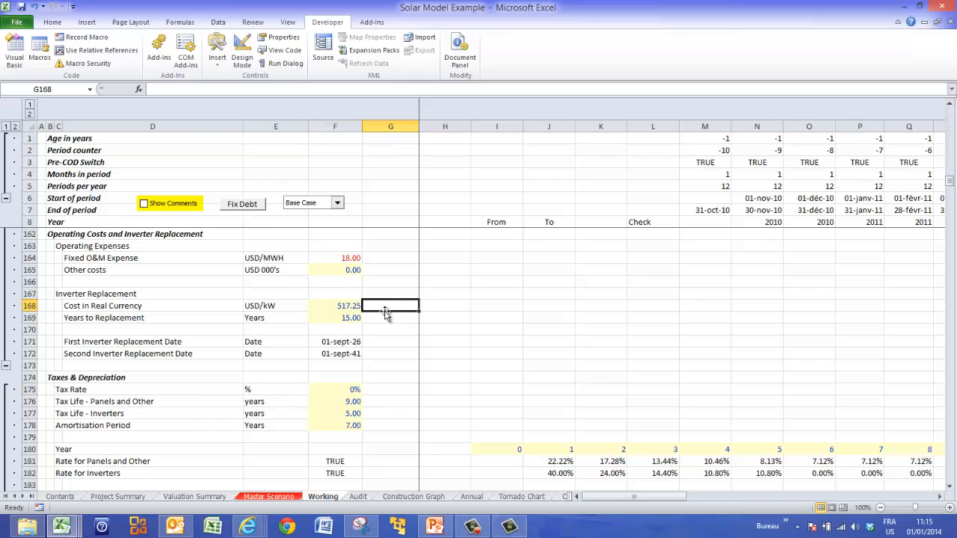
left_click(390, 436)
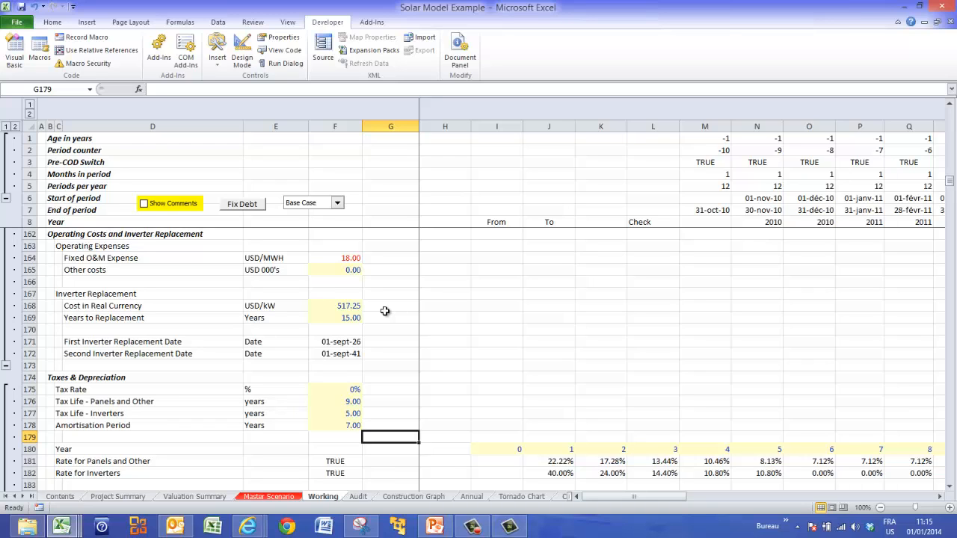
left_click(334, 414)
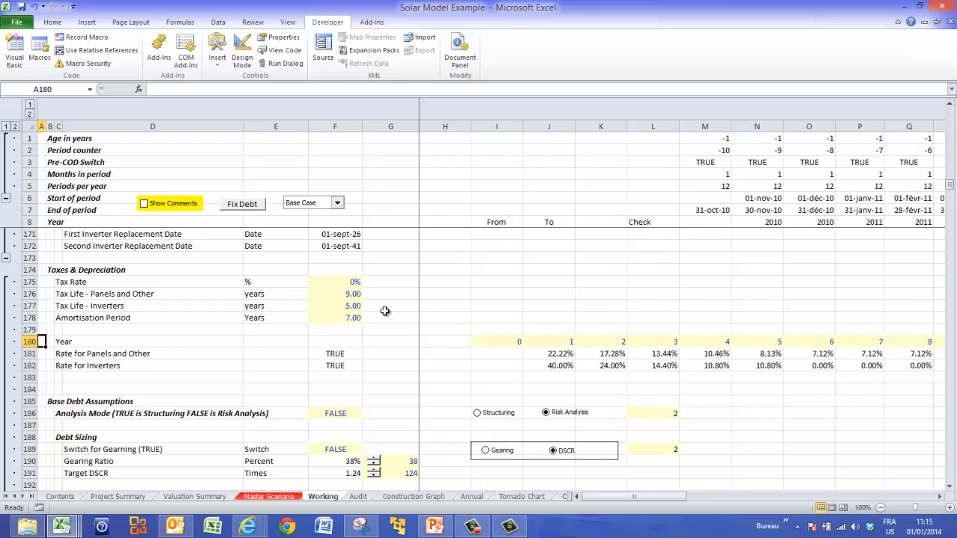
scroll("down", 3)
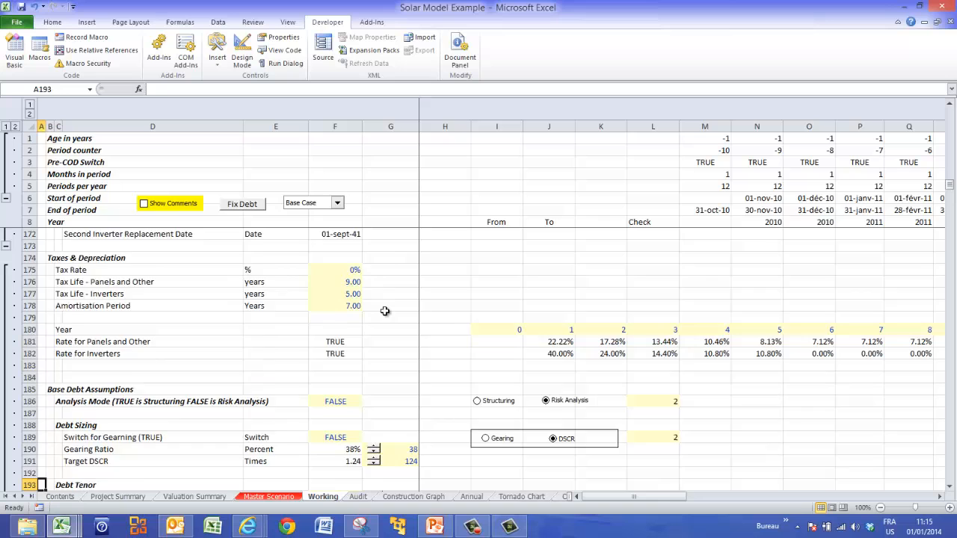
scroll("down", 3)
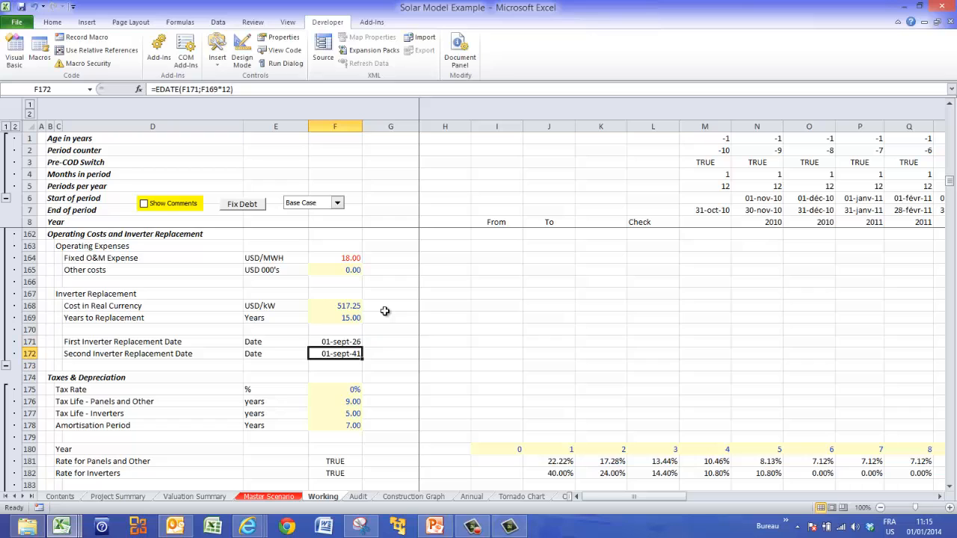
double_click(335, 354)
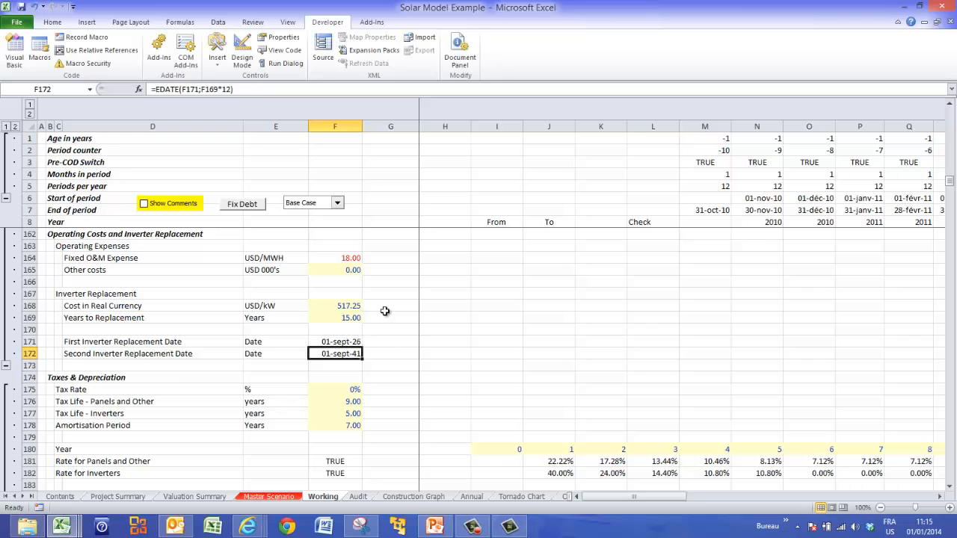
double_click(335, 341)
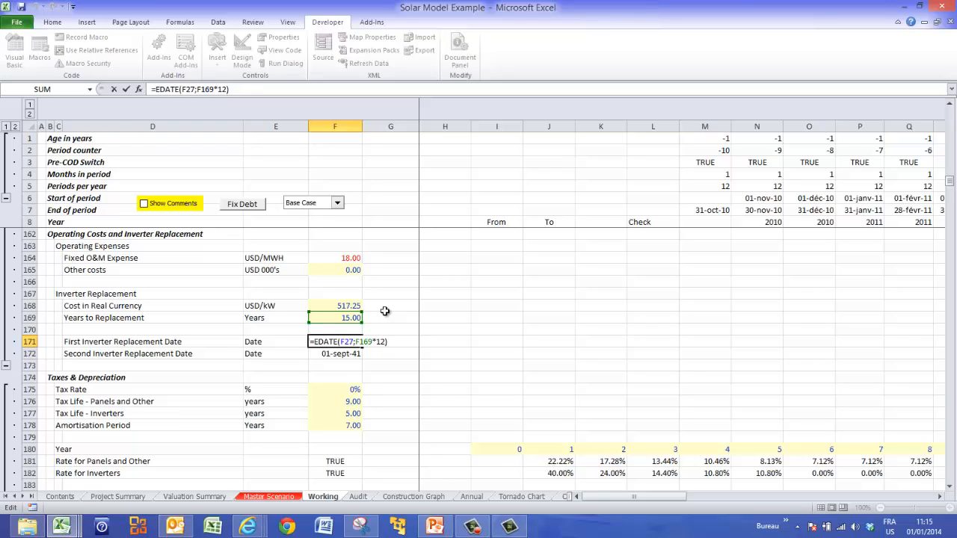
key("Enter")
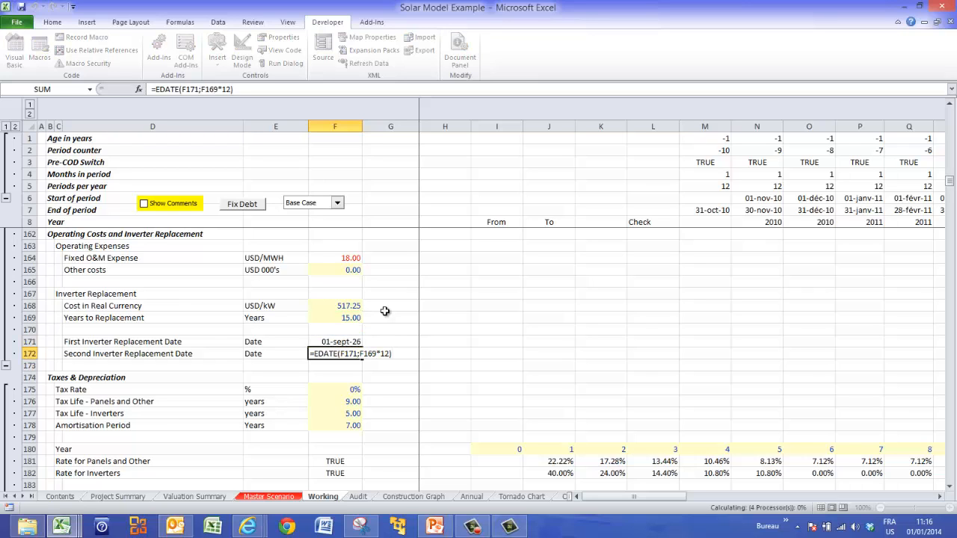
key("Enter")
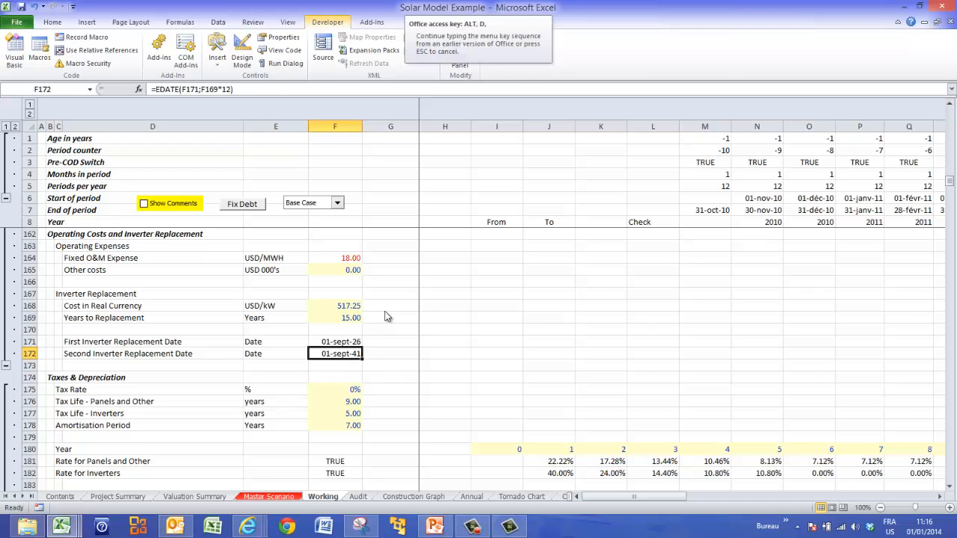
Give F172 an 'Inverter Replacement' input message about using EDATE to find the replacement date.
left_click(133, 210)
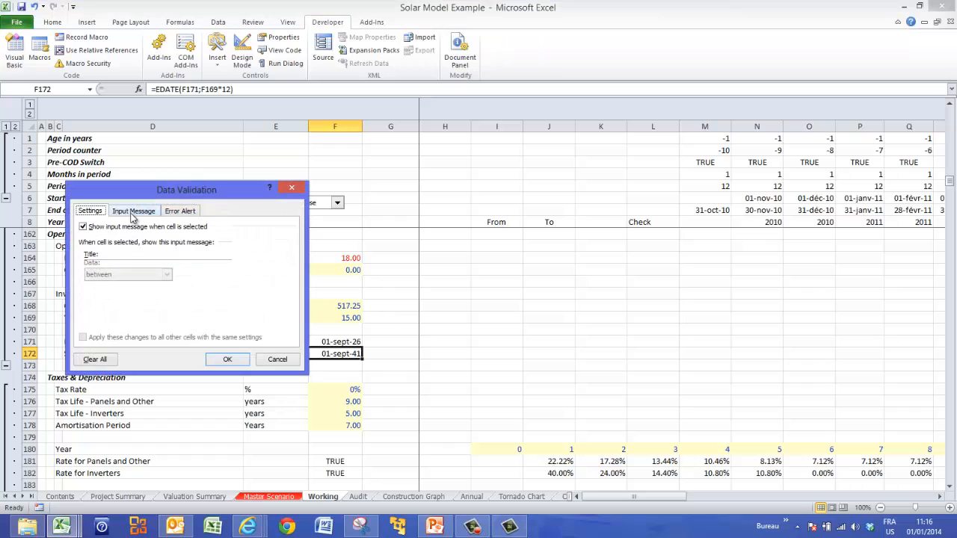
left_click(133, 210)
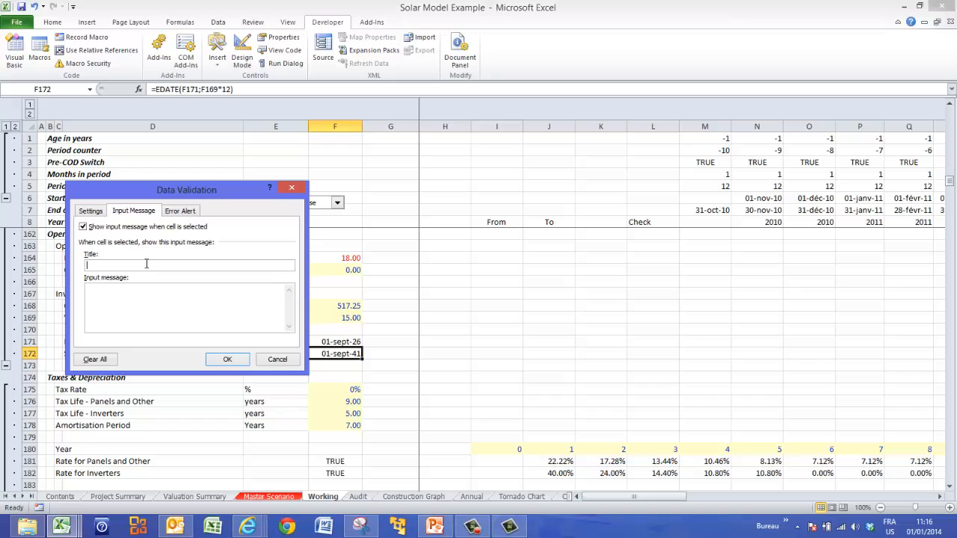
type("Invert")
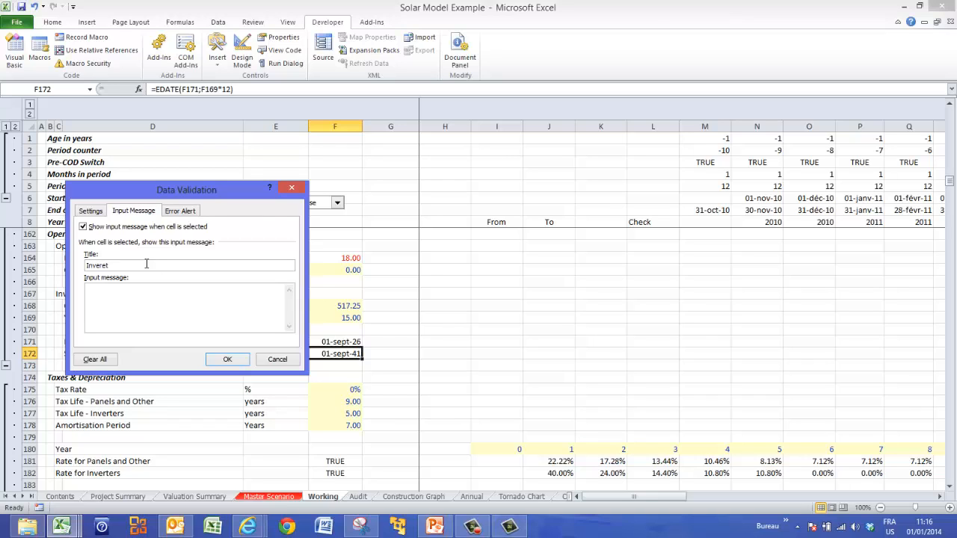
key("BackSpace")
type("ter Replacemen")
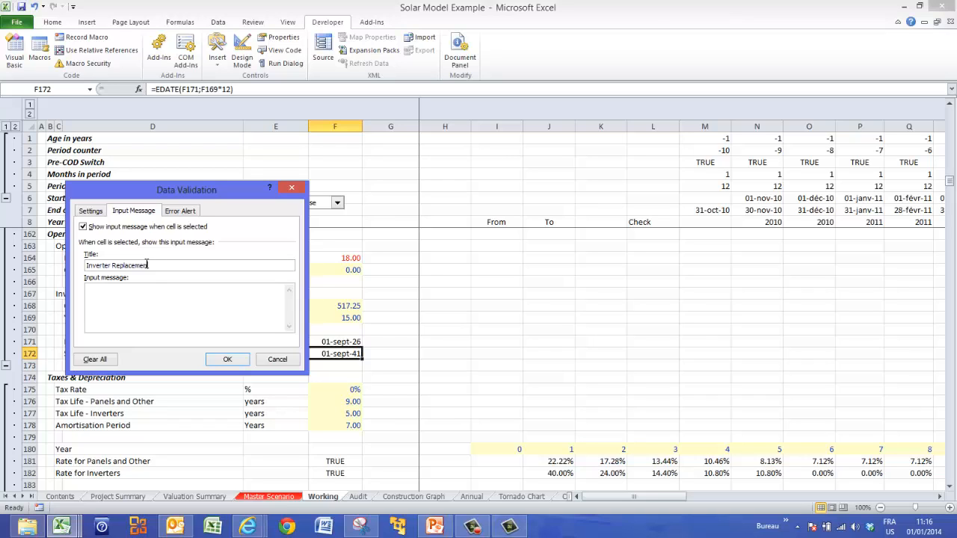
type("U")
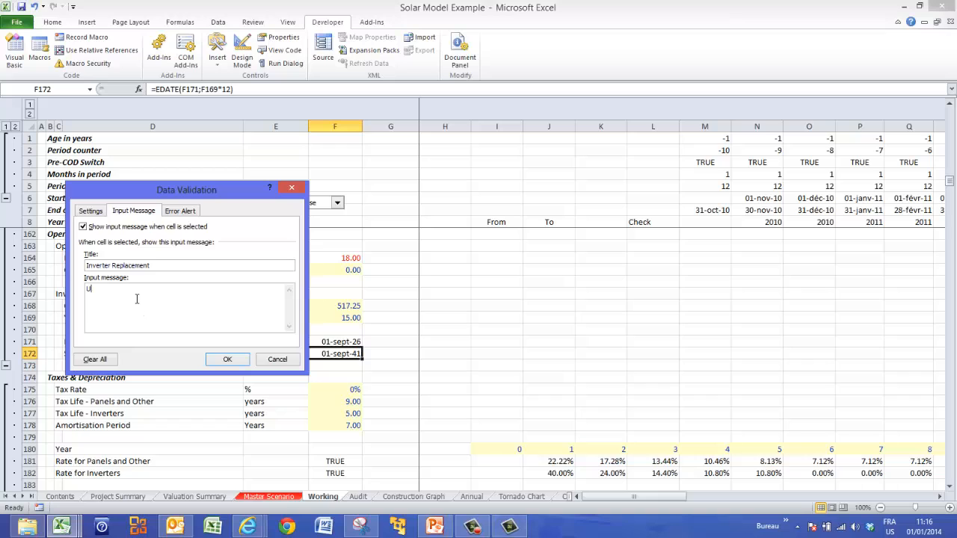
type("se the E")
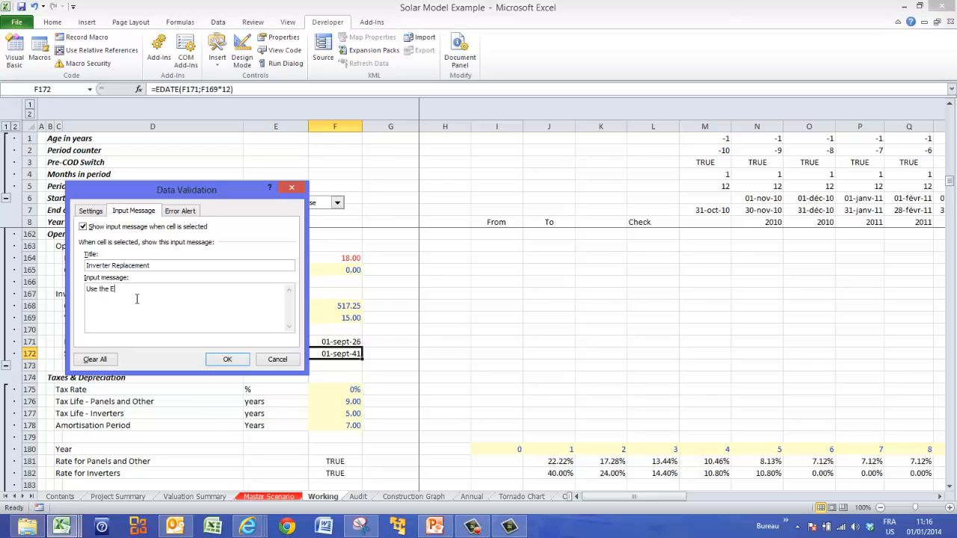
type("DATE function to")
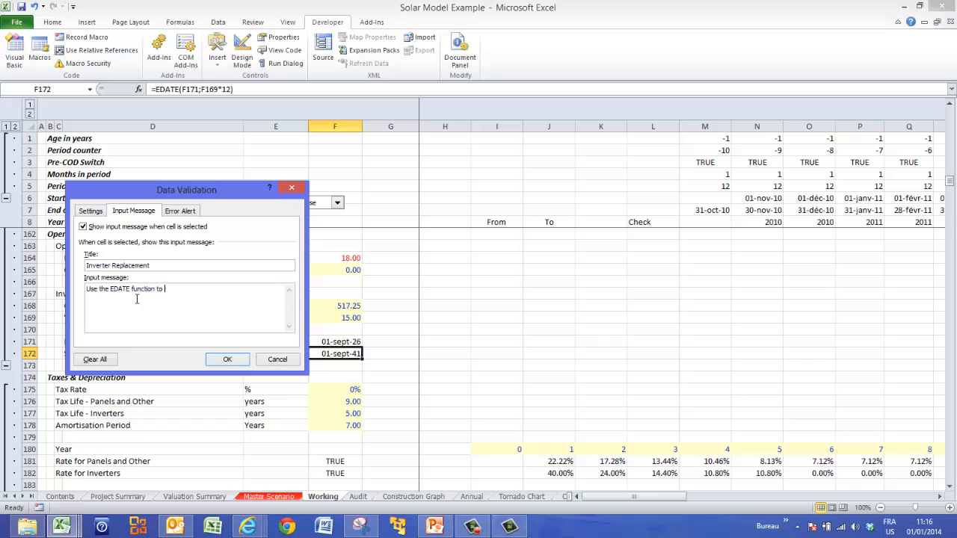
type("find the date of the")
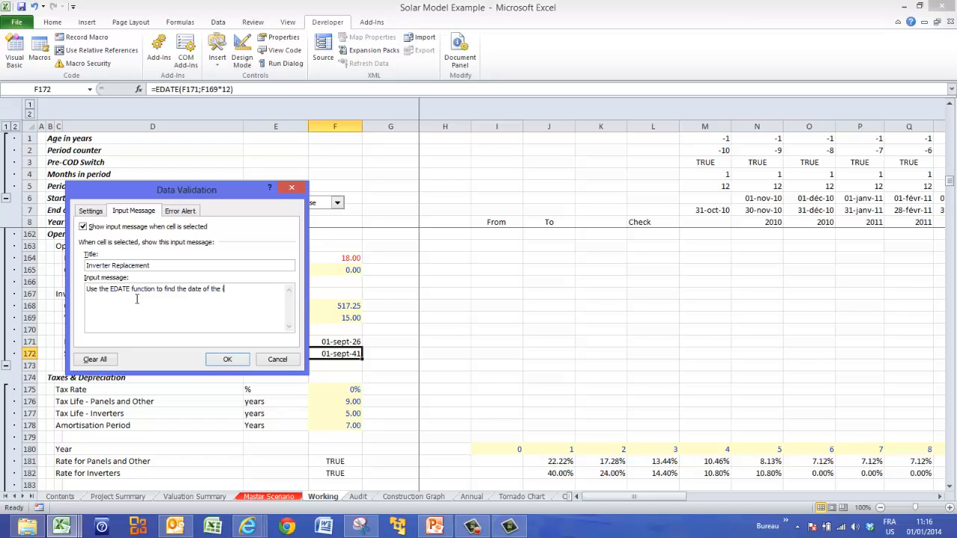
type("replacement")
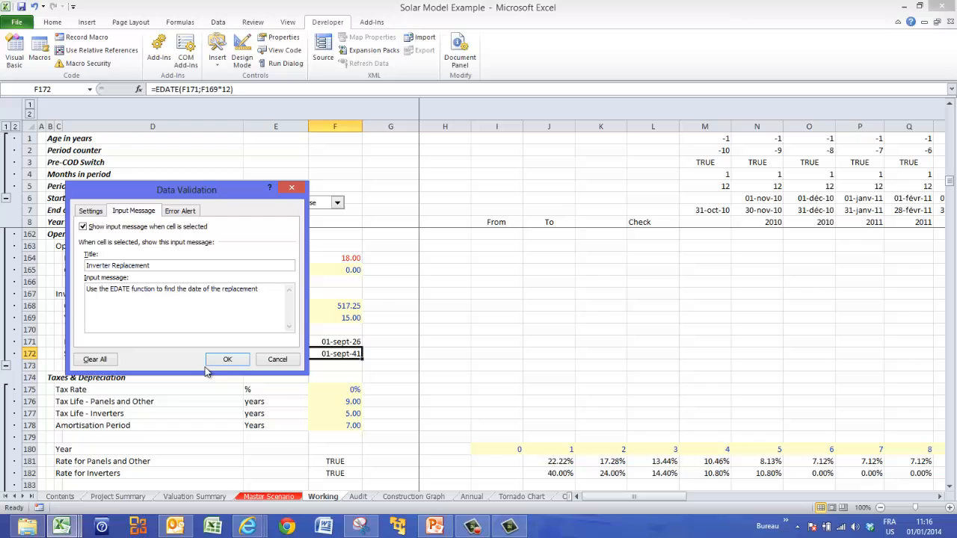
left_click(227, 359)
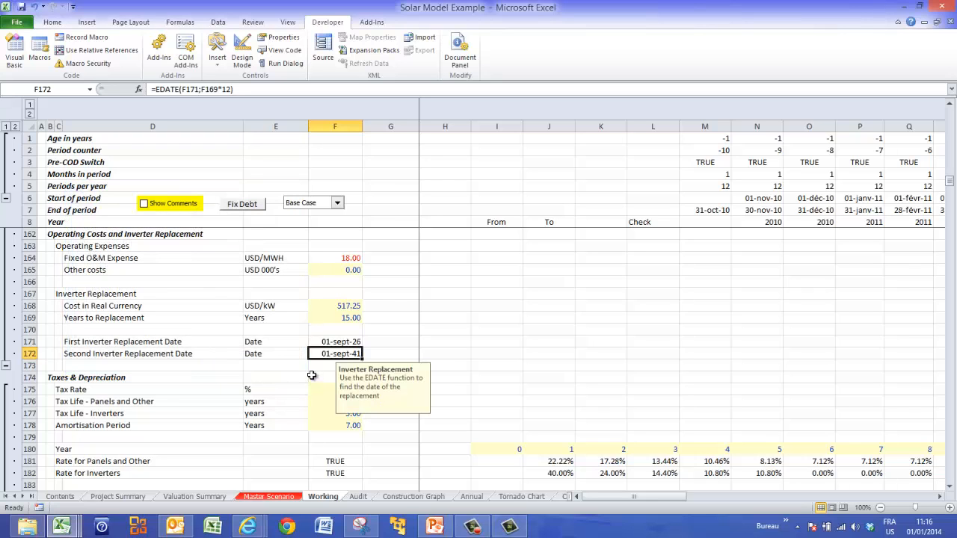
left_click(388, 414)
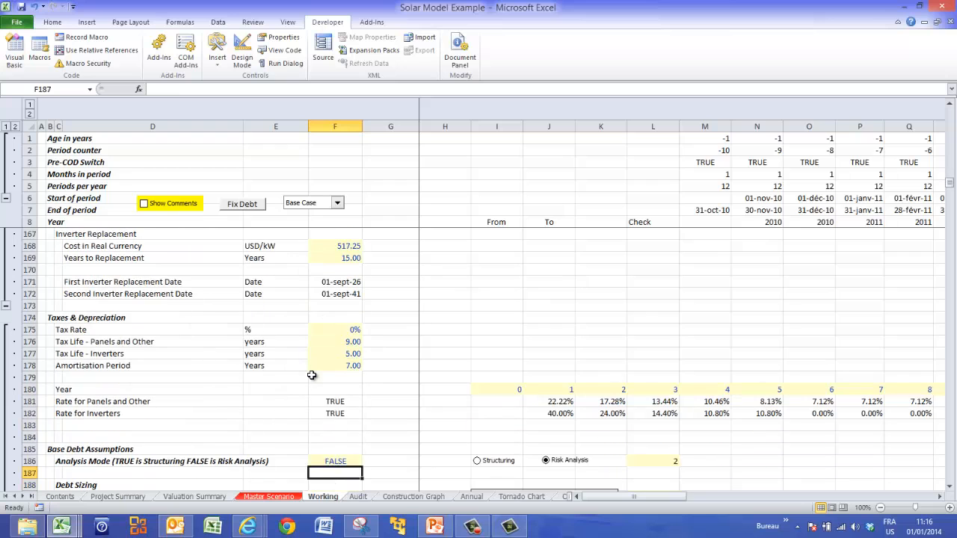
left_click(550, 401)
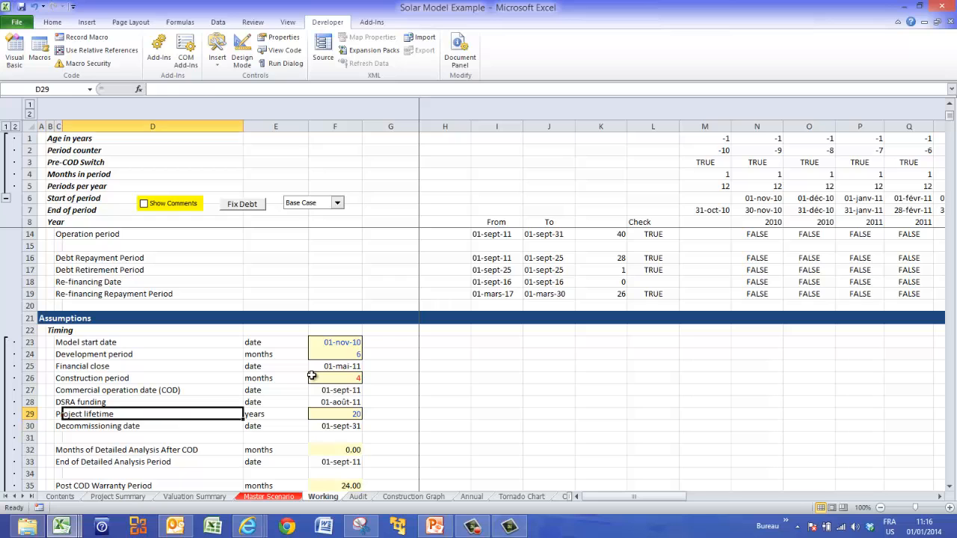
left_click(335, 425)
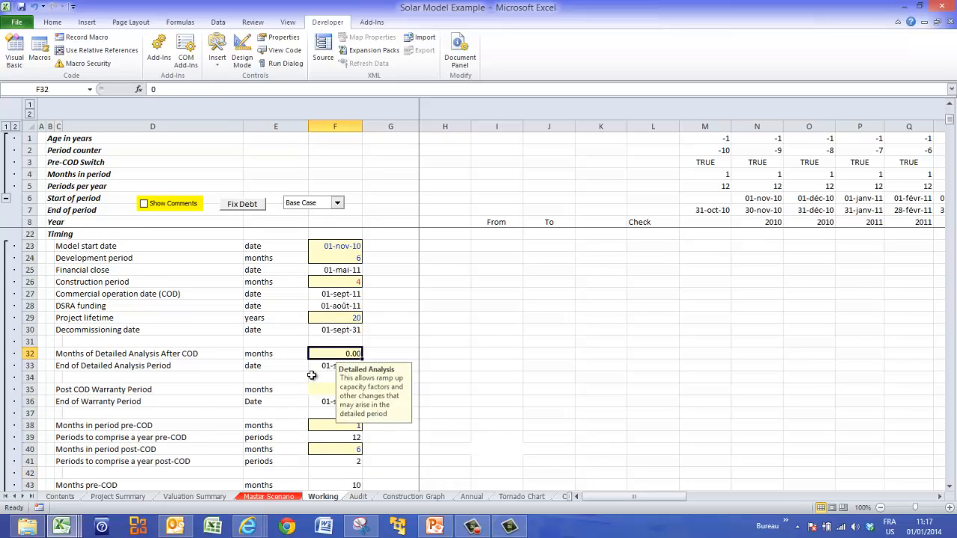
left_click(334, 438)
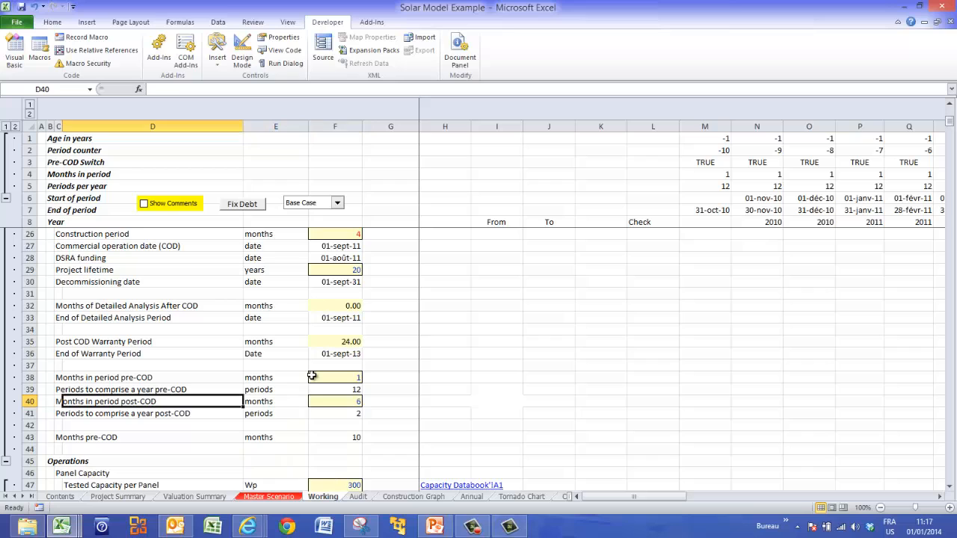
left_click(335, 412)
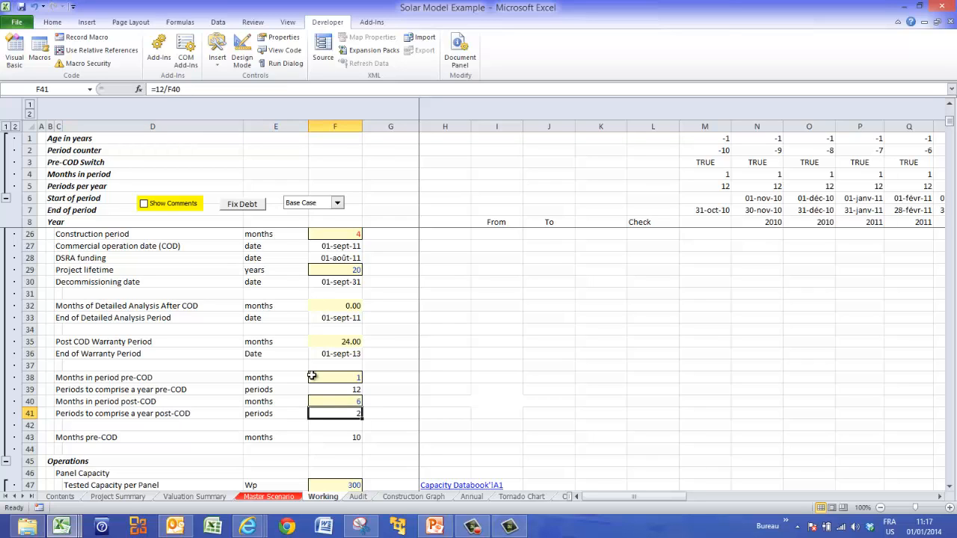
scroll("down", 3)
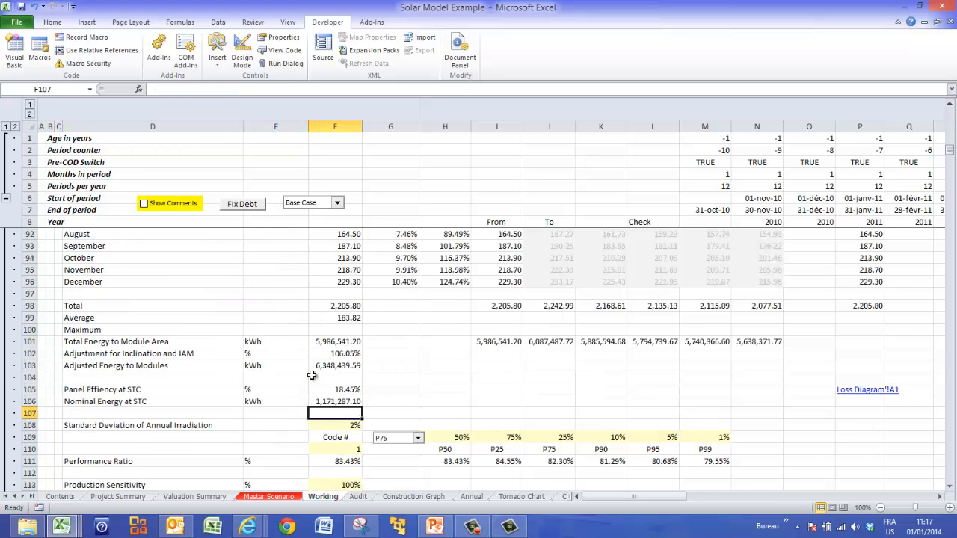
scroll("down", 3)
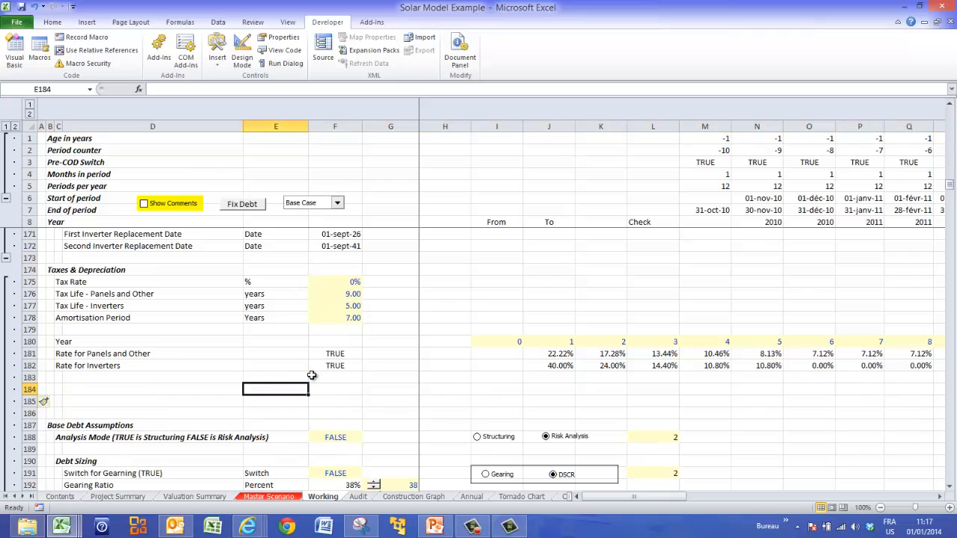
Label C184 'Period' and start the counter at 0 in I184 with =I184+1 in J184.
type("Rate")
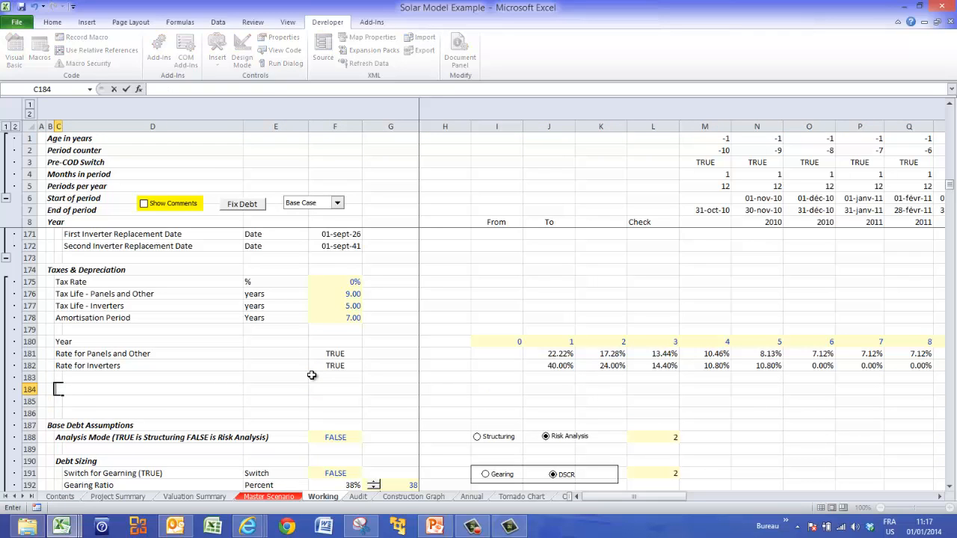
type("Perio")
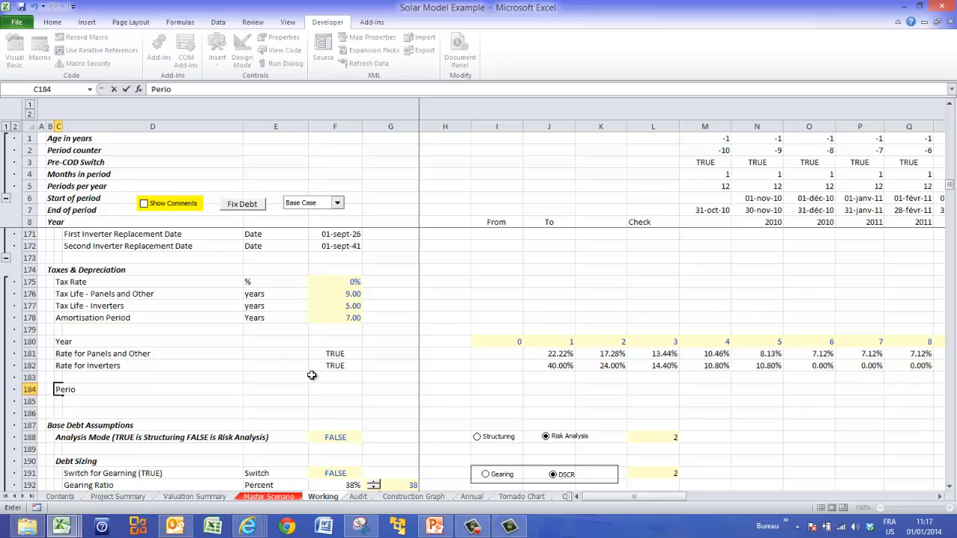
key("Enter")
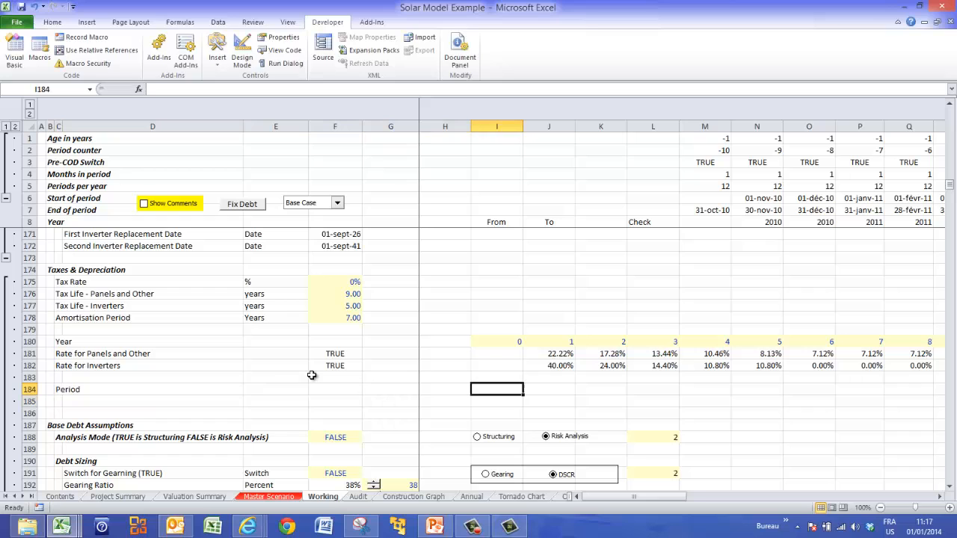
left_click(549, 389)
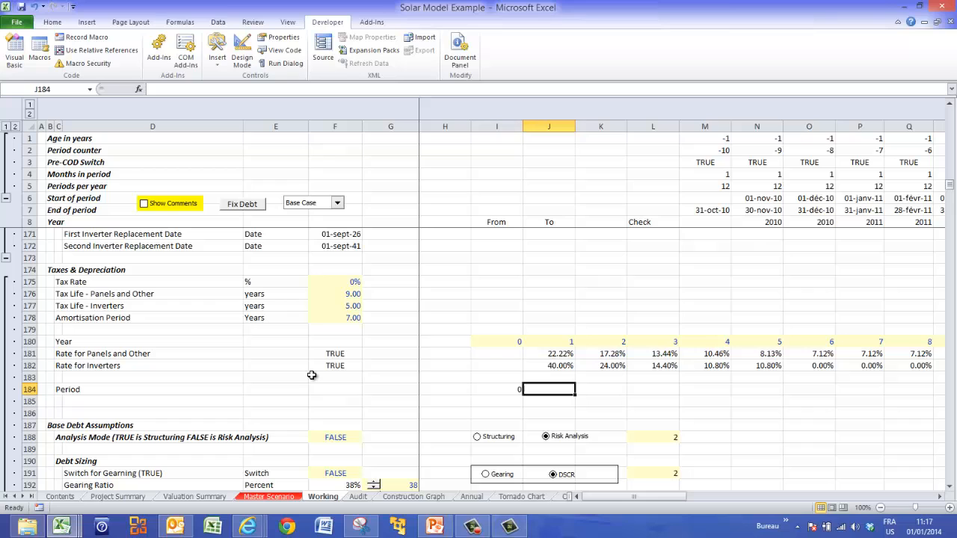
type("=I184+1")
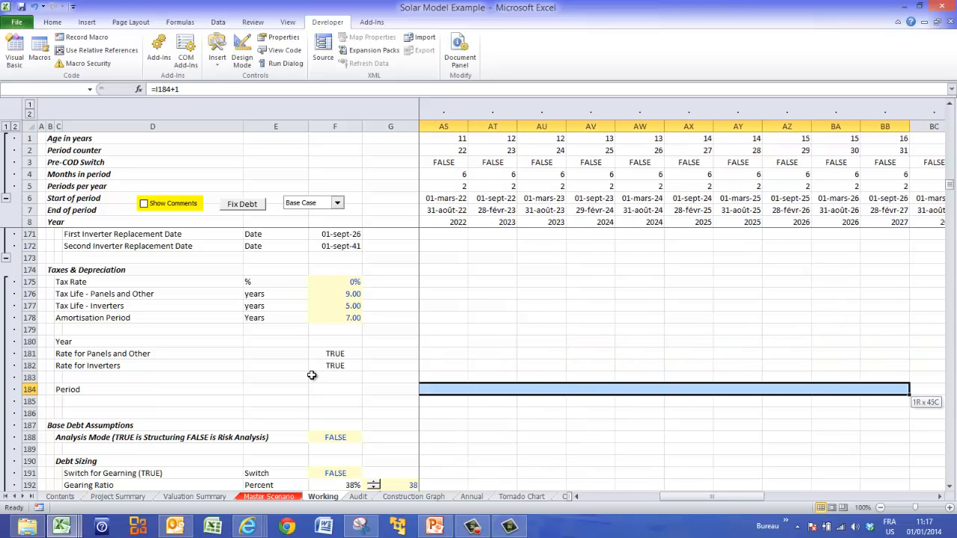
scroll("right", 3)
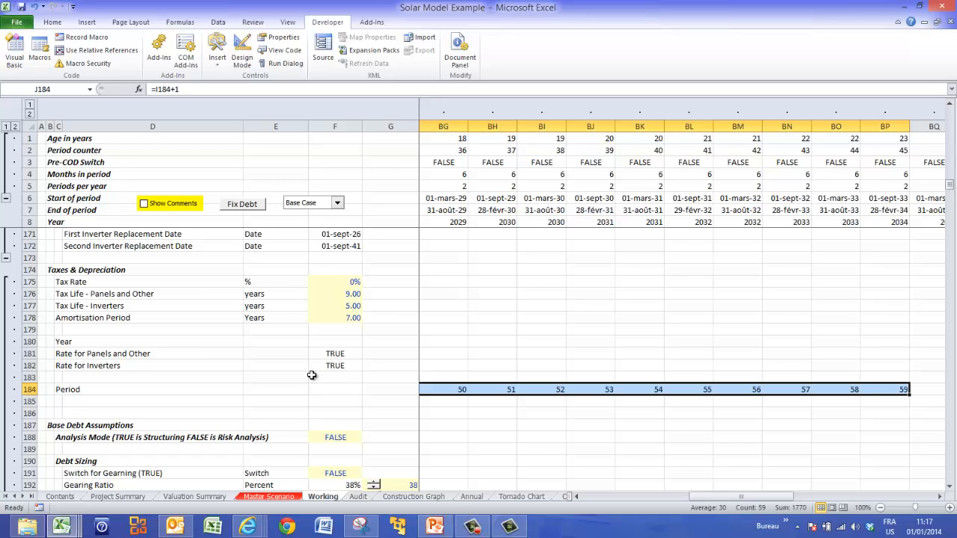
mouse_move(573, 373)
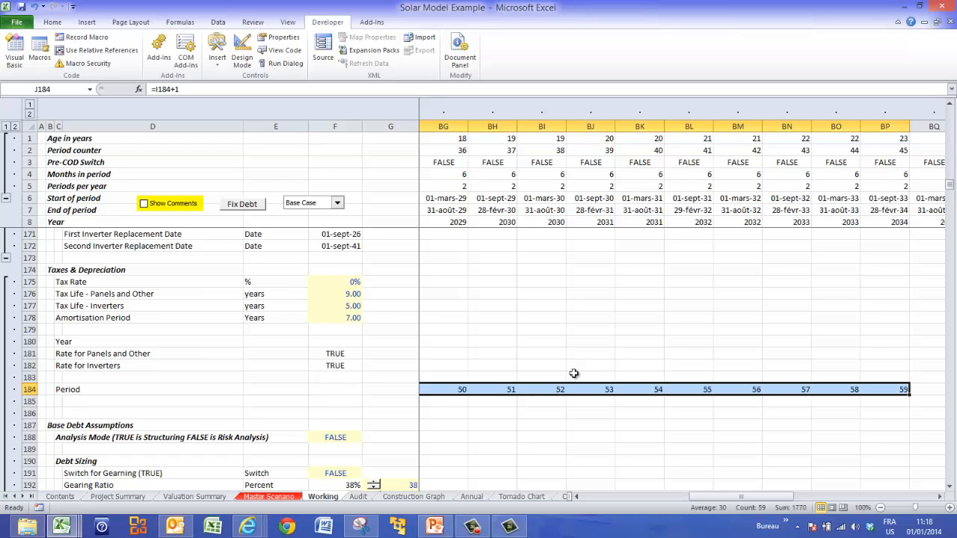
left_click(640, 389)
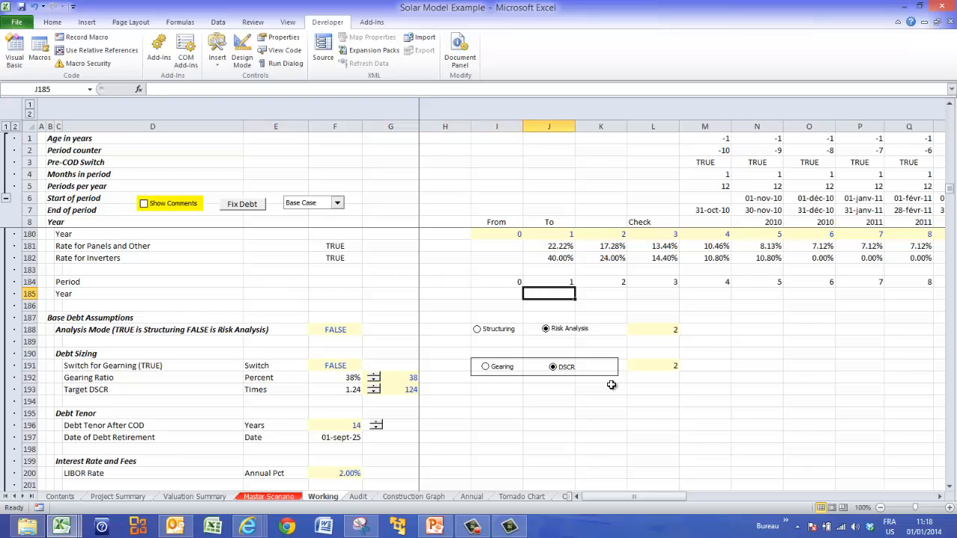
Enter =ROUNDUP(J184/$F$41;0) in J185 and select it for copying across row 185.
type("=round")
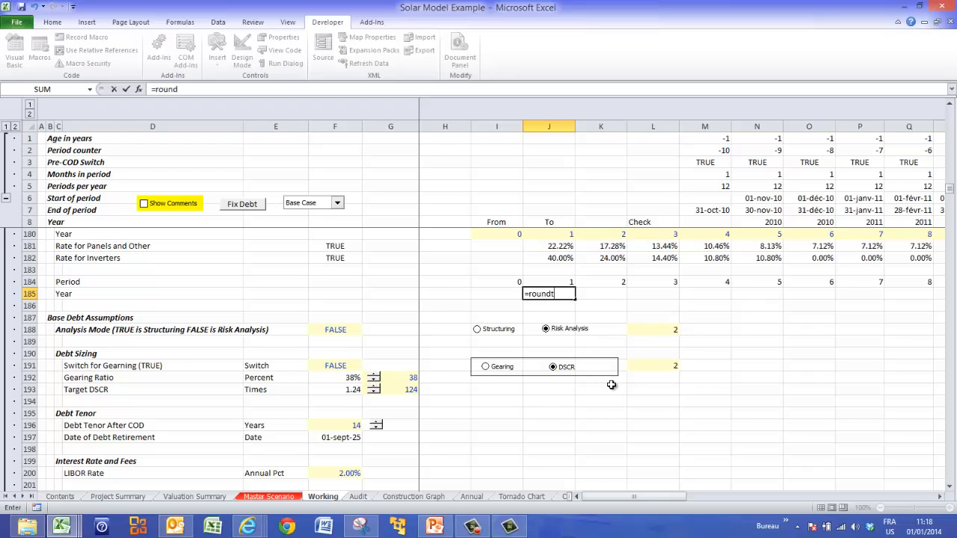
type("up")
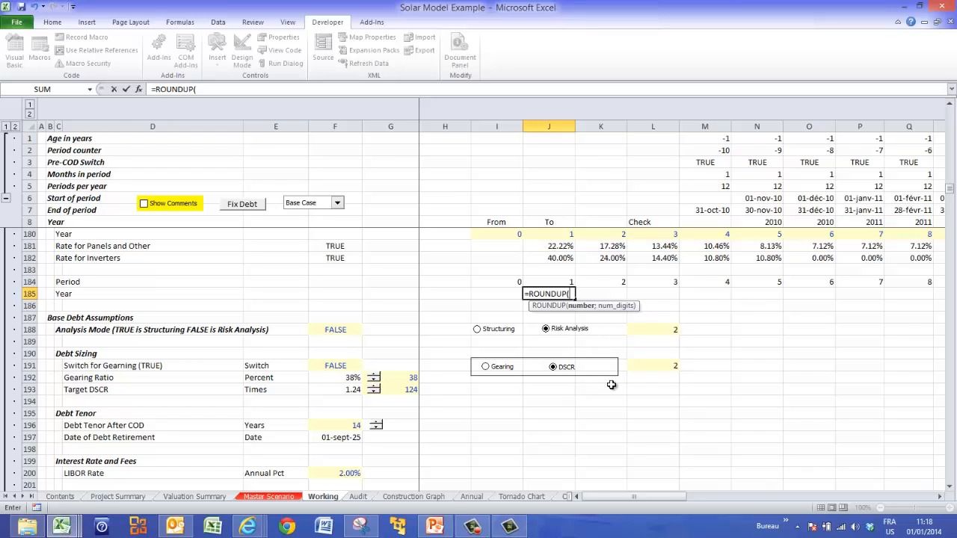
left_click(548, 281)
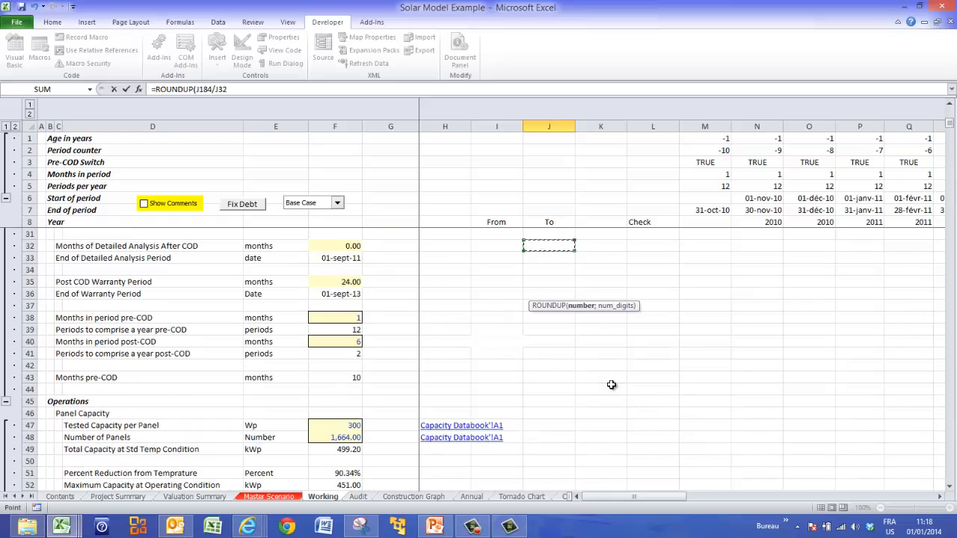
left_click(335, 353)
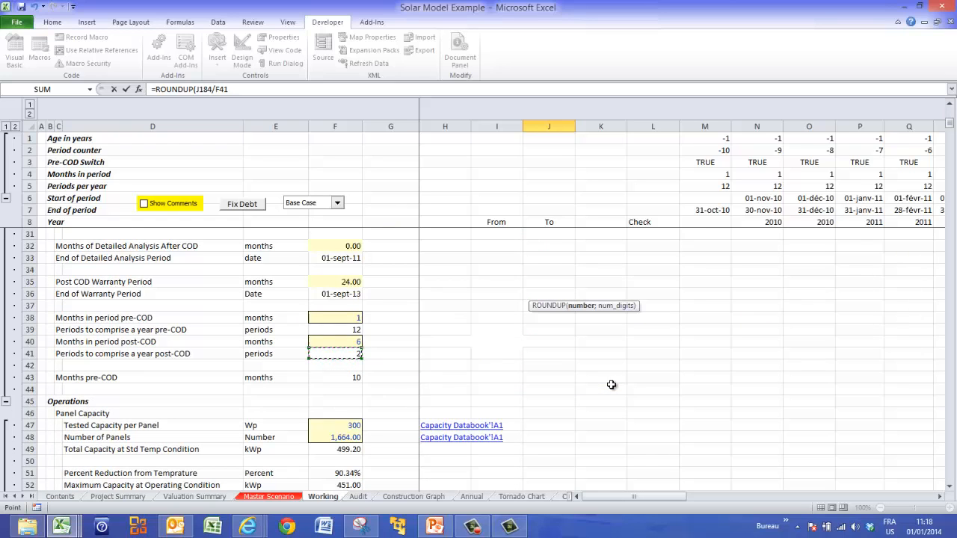
mouse_move(614, 390)
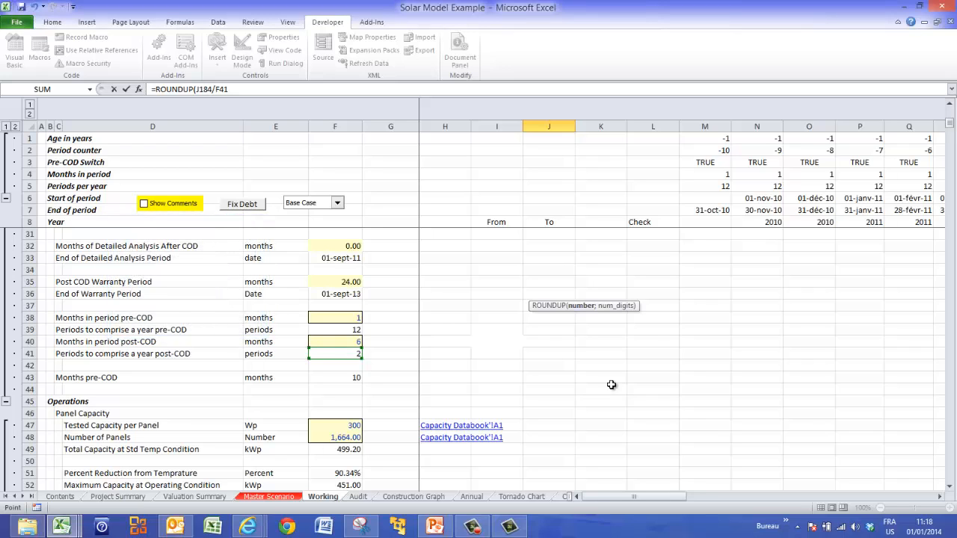
key("F4")
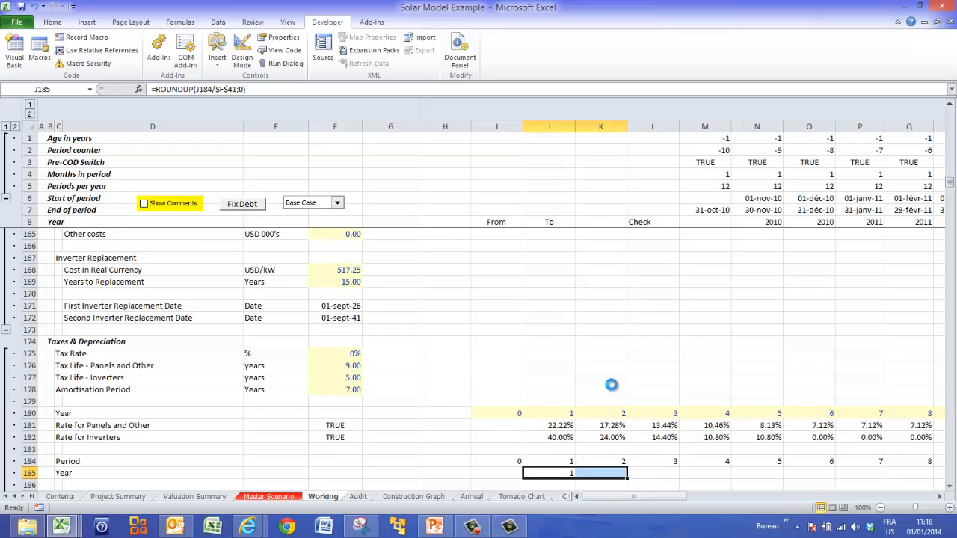
left_click(622, 461)
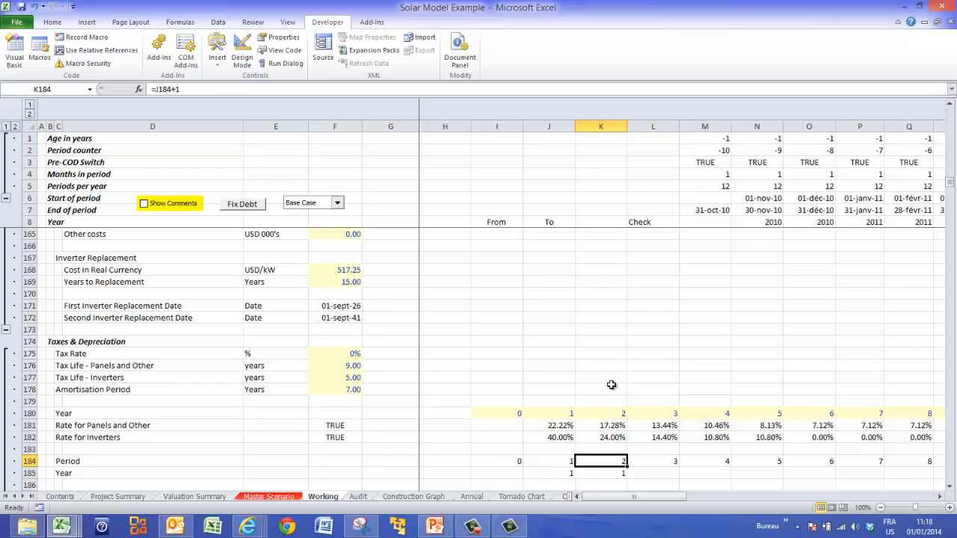
left_click(600, 472)
type(" (")
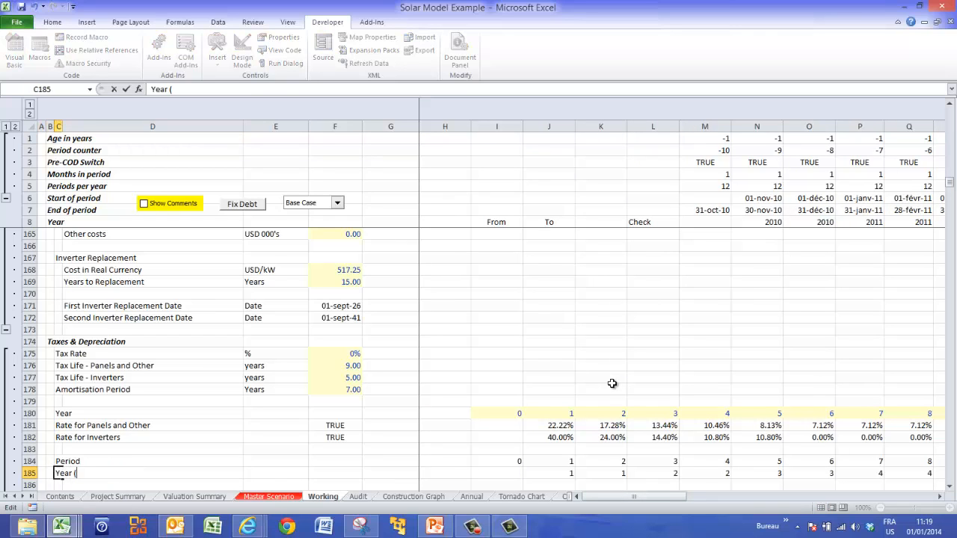
Complete the C185 label as 'Year (Using Roundup function)' and select J185.
left_click(600, 389)
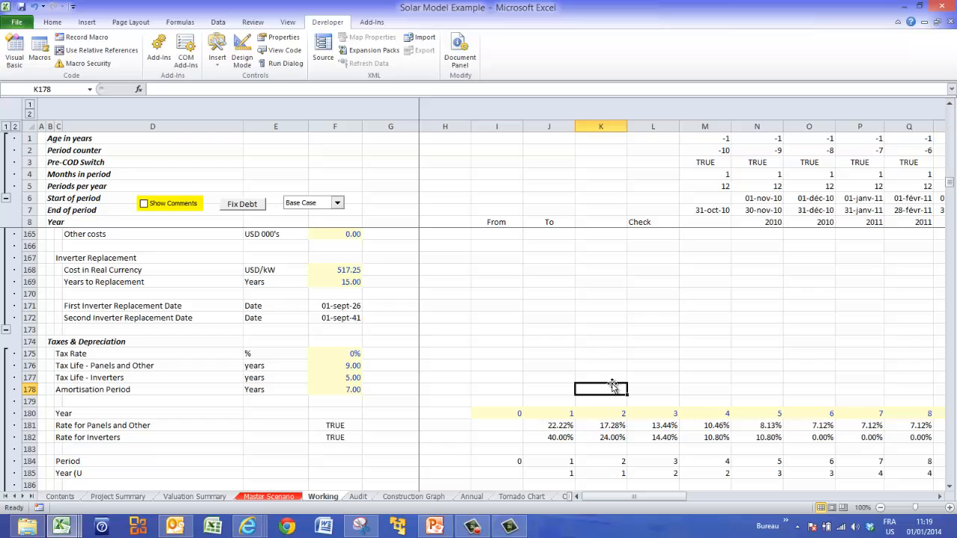
left_click(56, 473)
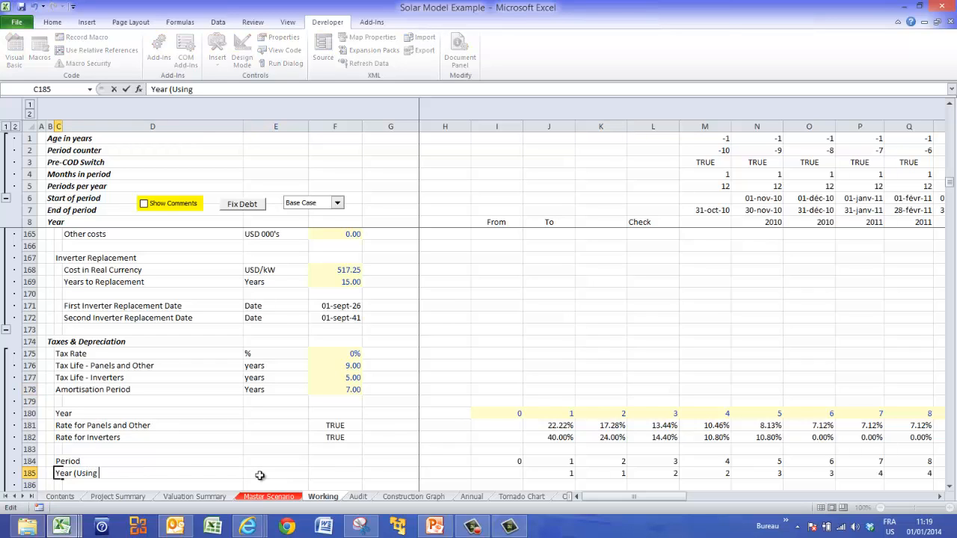
type("Roundup function)")
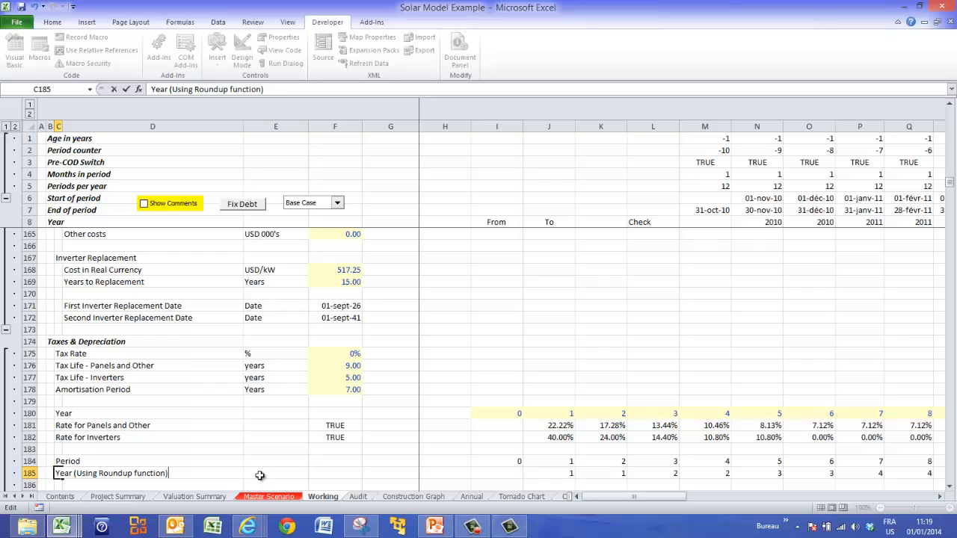
left_click(497, 467)
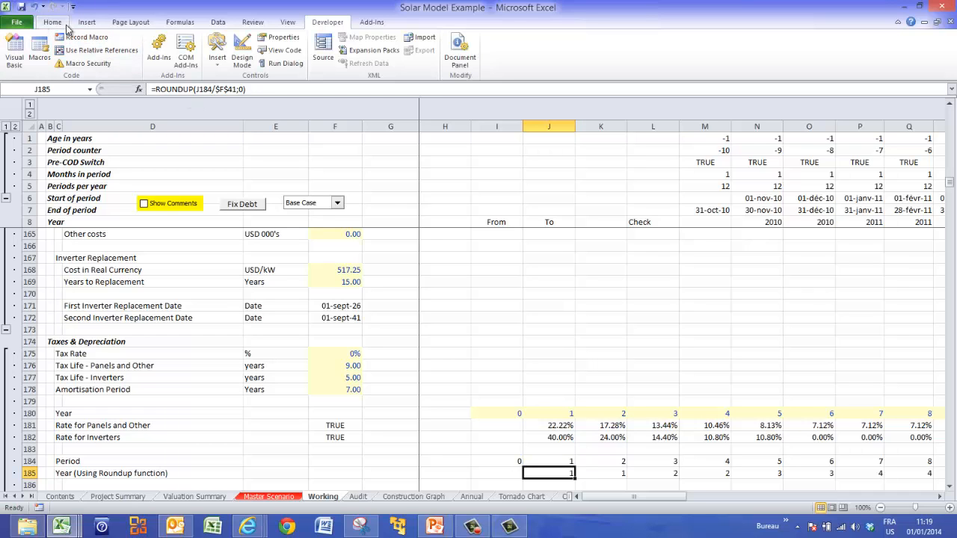
Add a 'Year' input message to J185 about using Roundup with the columns comprising a year.
left_click(217, 22)
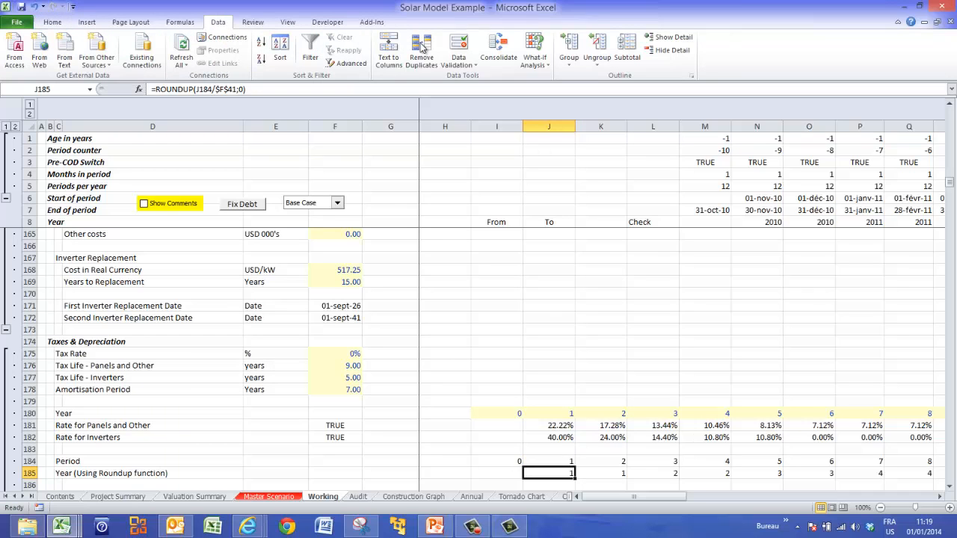
left_click(453, 48)
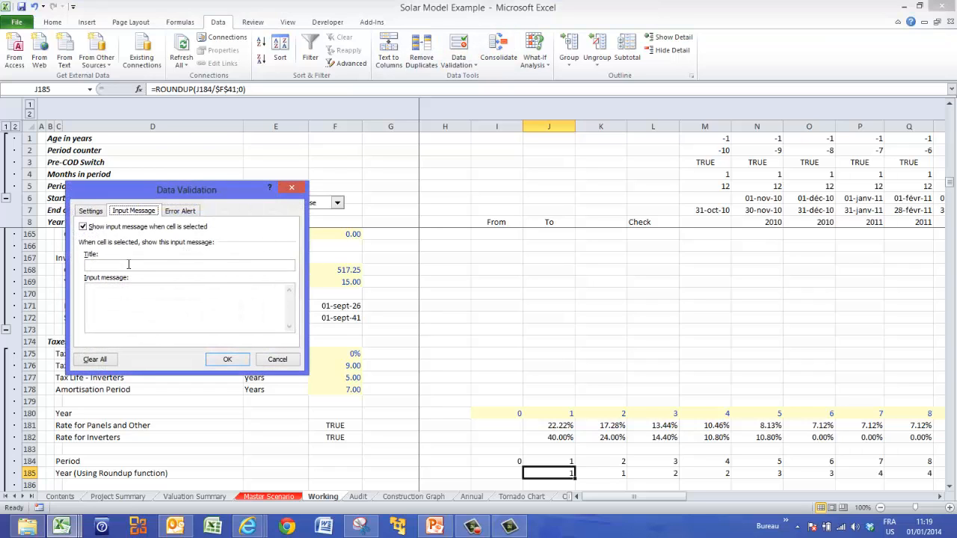
mouse_move(127, 267)
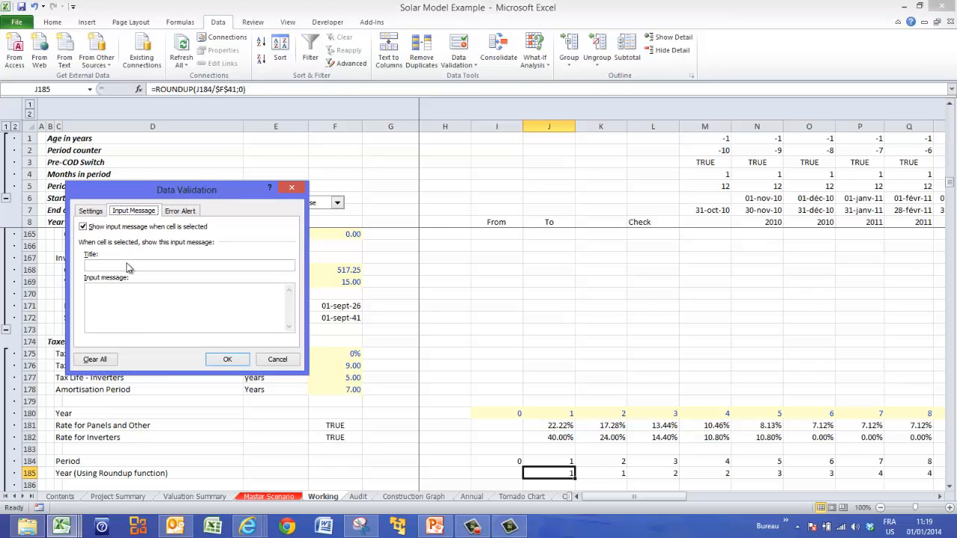
type("Year")
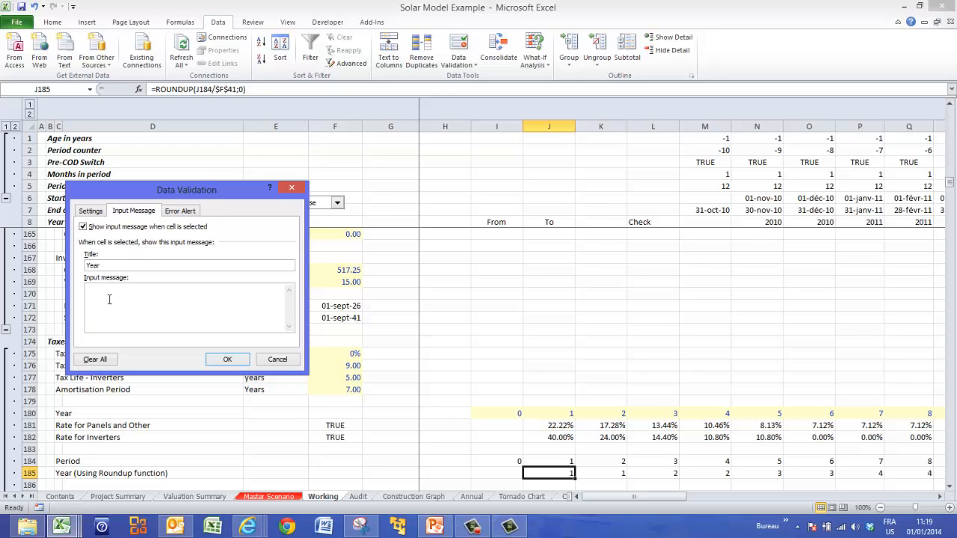
type("Use the Roundup function with the periods in a")
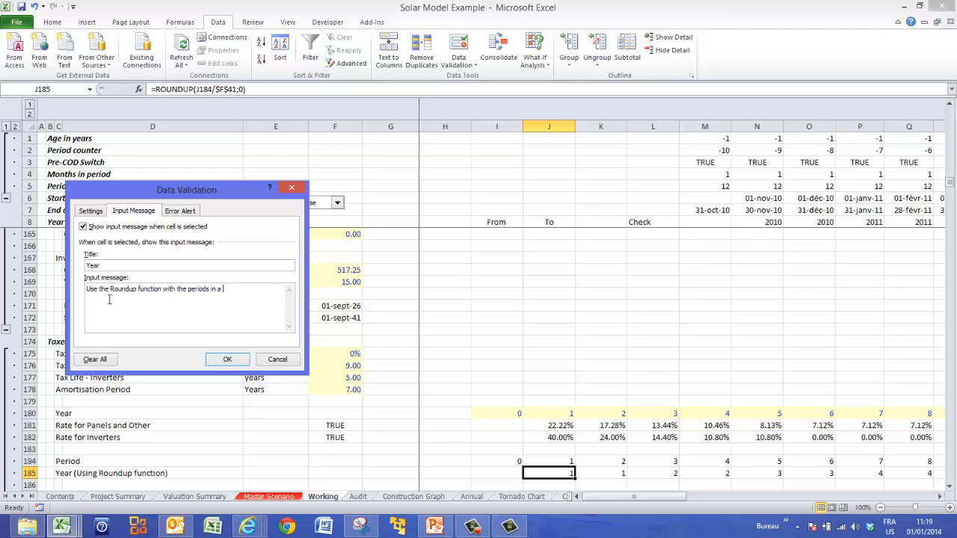
key("Backspace")
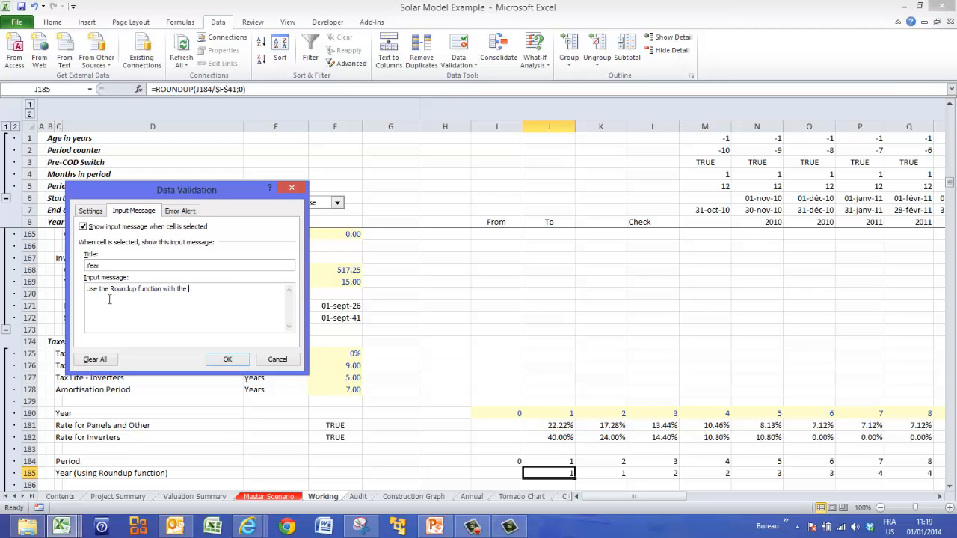
type("columns to comprise a yera")
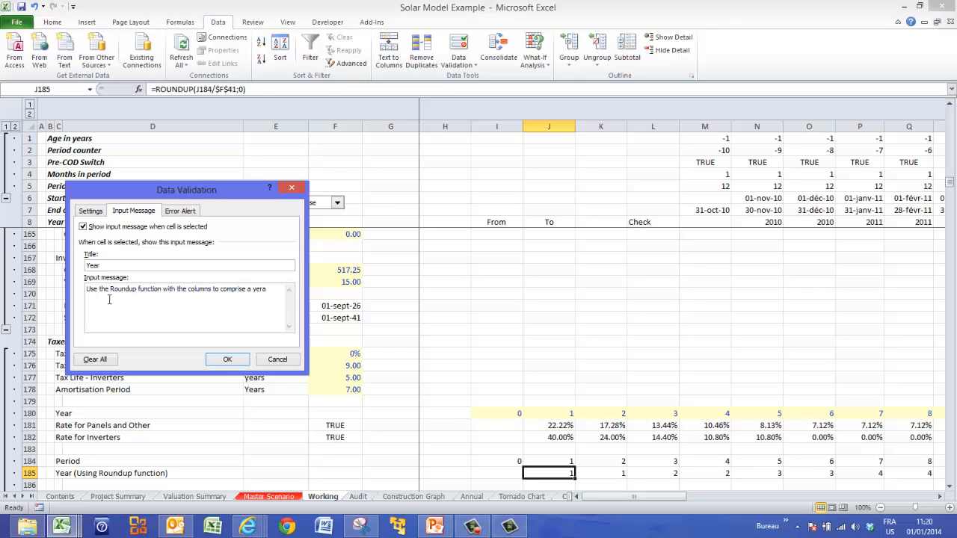
type("!")
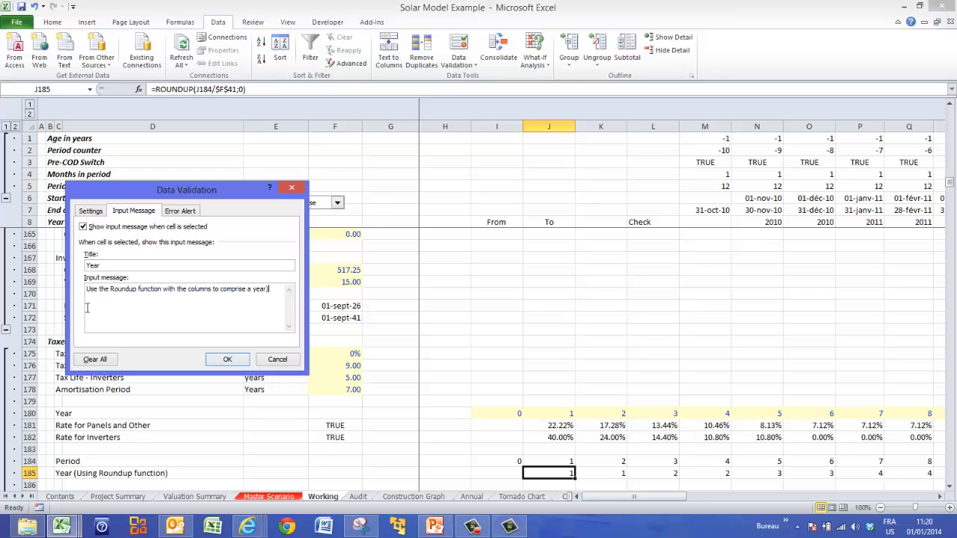
left_click(227, 359)
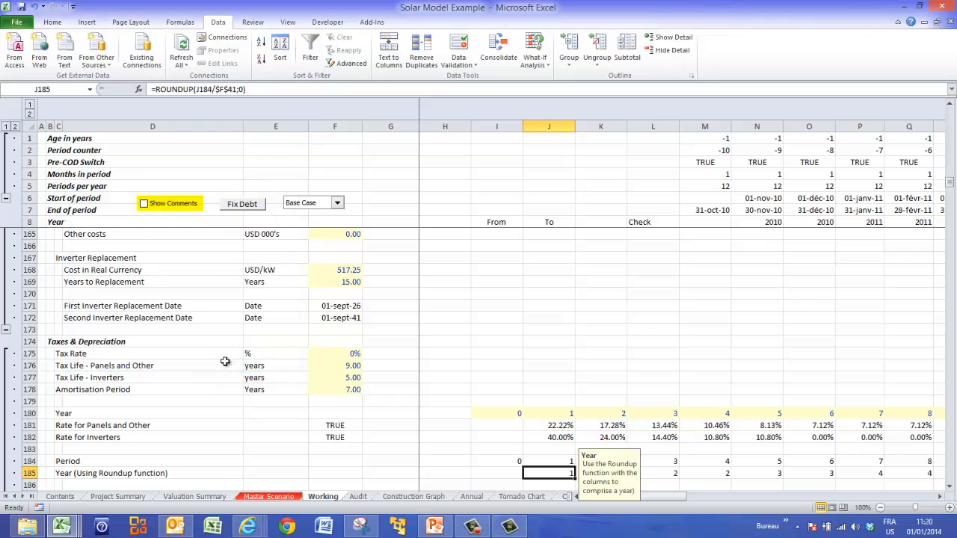
scroll("right", 3)
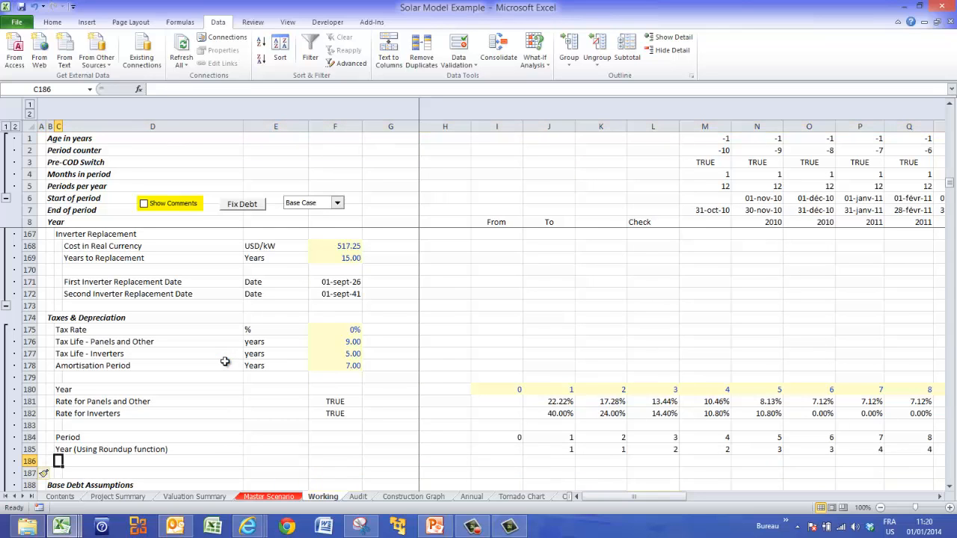
Label C186 'Periodic Depreciation Rate' and enter =LOOKUP(J185;$J$180:$AC$180;$J$182:$AC$182)/$F$41 in J186.
type("Period")
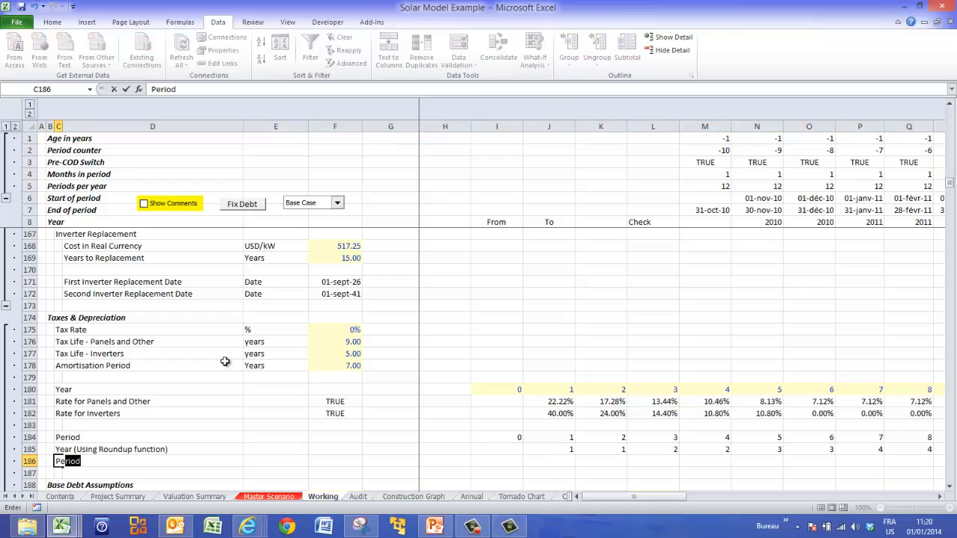
type("ic Depreciation Rate")
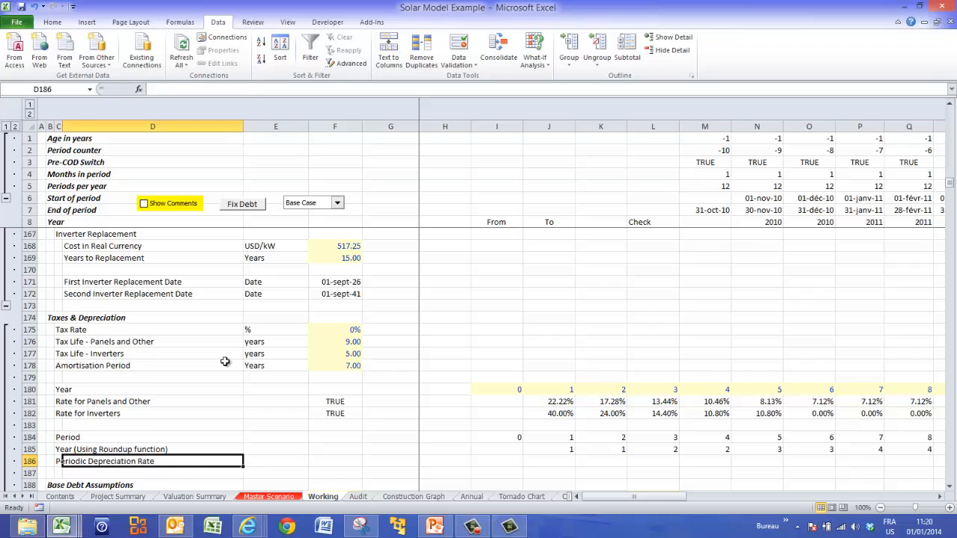
left_click(548, 462)
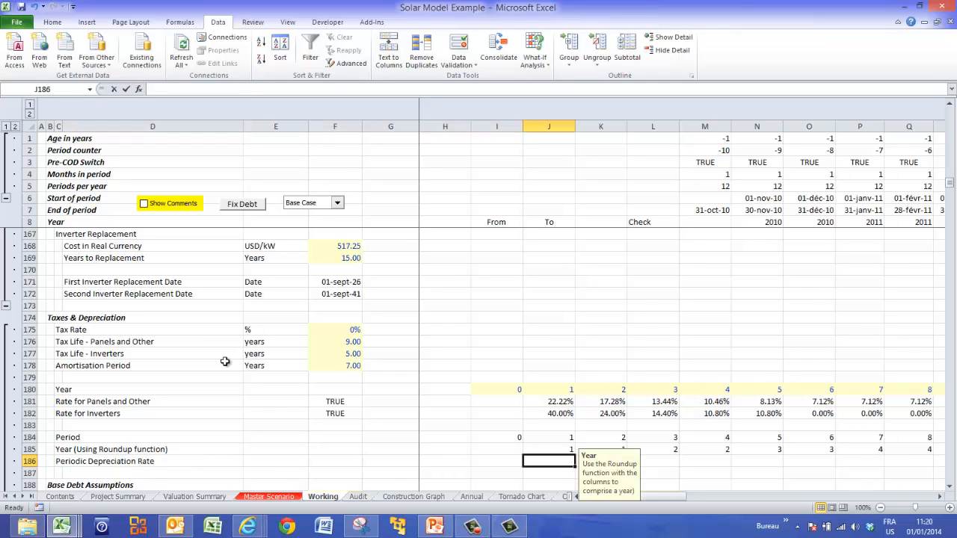
type("=l")
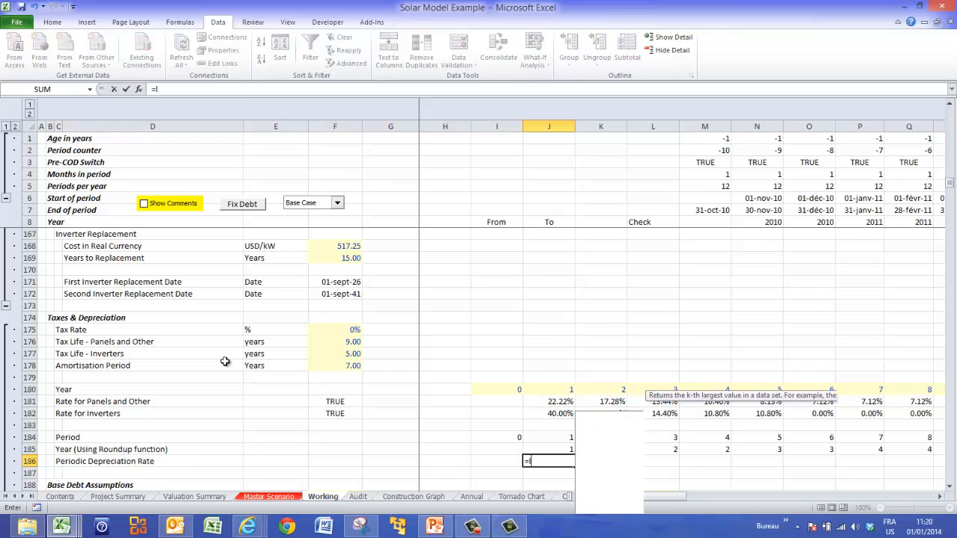
type("ookup")
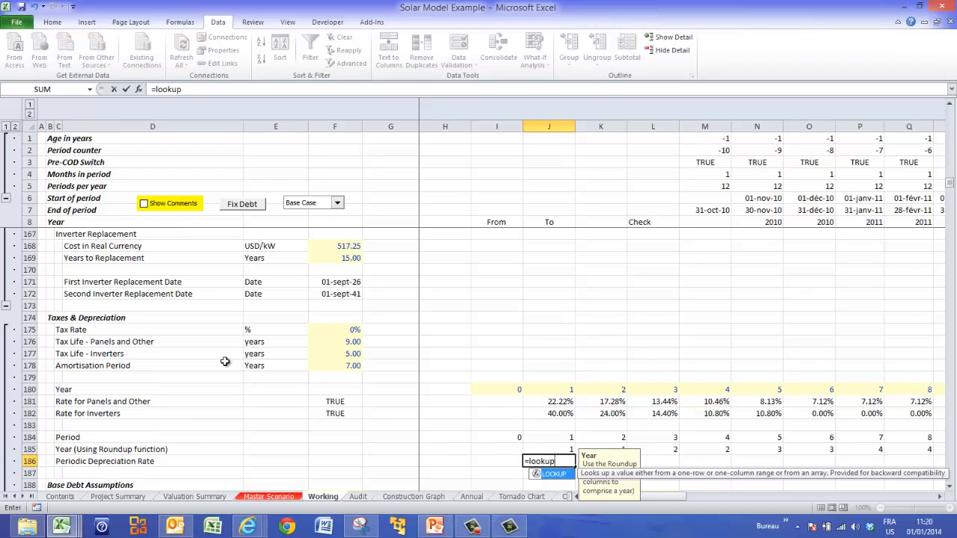
type("(")
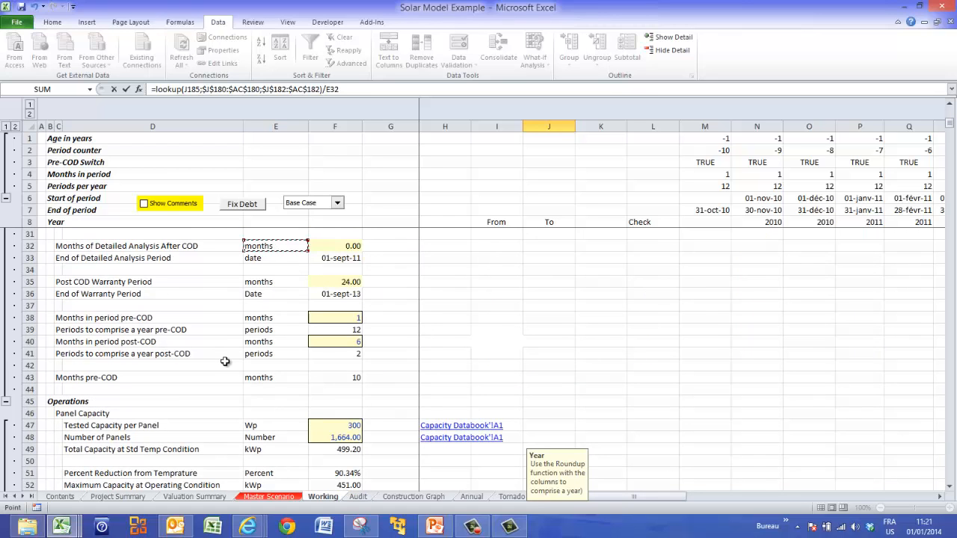
left_click(334, 353)
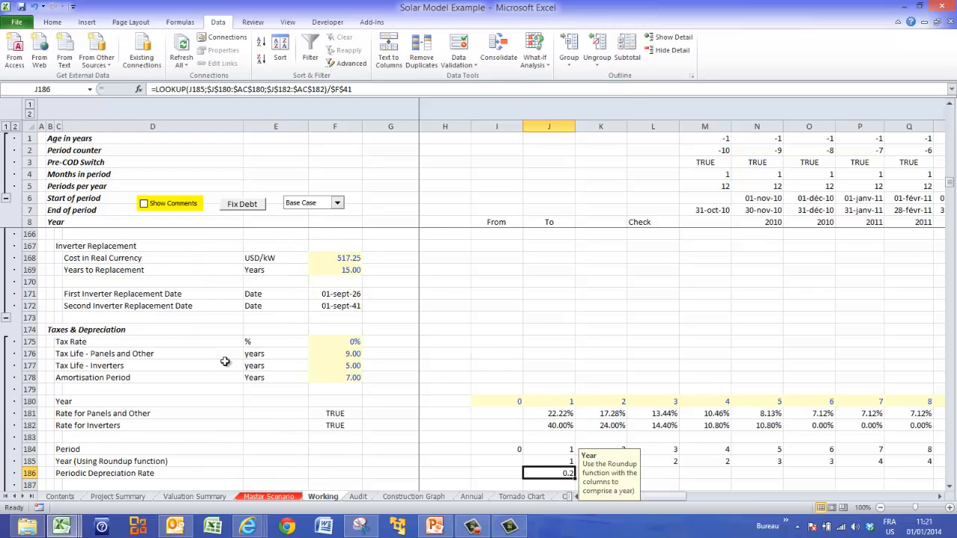
mouse_move(322, 422)
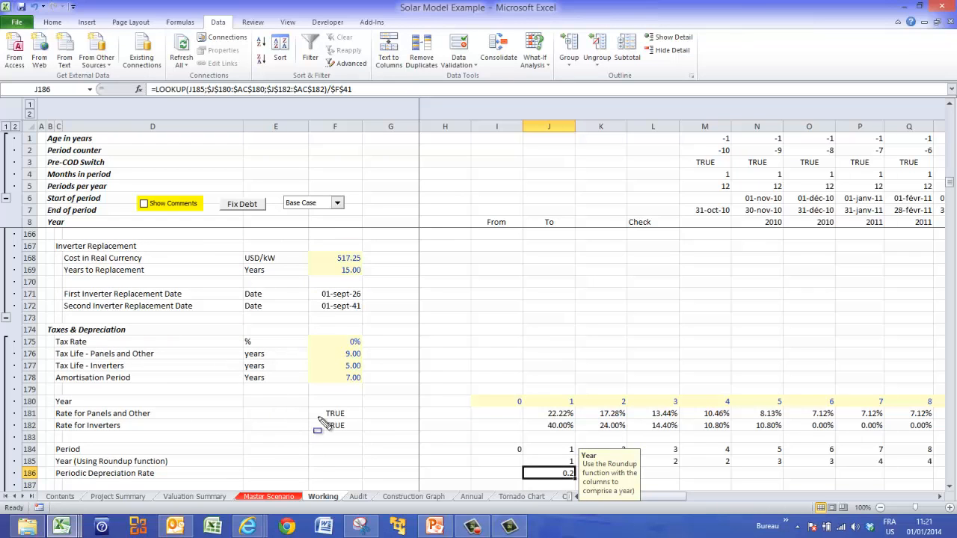
mouse_move(531, 480)
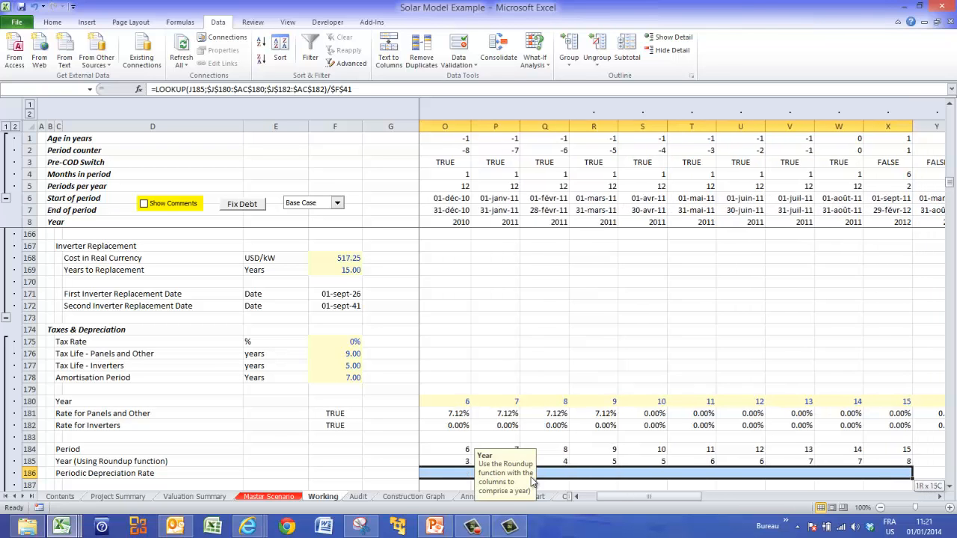
Scroll the timeline and inspect the M186 rate formula reading 0.2, 0.12, 0.072….
scroll("right", 3)
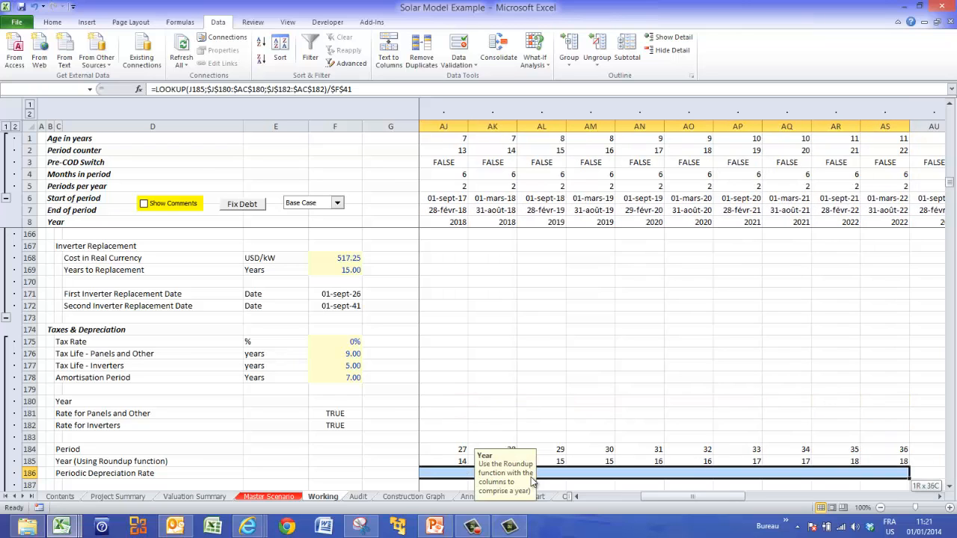
scroll("right", 3)
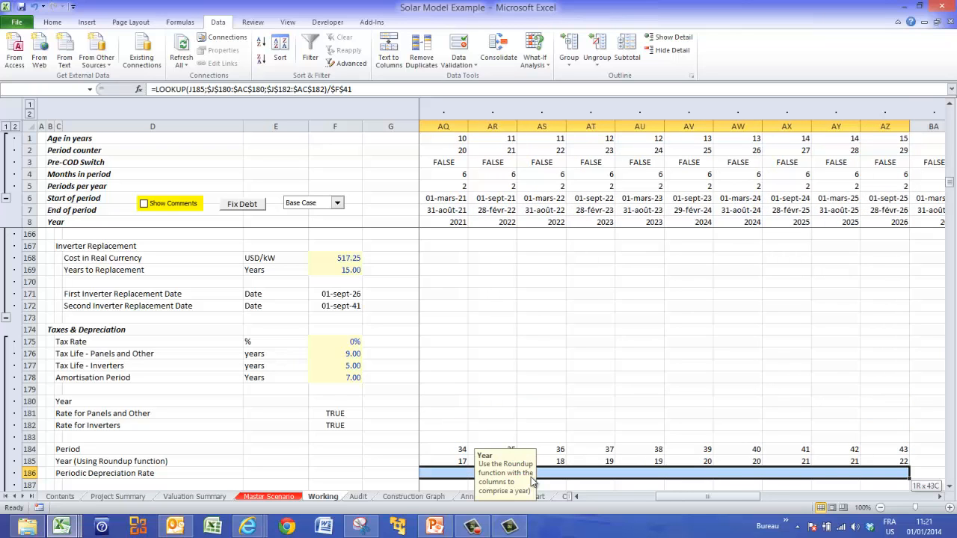
scroll("right", 3)
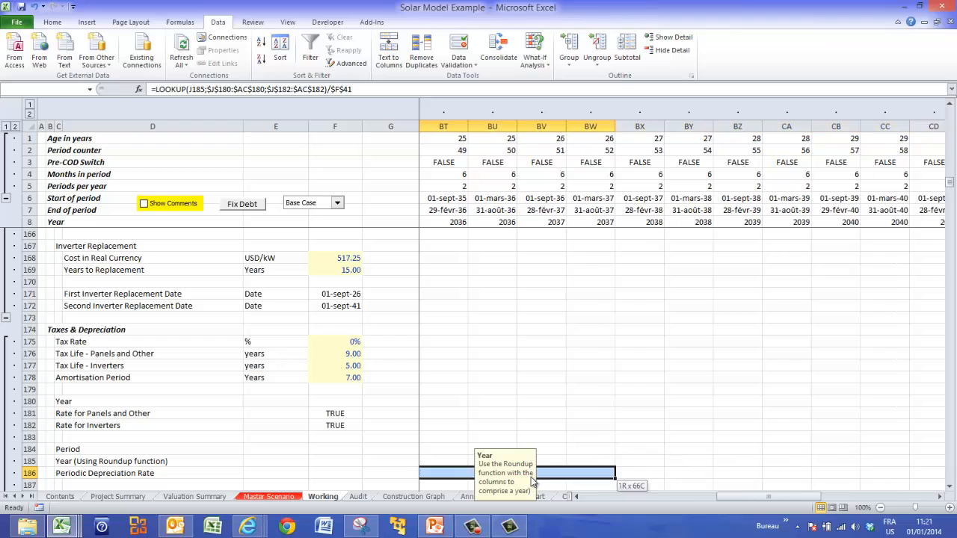
scroll("left", 3)
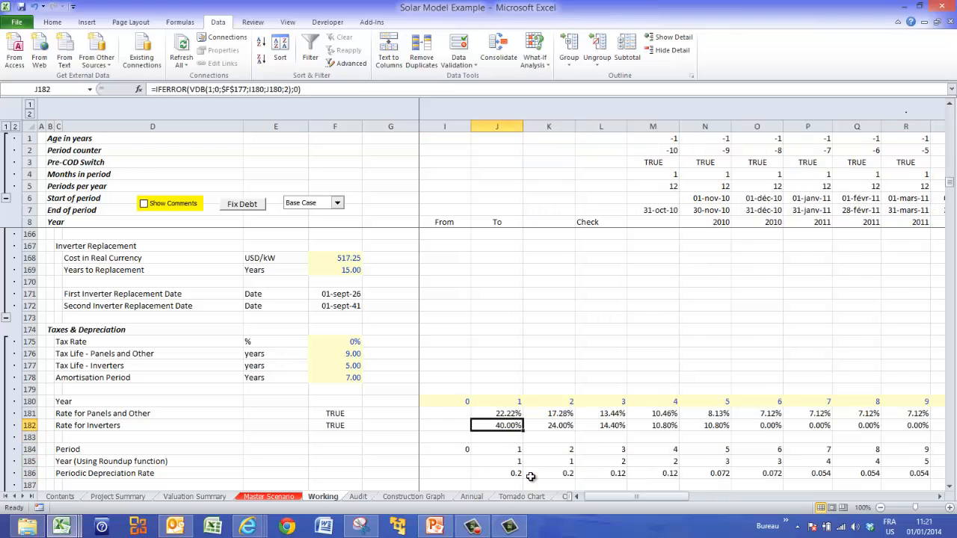
left_click(663, 473)
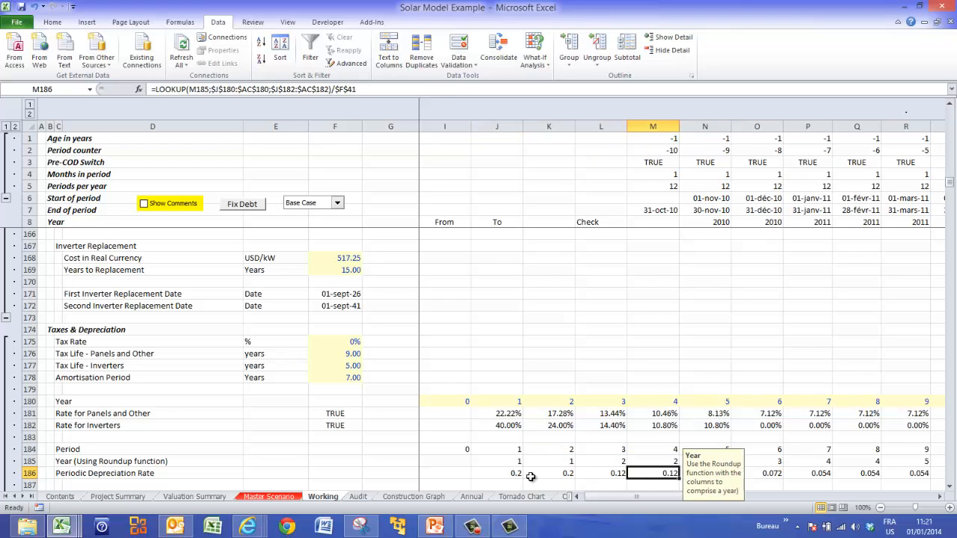
scroll("right", 3)
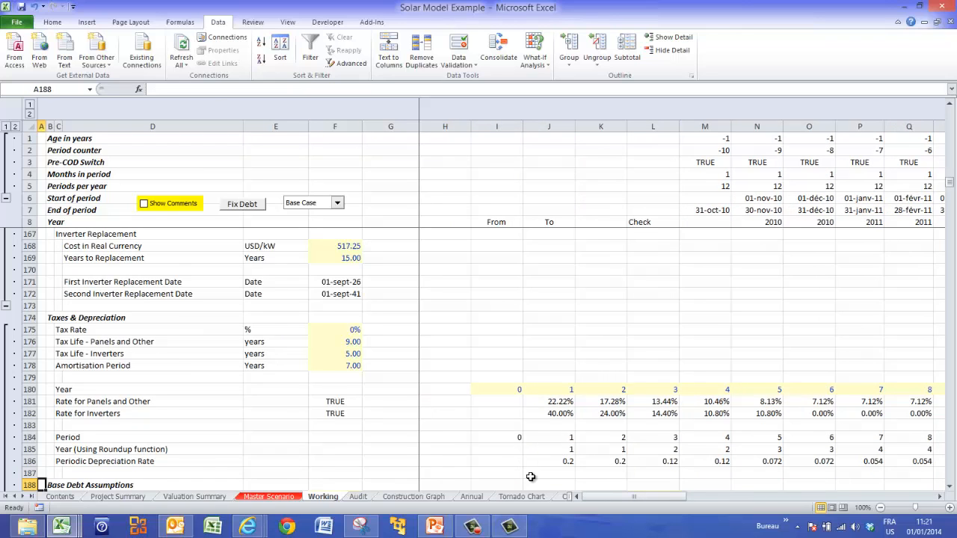
Scroll down to the Inverters - Replacement block around row 399.
scroll("down", 3)
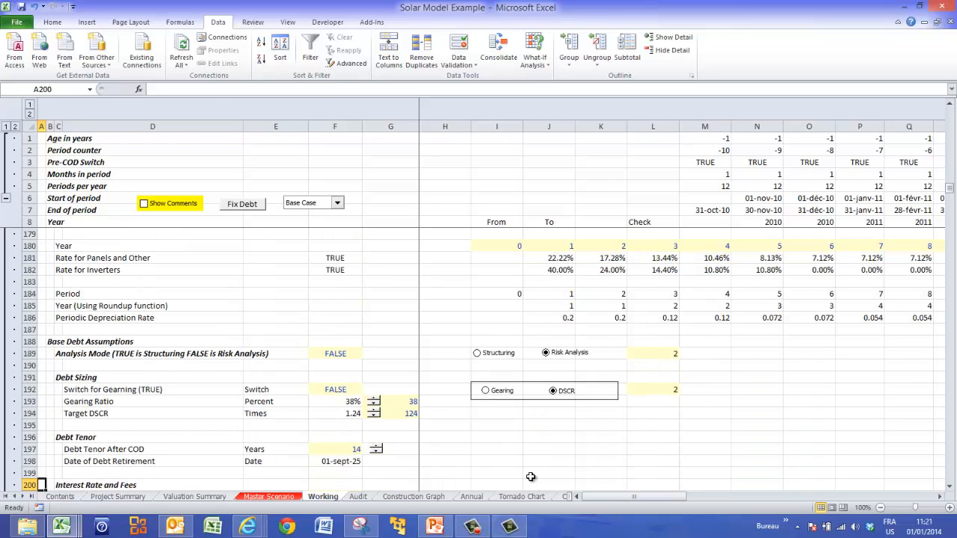
scroll("down", 3)
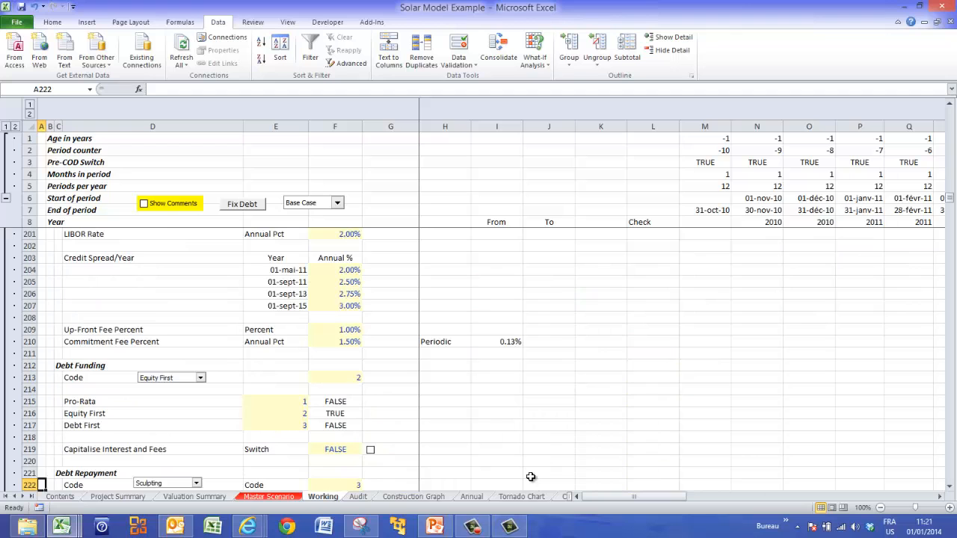
scroll("down", 3)
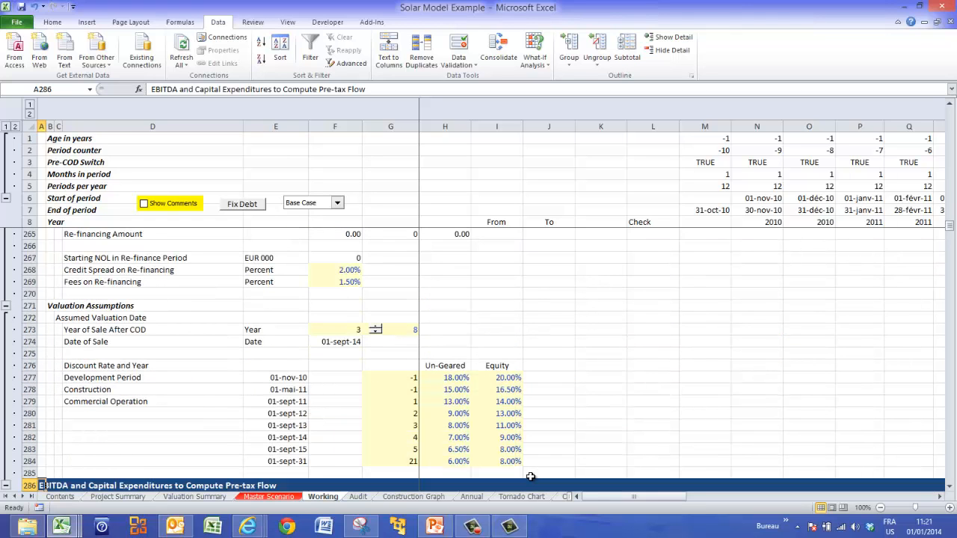
scroll("down", 3)
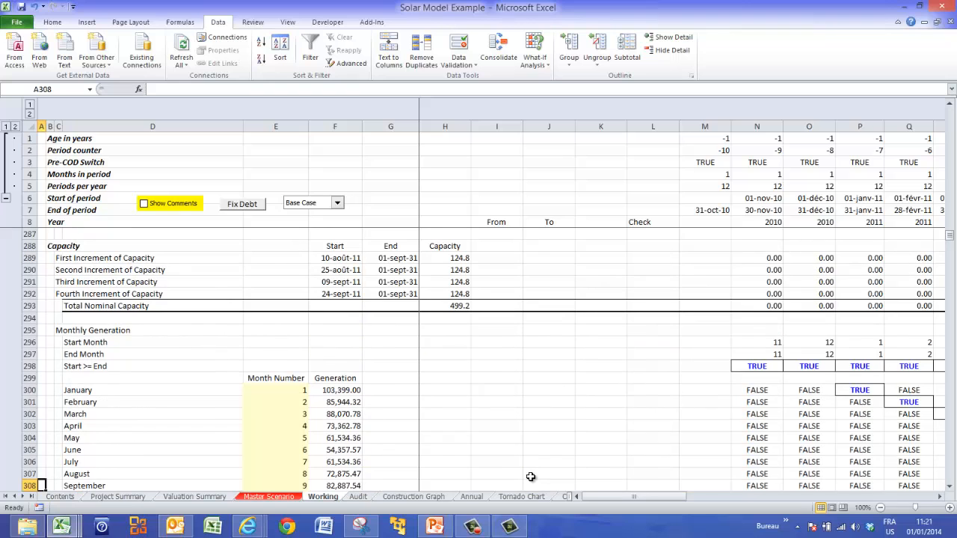
scroll("down", 3)
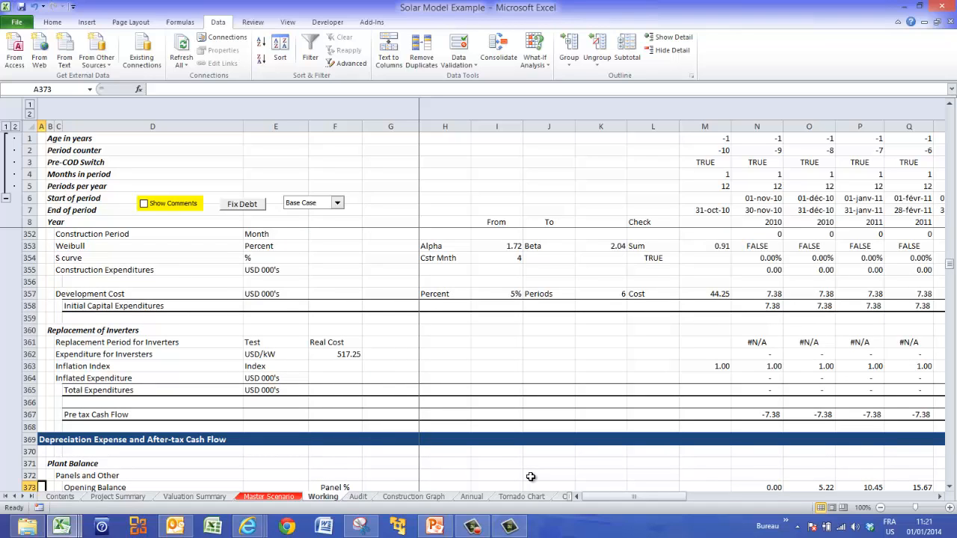
scroll("down", 3)
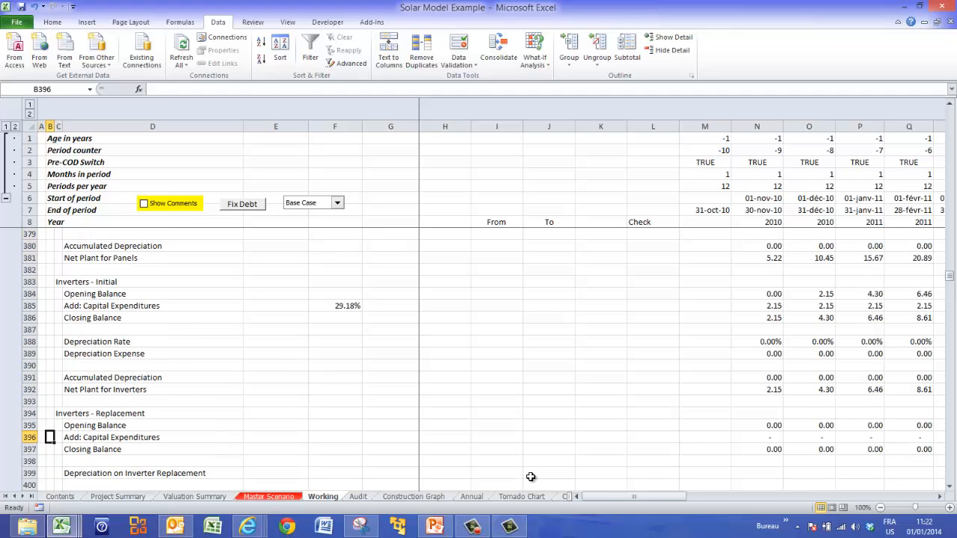
Check the first inverter replacement capex in row 396 and the depreciation row.
scroll("right", 3)
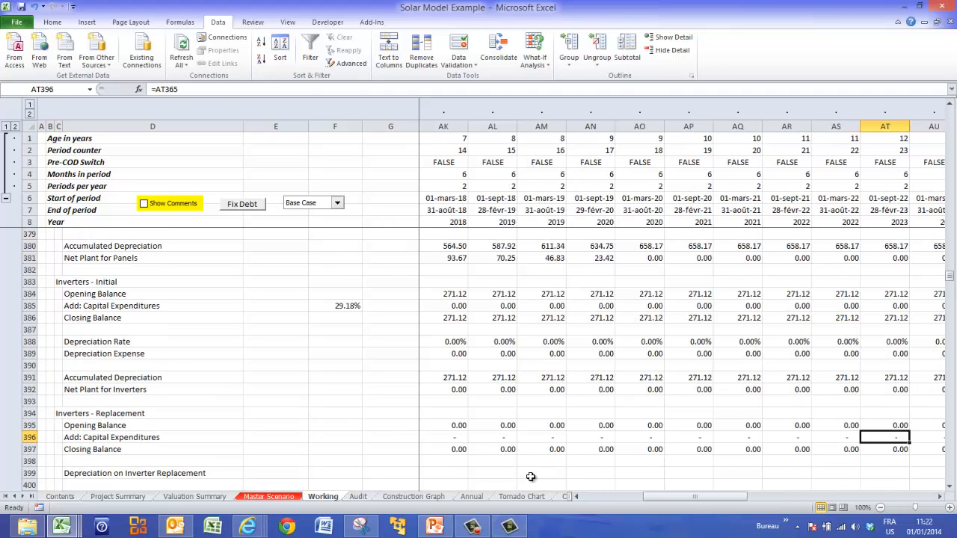
scroll("right", 3)
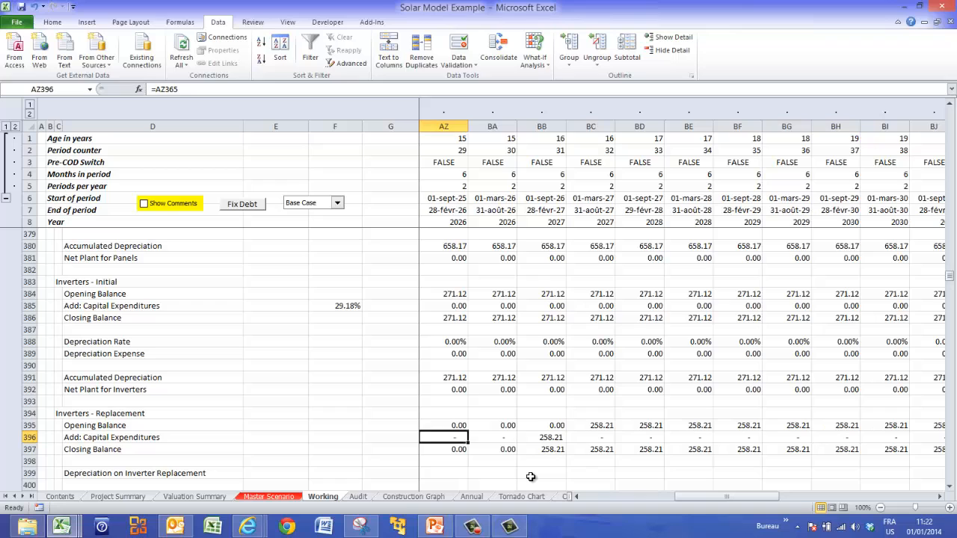
left_click(545, 436)
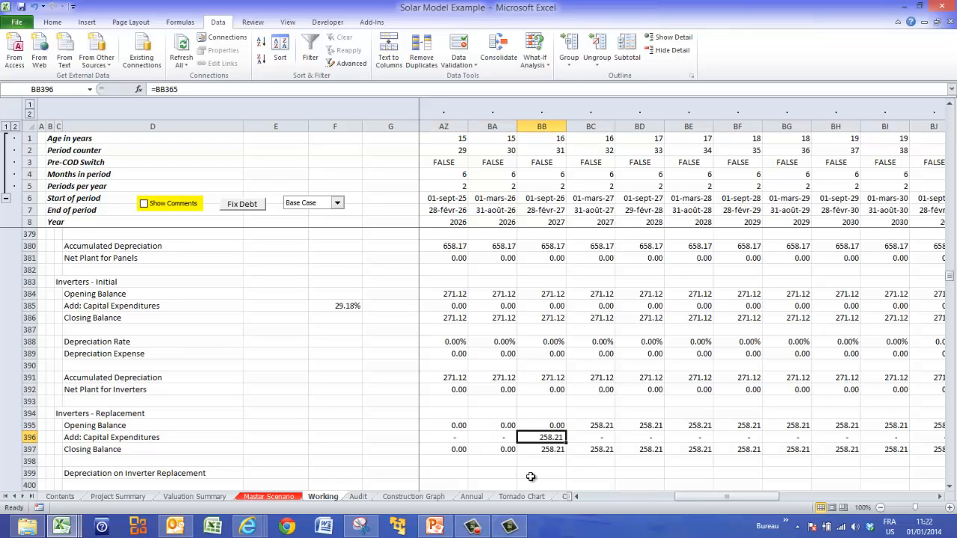
left_click(549, 472)
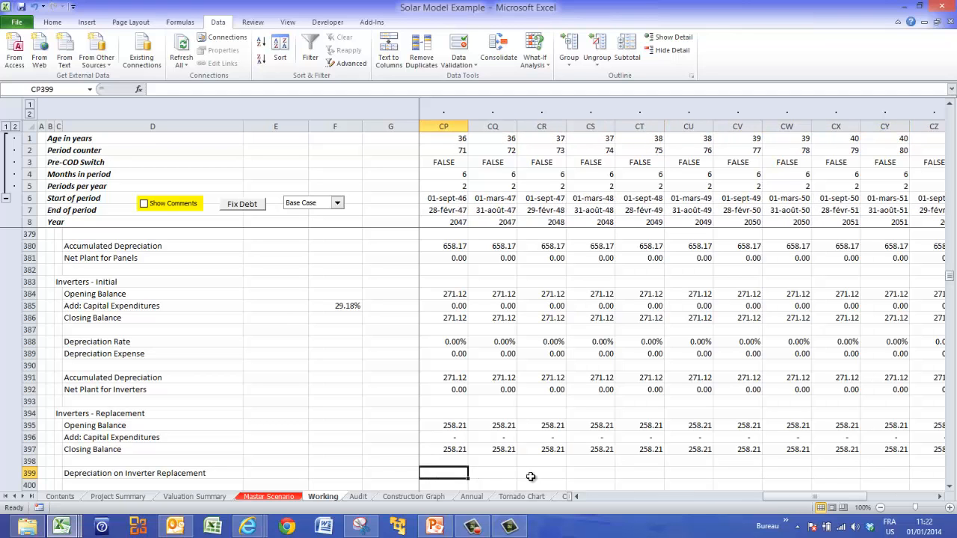
scroll("left", 3)
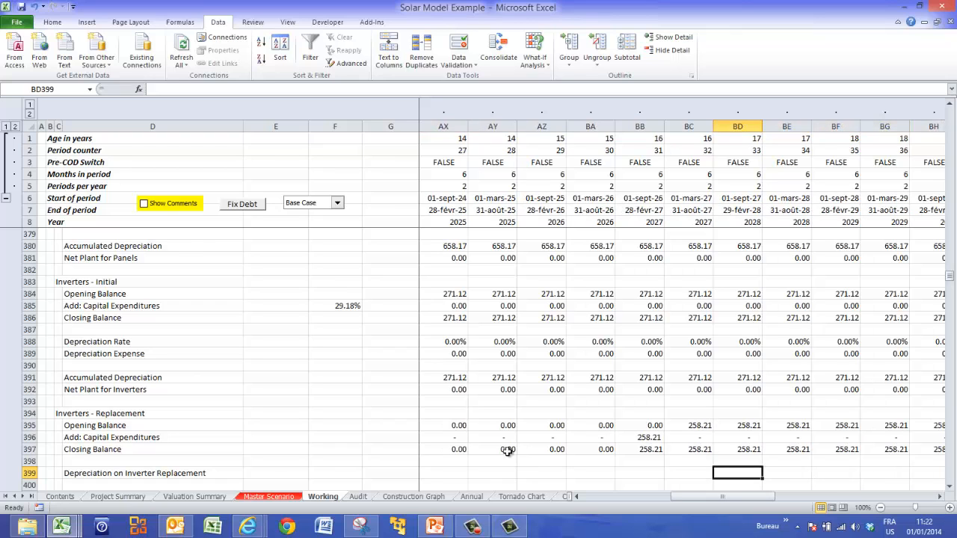
Switch the model to the Low Case scenario and select the first depreciation period cell.
left_click(337, 203)
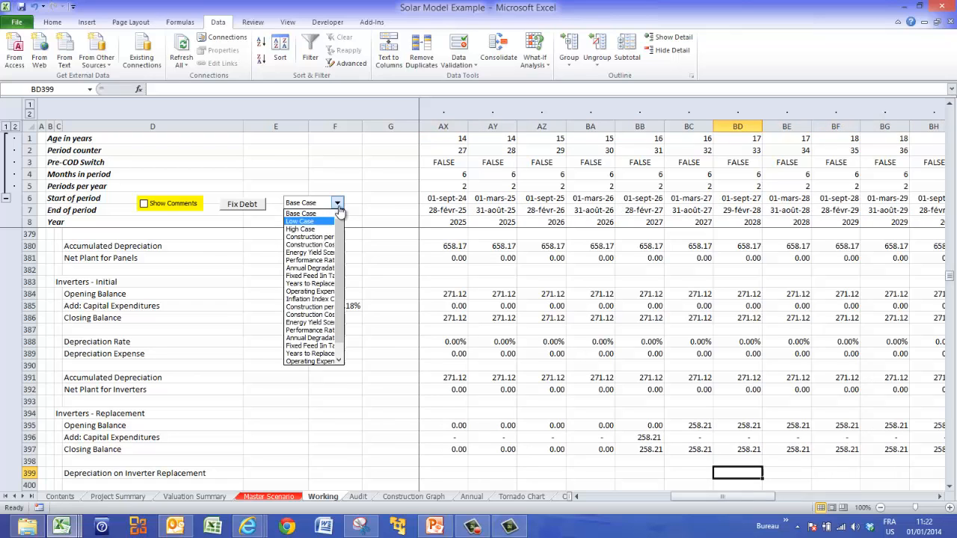
left_click(300, 220)
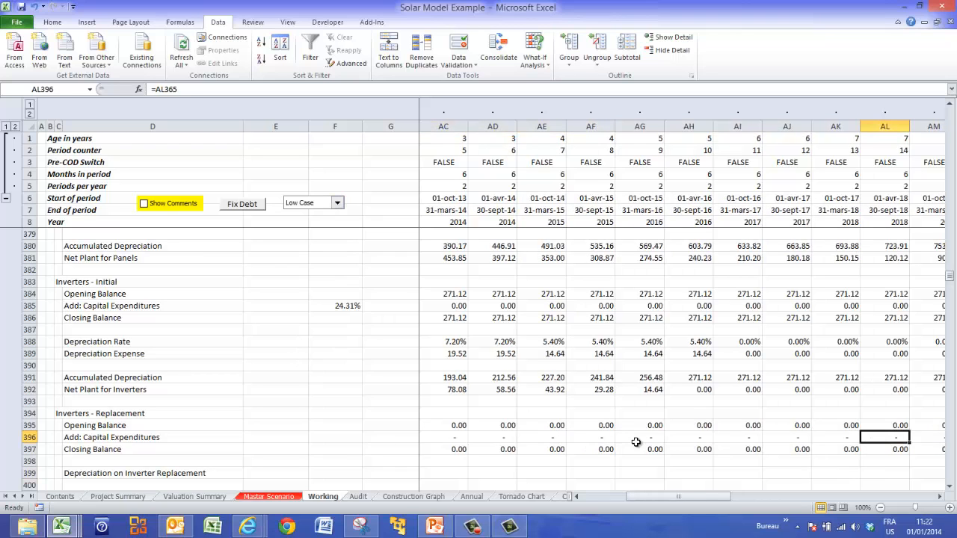
scroll("right", 3)
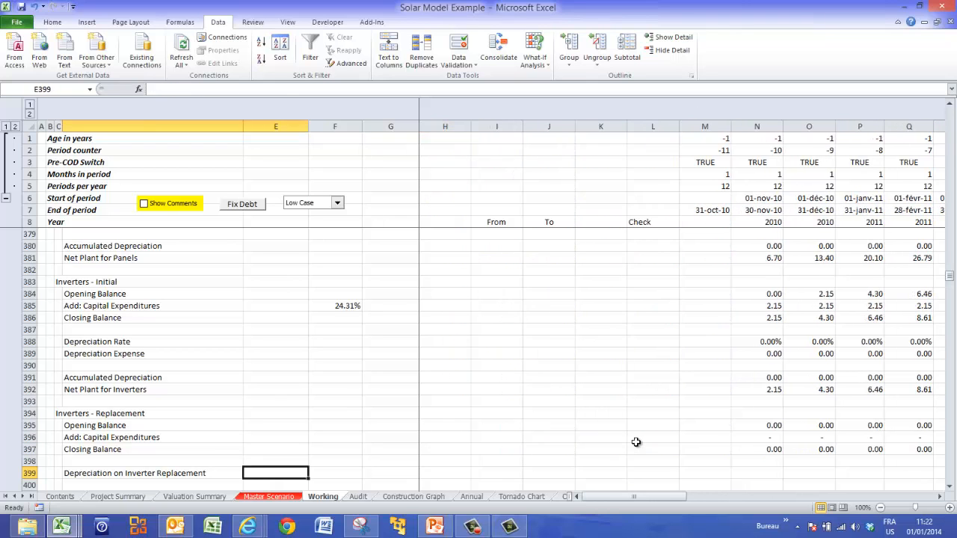
left_click(757, 472)
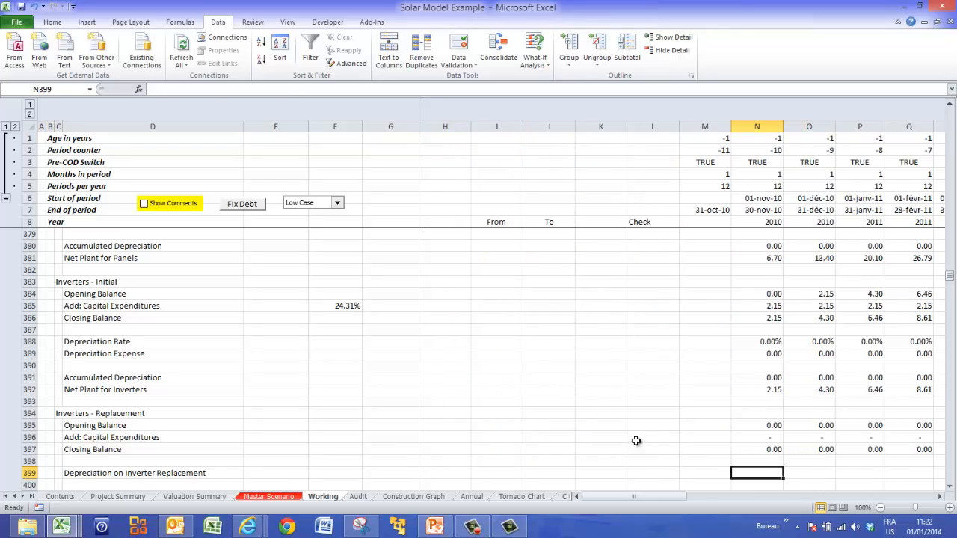
mouse_move(535, 375)
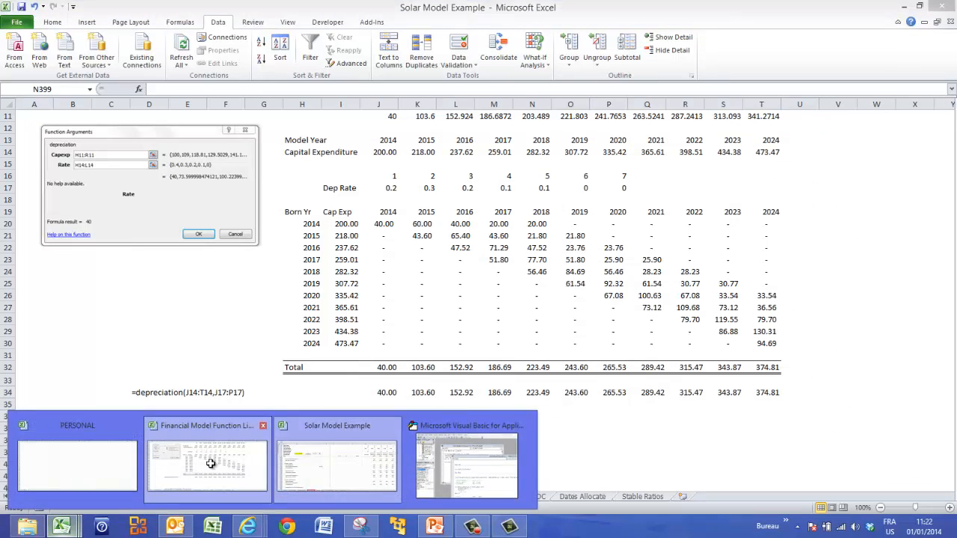
In the Function Library, array-enter =depreciation(J14:T14, J17:P17) across J34:T34, returning 40.00–374.81.
left_click(207, 467)
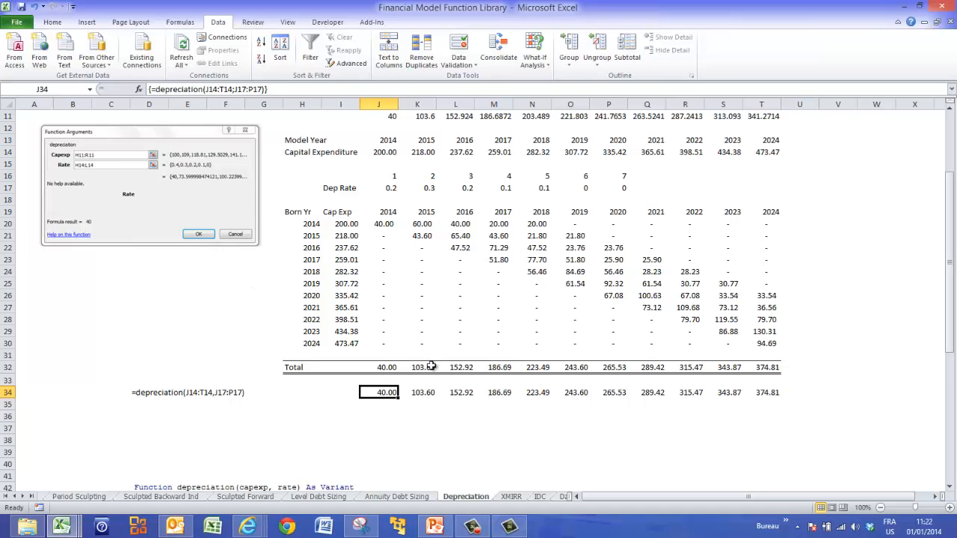
mouse_move(425, 301)
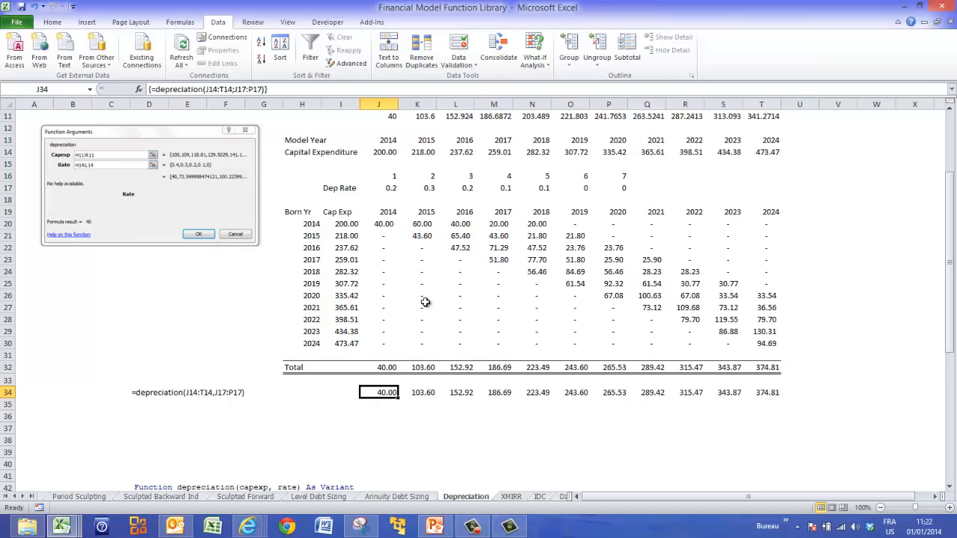
left_click(386, 212)
type("=")
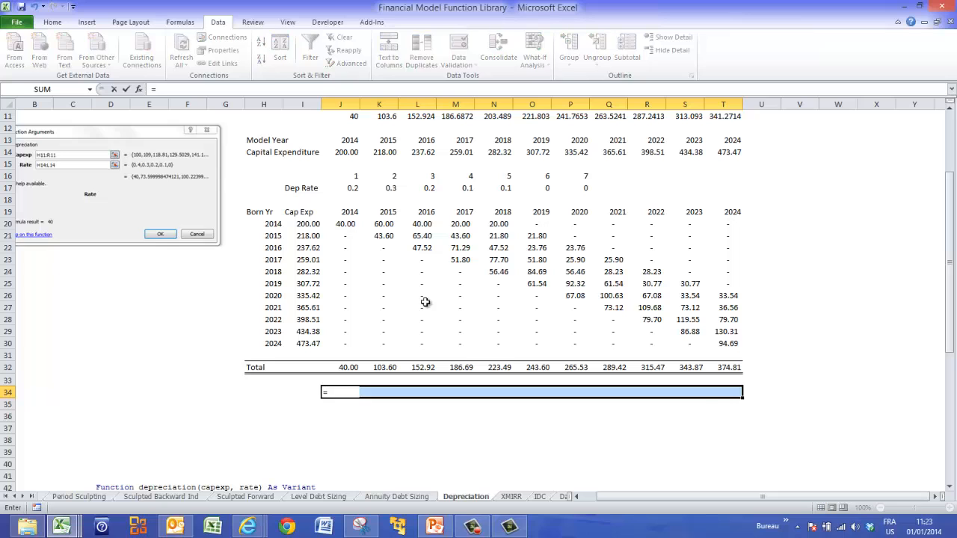
type("de")
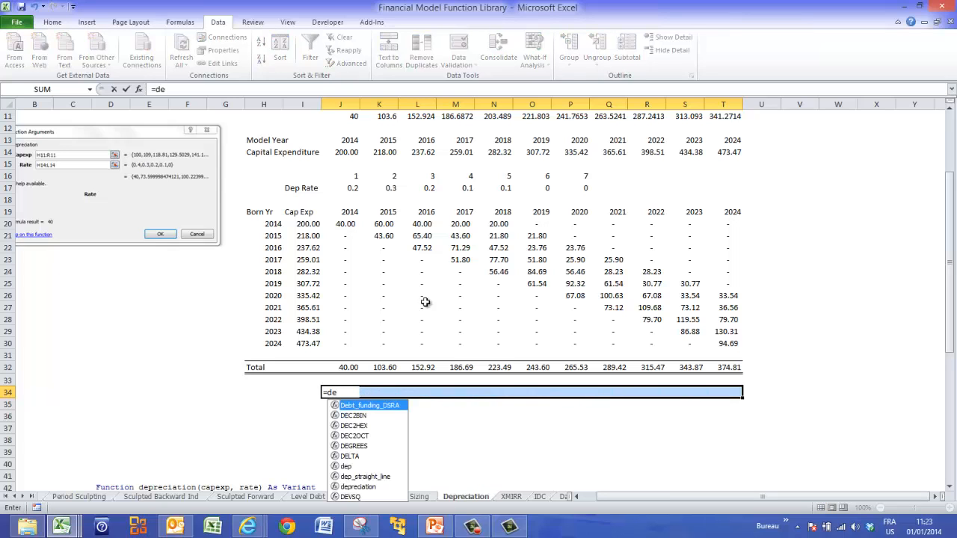
type("preciation(")
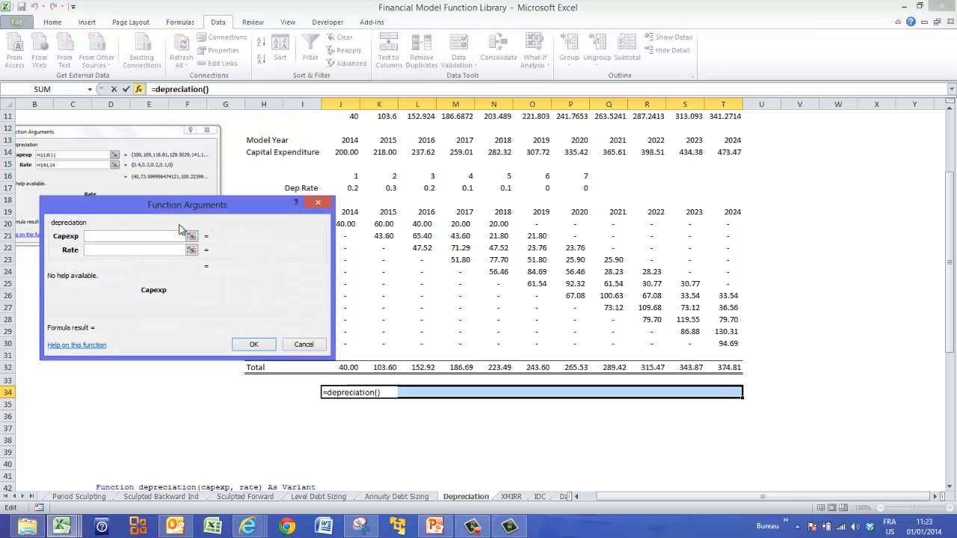
left_click(191, 235)
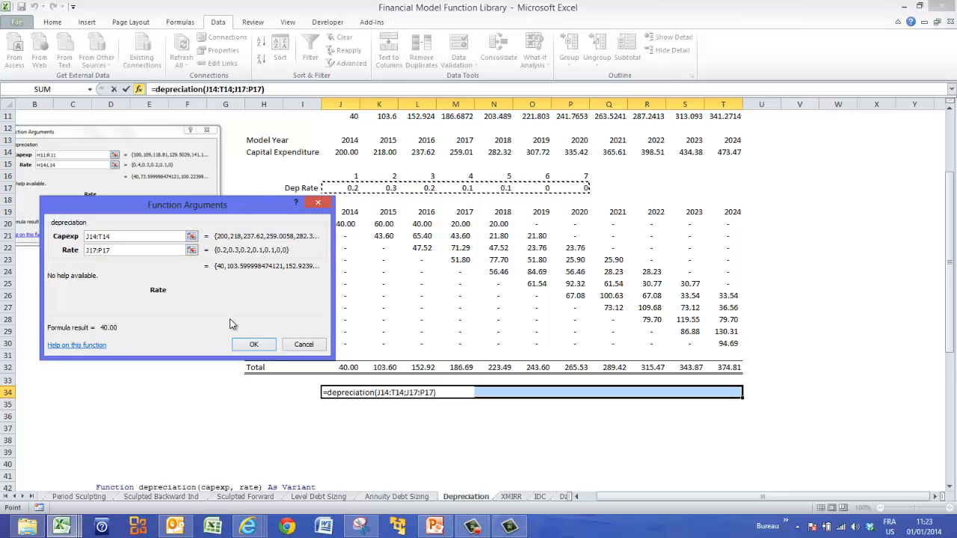
left_click(253, 344)
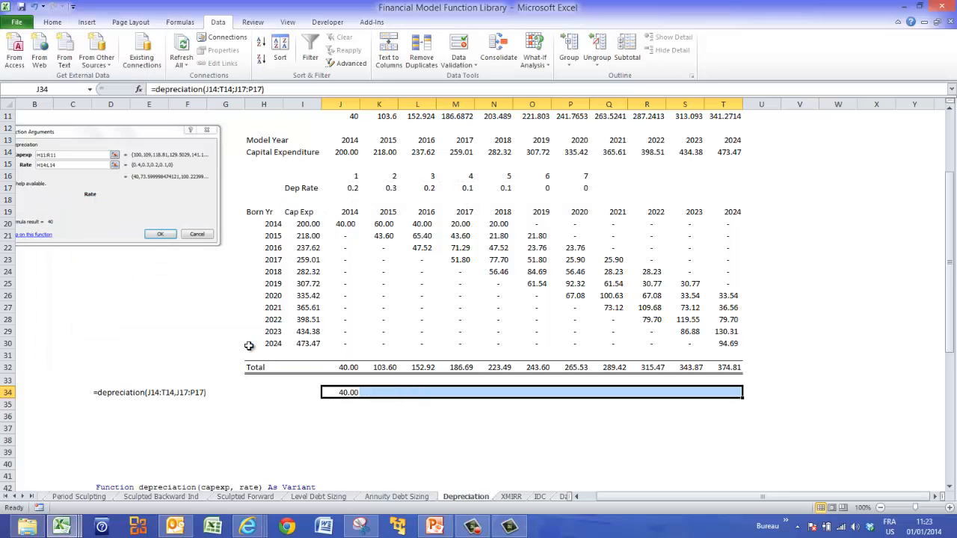
key("Ctrl+Shift+Enter")
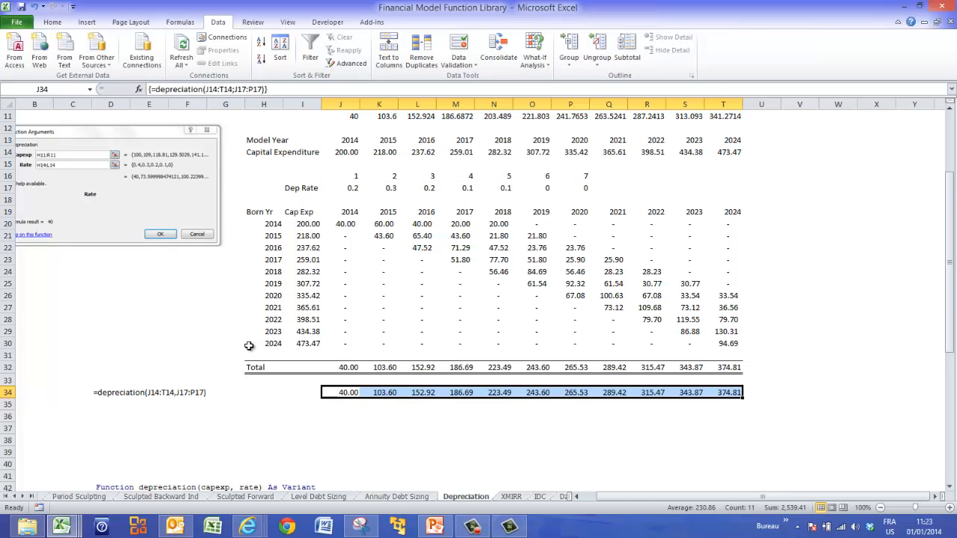
left_click(384, 380)
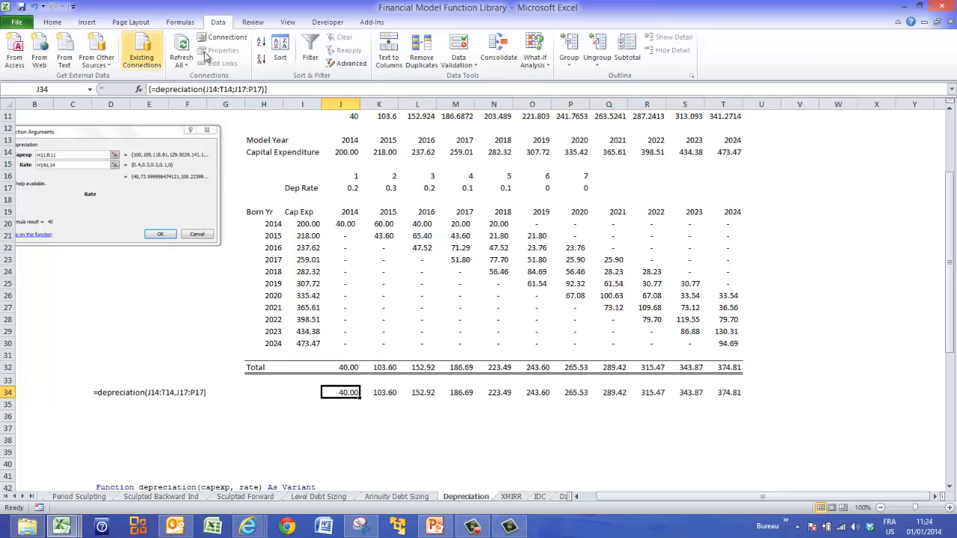
Open the library workbook's Depreciation_Functions macro in the VBA editor and select the depreciation function code.
left_click(340, 21)
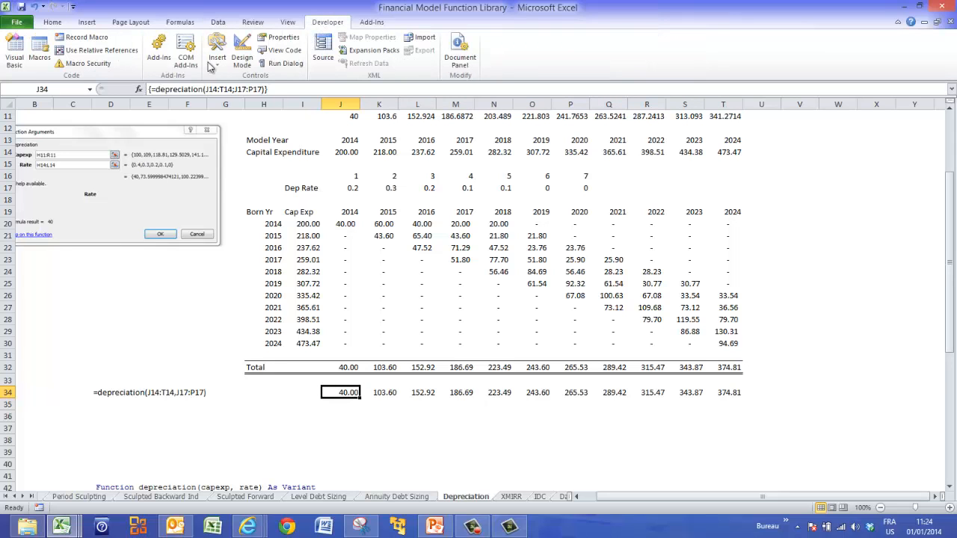
mouse_move(39, 57)
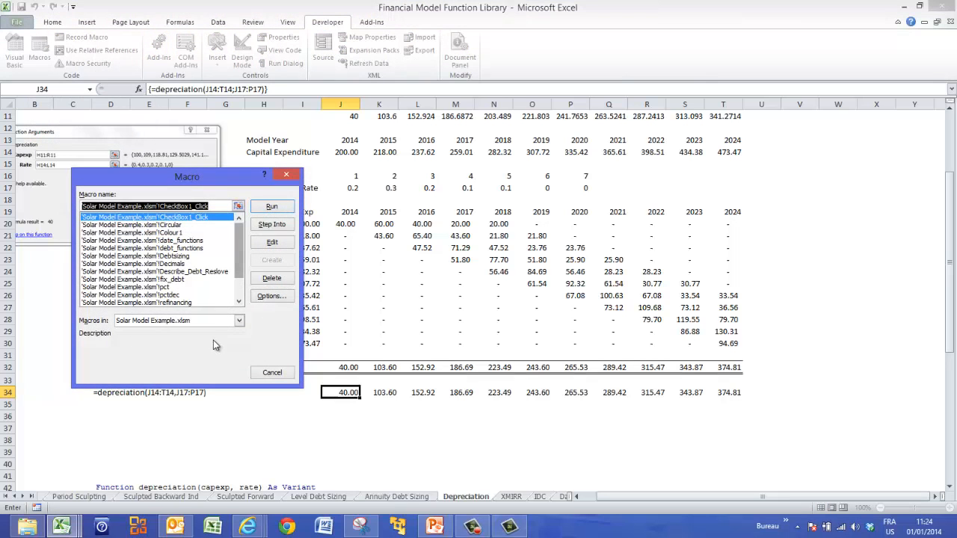
left_click(236, 321)
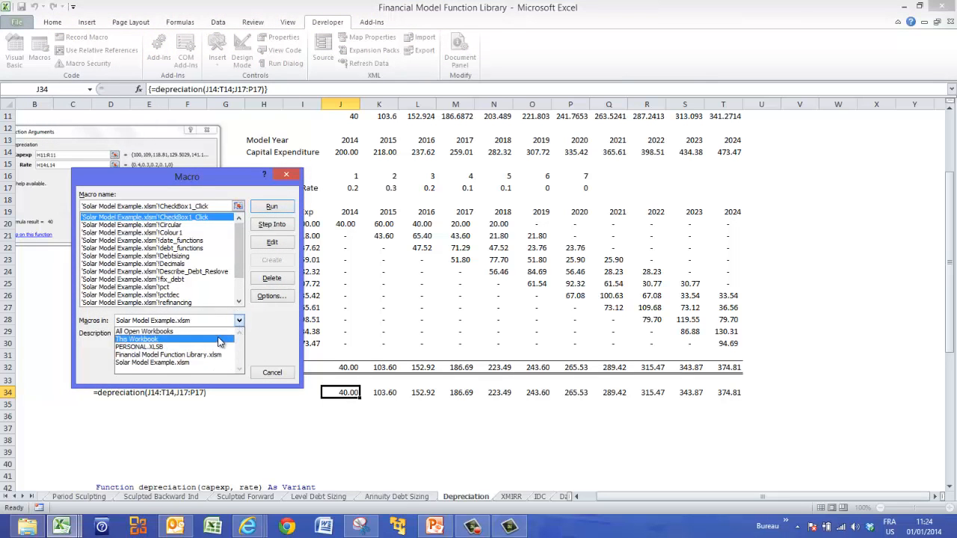
left_click(138, 339)
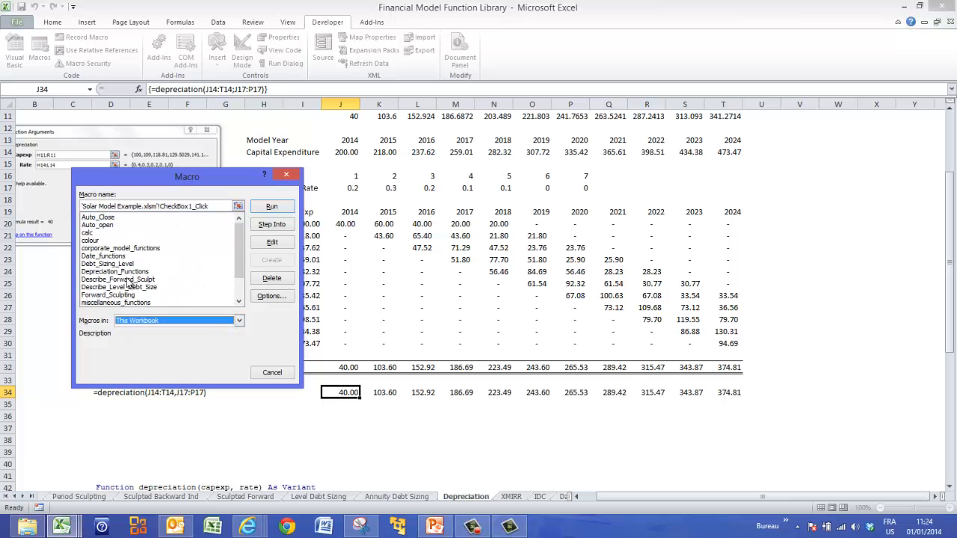
left_click(115, 271)
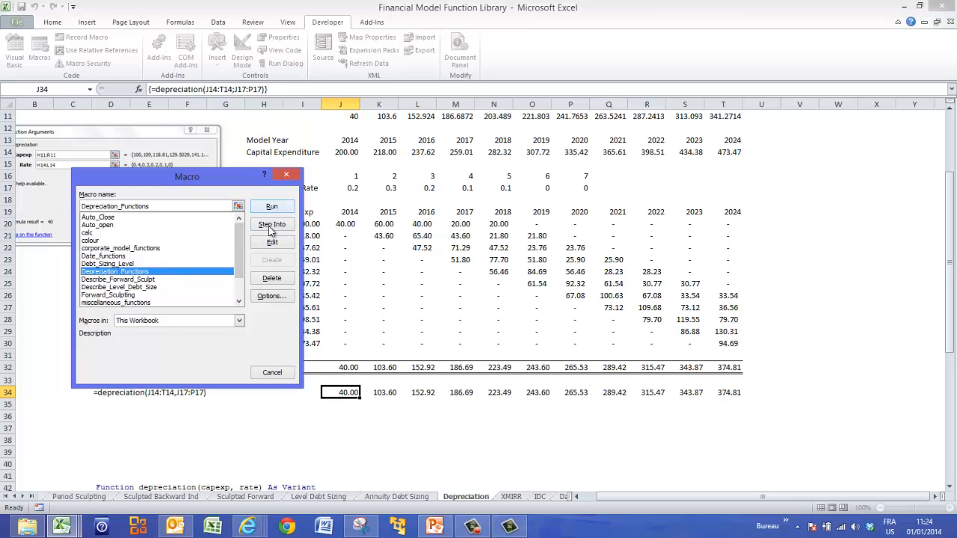
left_click(271, 224)
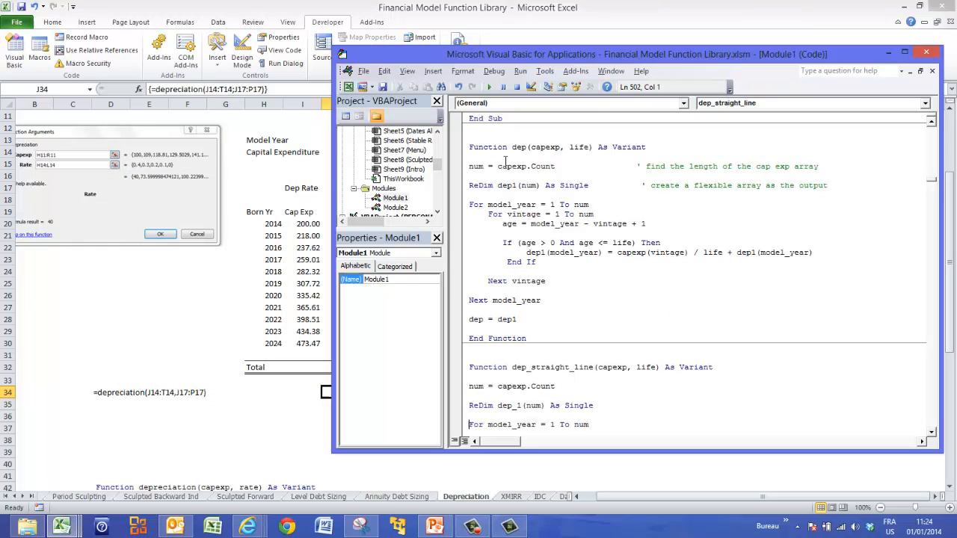
scroll("down", 3)
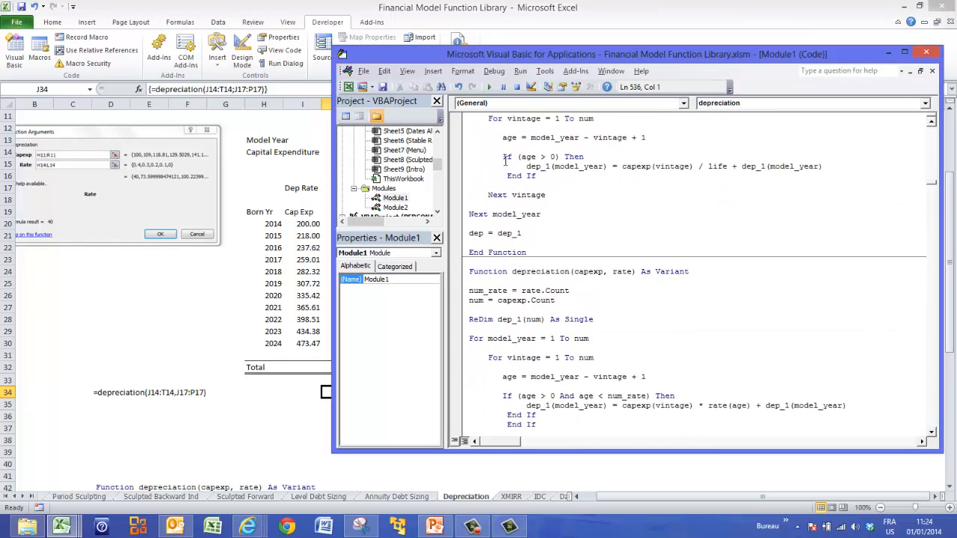
scroll("down", 3)
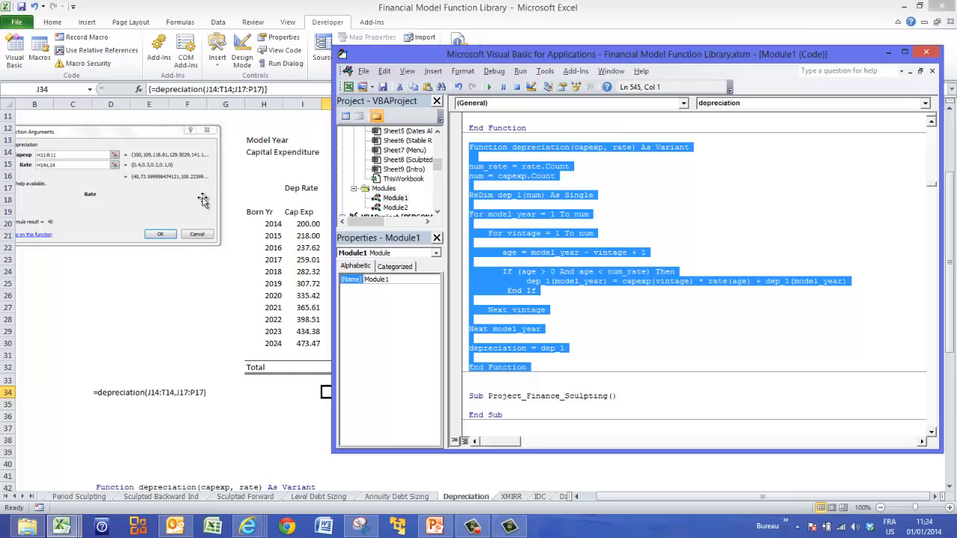
mouse_move(192, 317)
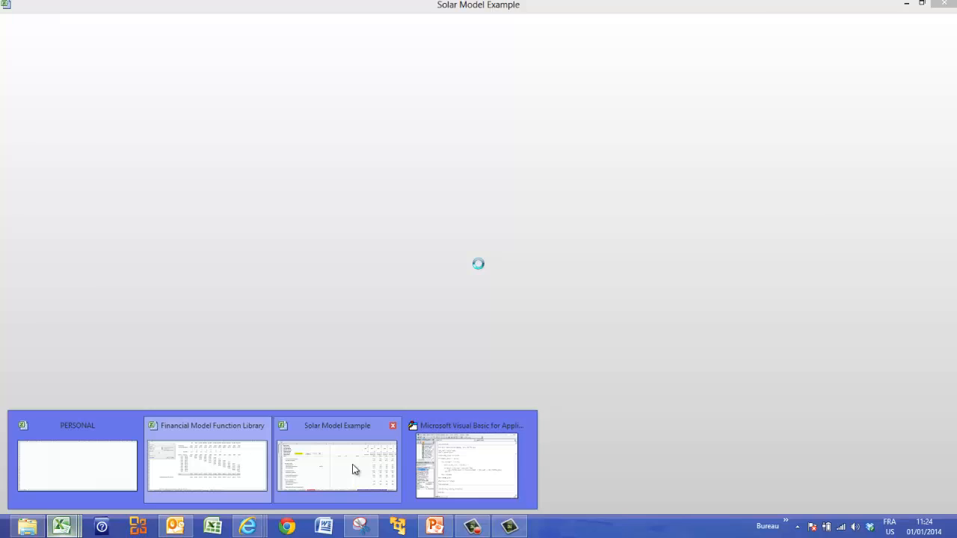
Open Solar Model Example's module code in the VBA editor through the date_functions macro.
left_click(337, 467)
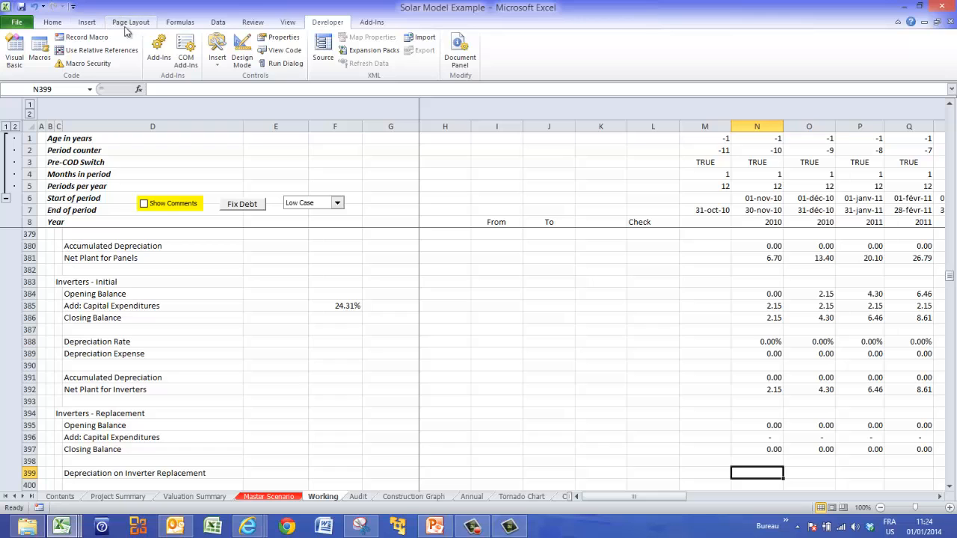
mouse_move(56, 38)
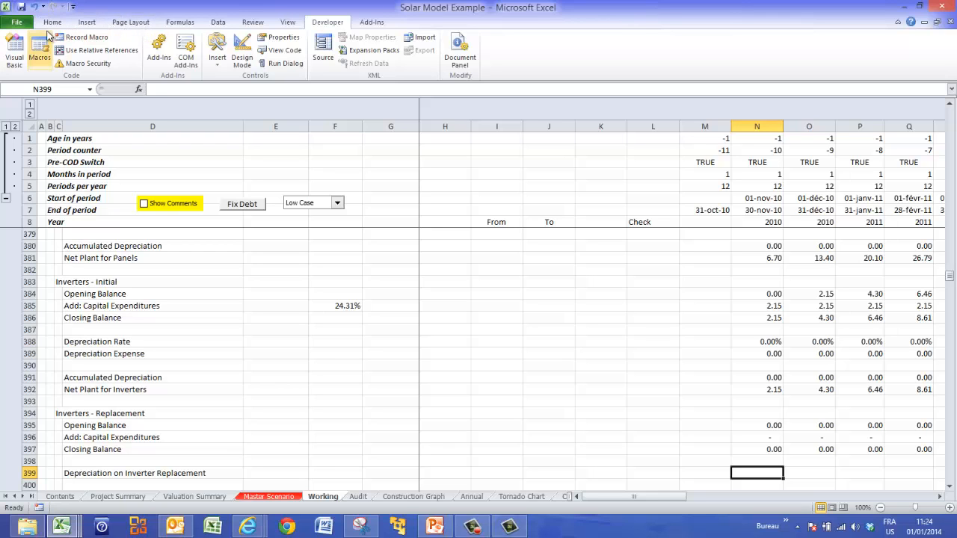
left_click(39, 50)
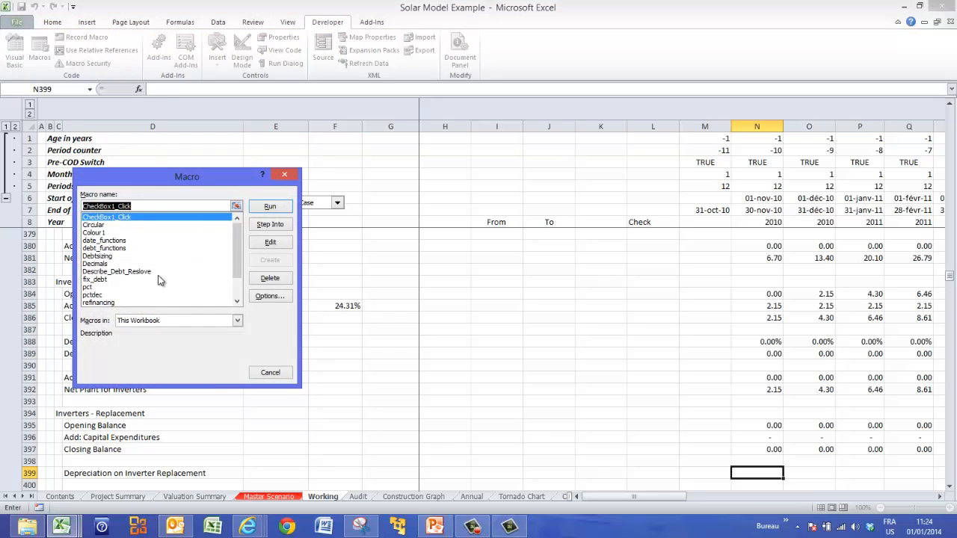
left_click(104, 240)
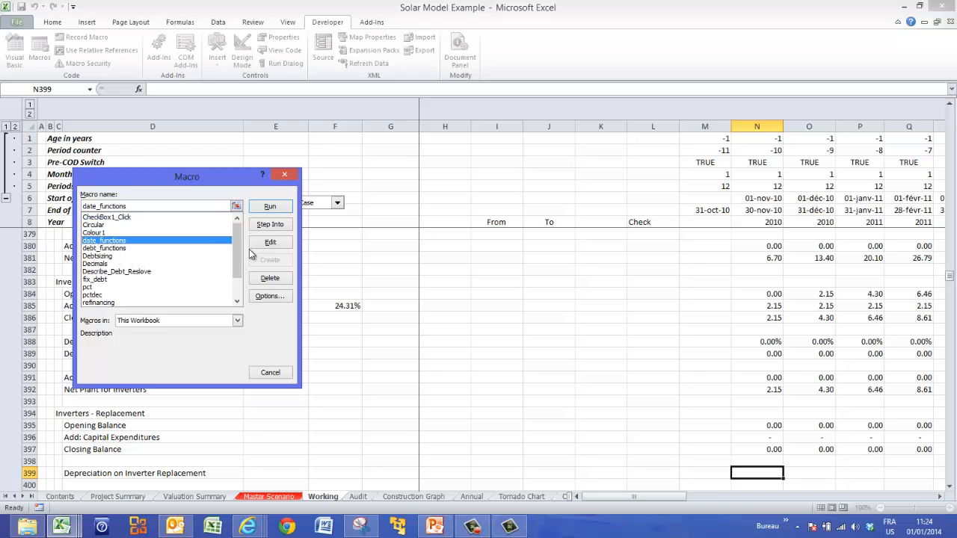
left_click(270, 242)
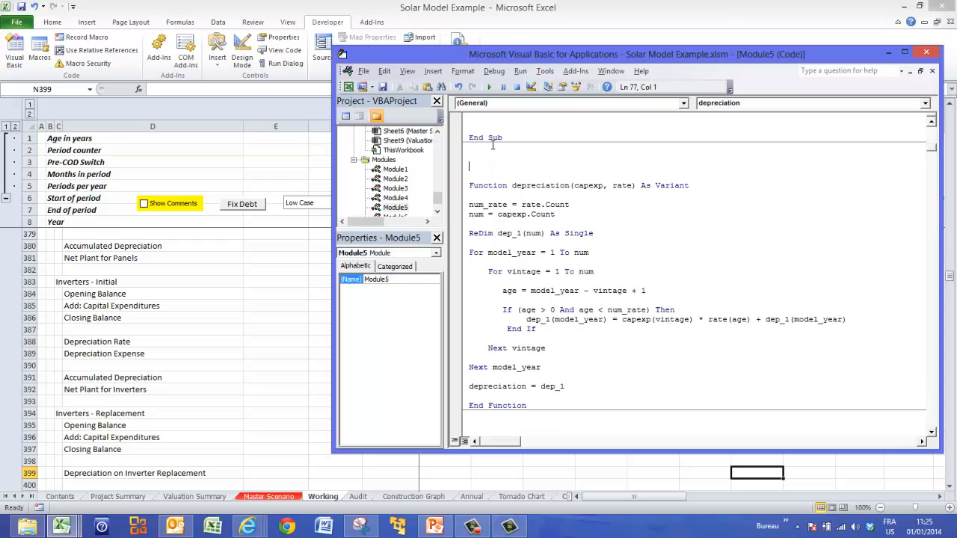
Paste the depreciation function under a new Sub depreciation_functions() and close the editor.
type("sub")
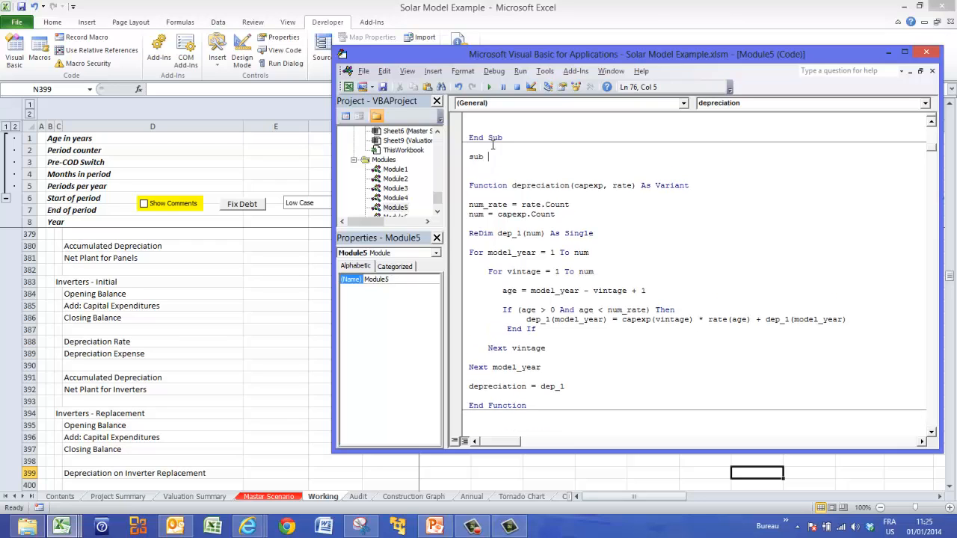
type("depreciation_fu")
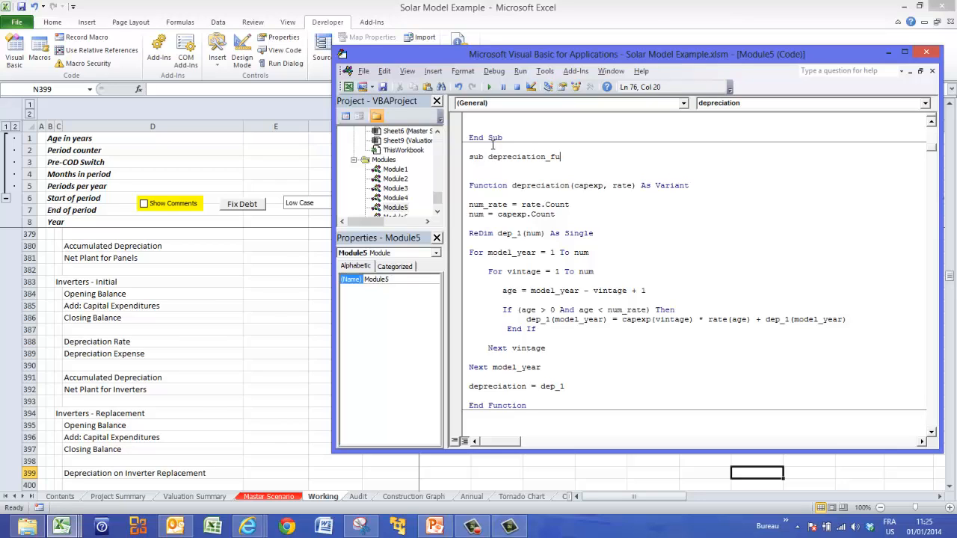
type("nctions(")
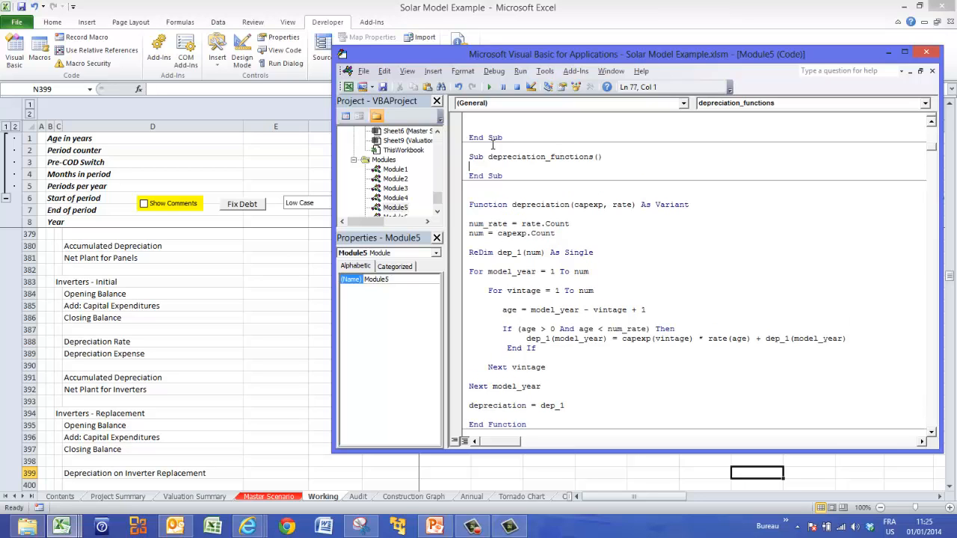
left_click(544, 71)
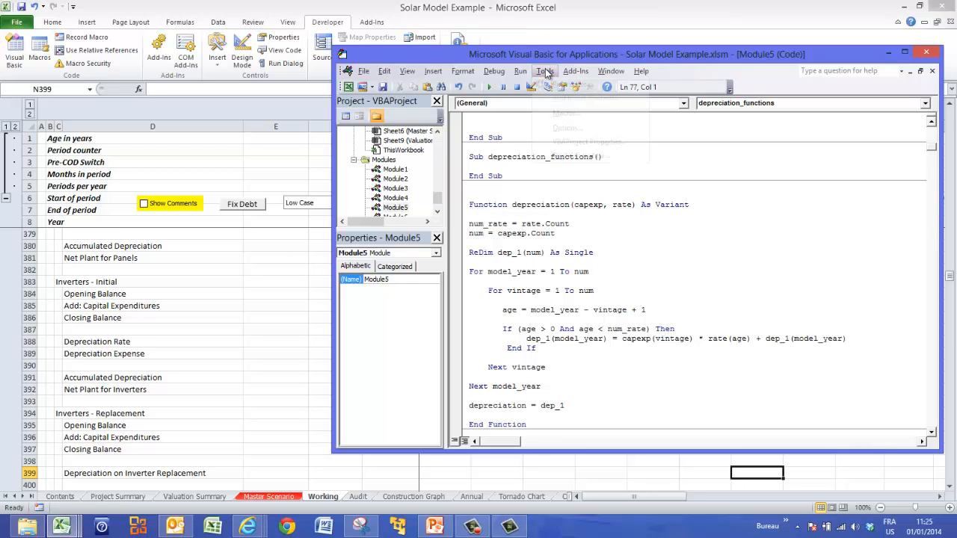
left_click(544, 70)
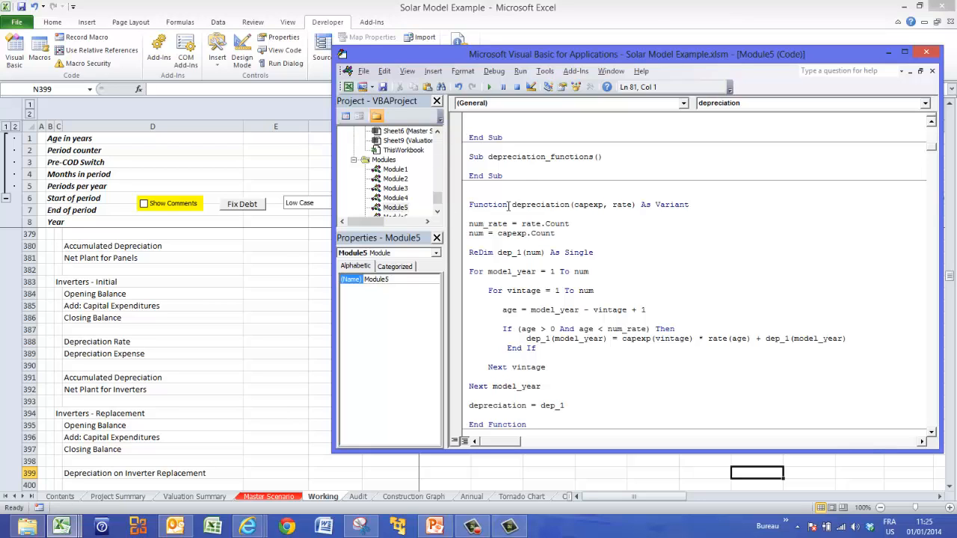
mouse_move(533, 222)
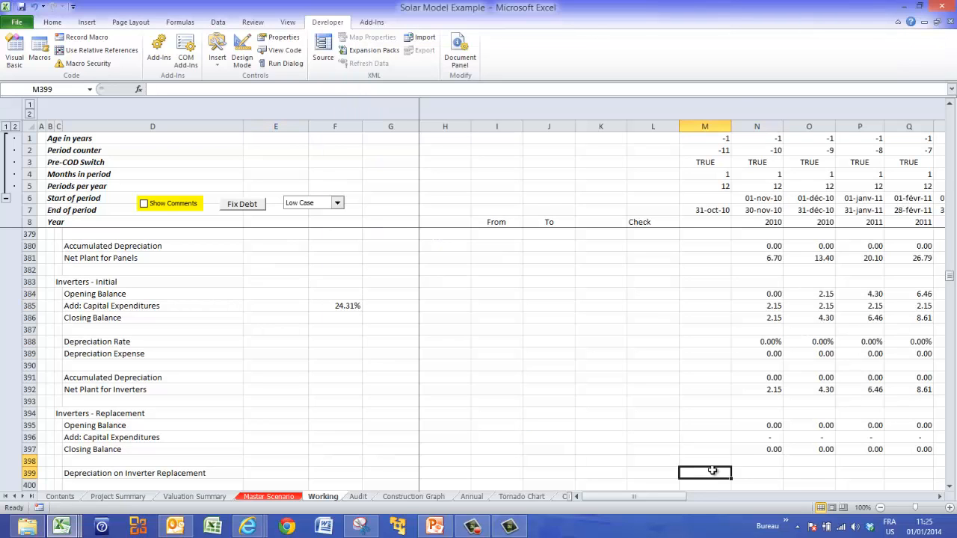
Enter =depreciation over N399:EE399 with Capexp N396:EE396 and Rate J186:BQ186 as an array formula.
left_click(756, 472)
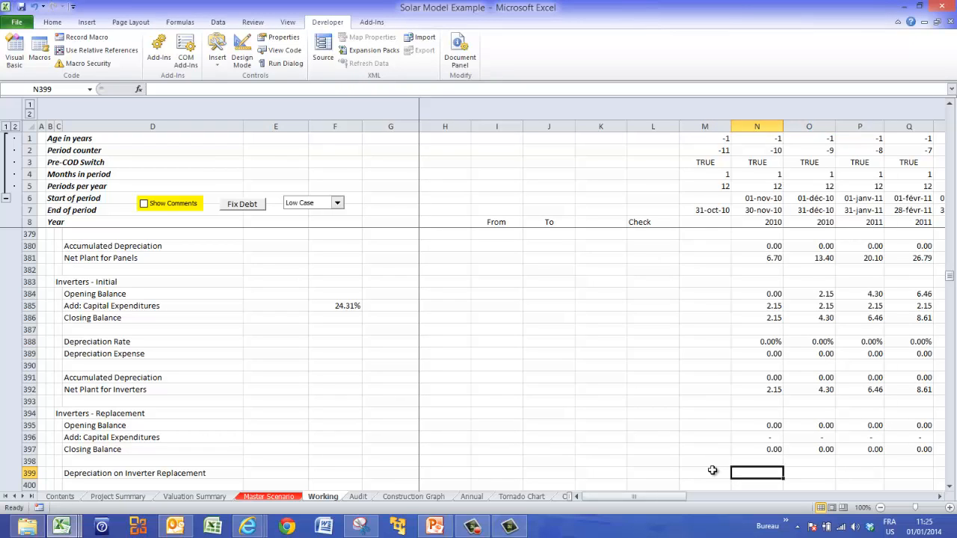
scroll("right", 3)
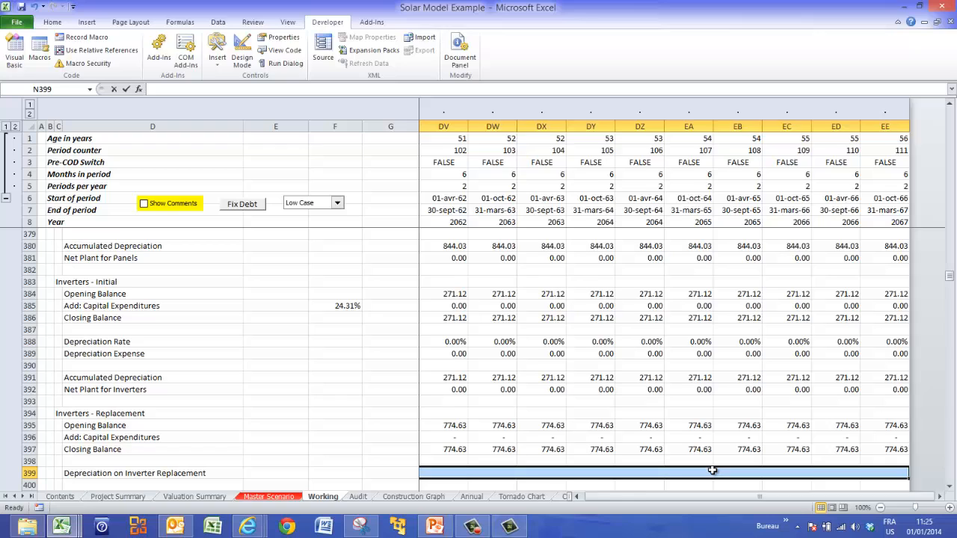
type("=depreciation(")
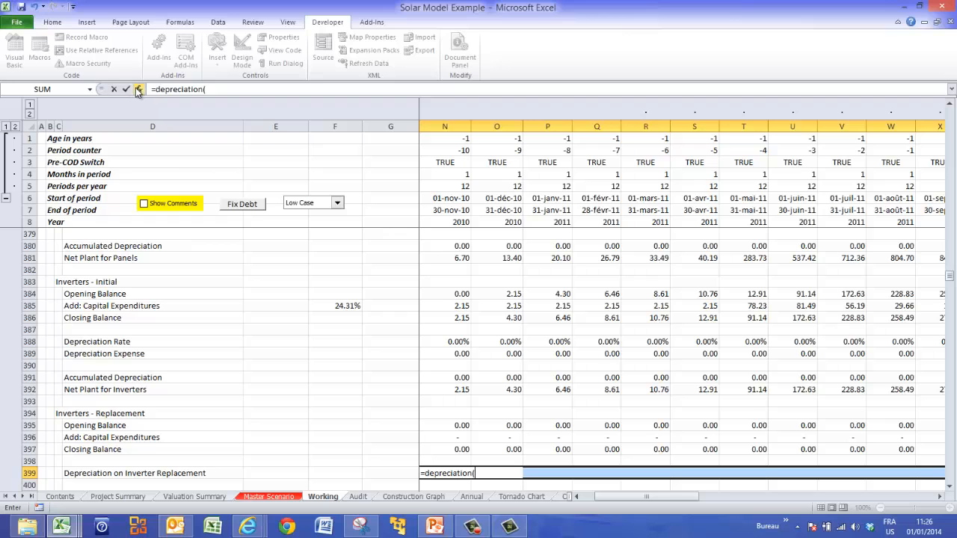
left_click(138, 89)
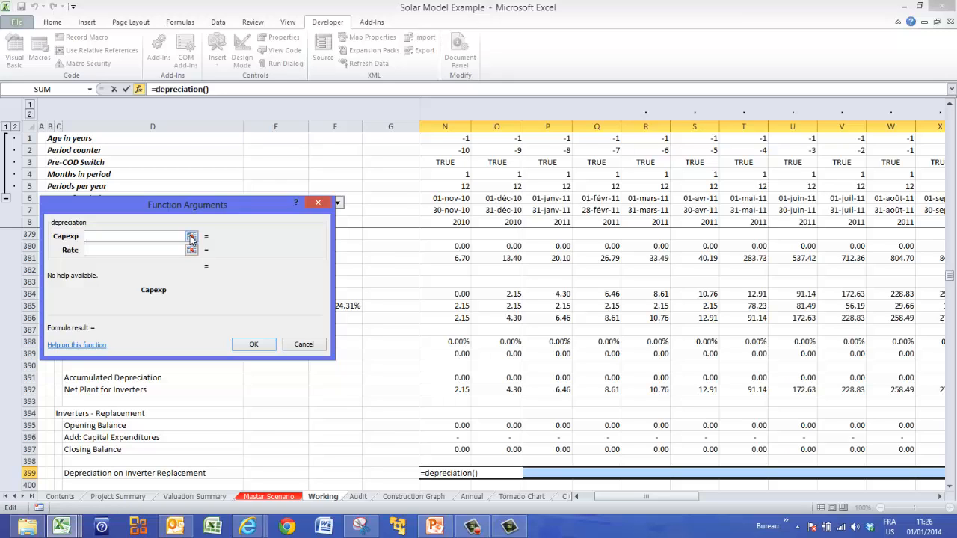
left_click(191, 236)
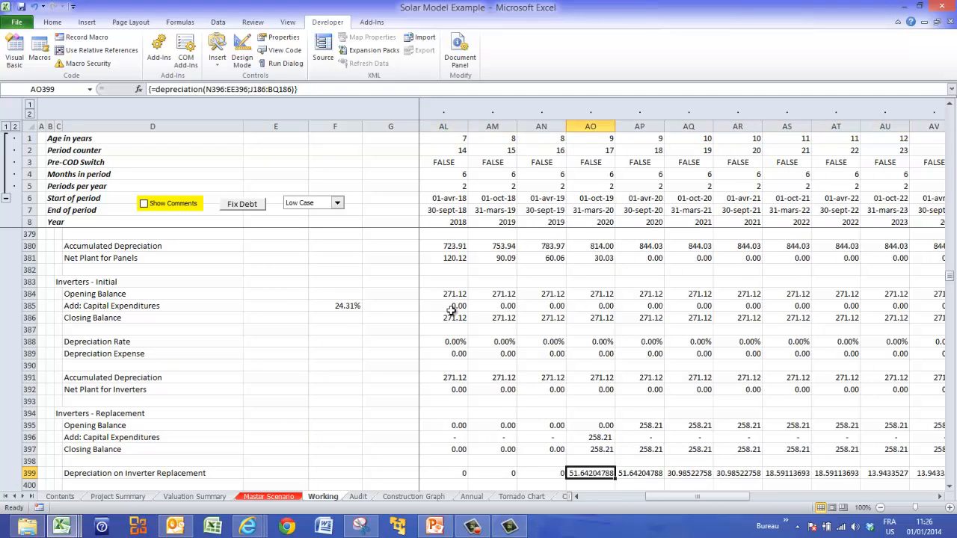
Switch the model to the Base Case scenario, review row 399, and save the workbook.
scroll("right", 3)
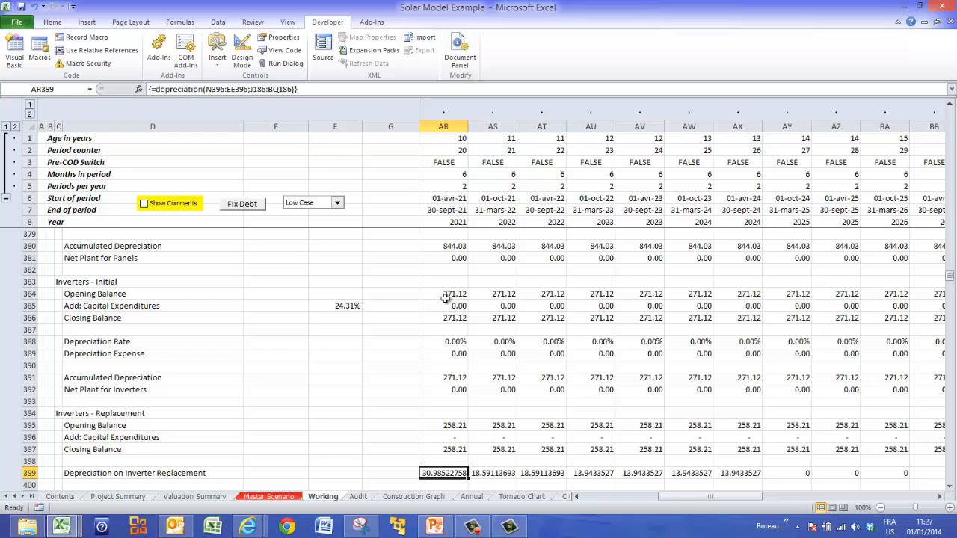
left_click(339, 203)
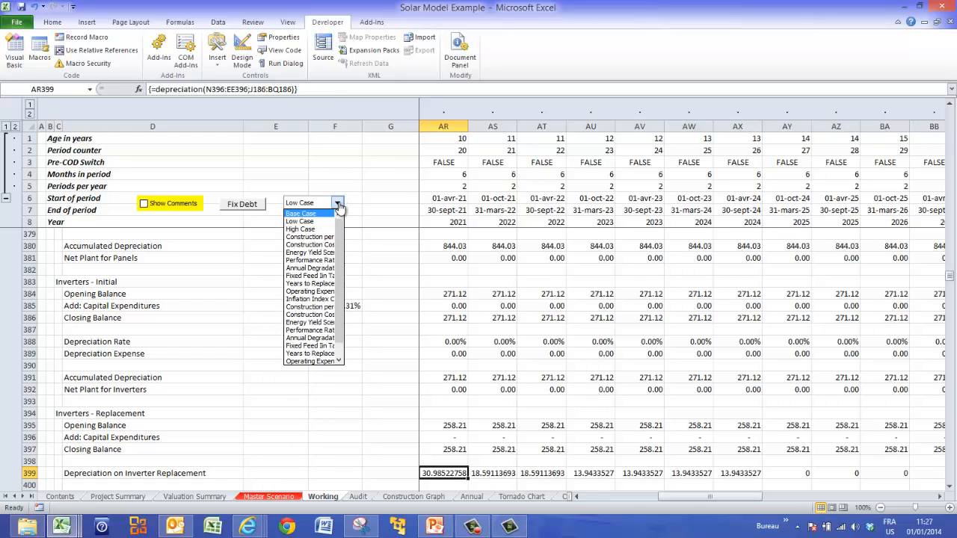
left_click(299, 213)
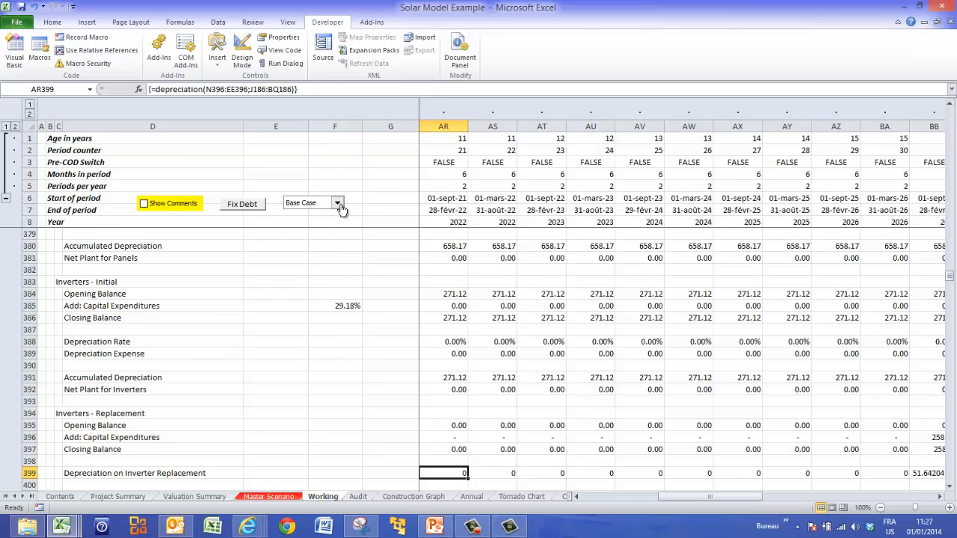
scroll("right", 3)
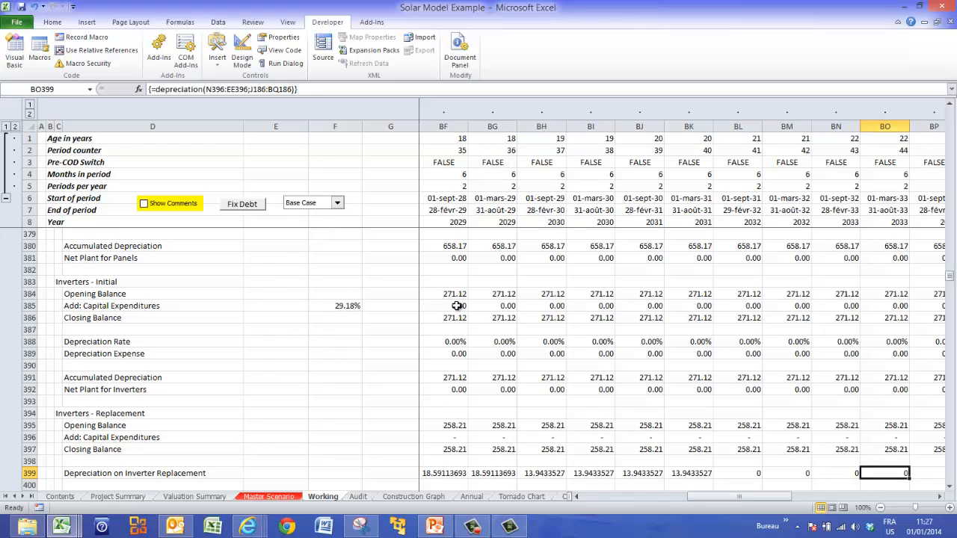
scroll("left", 3)
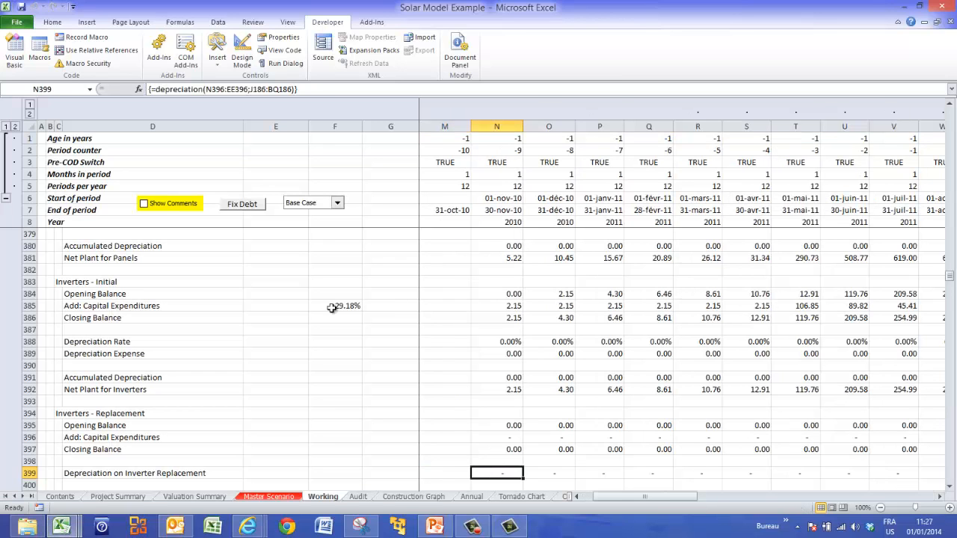
left_click(334, 388)
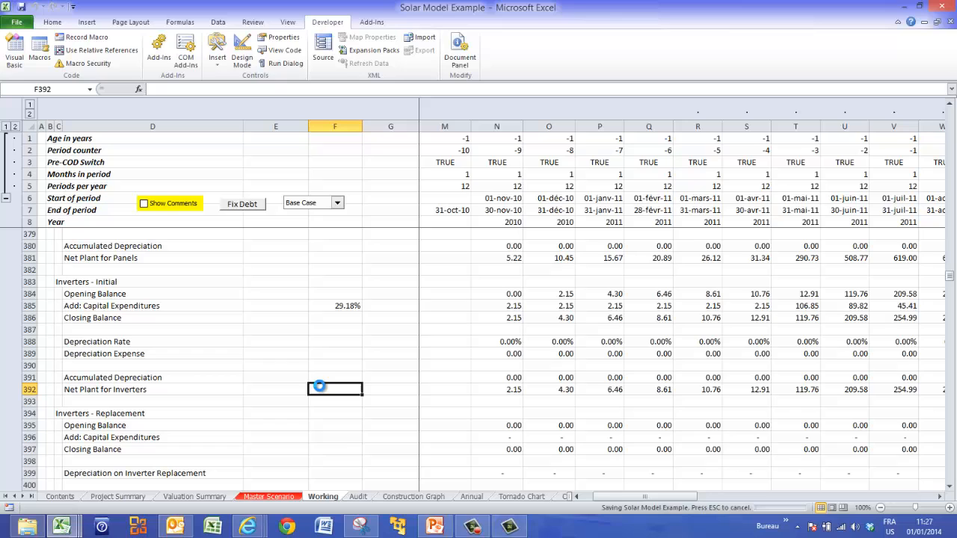